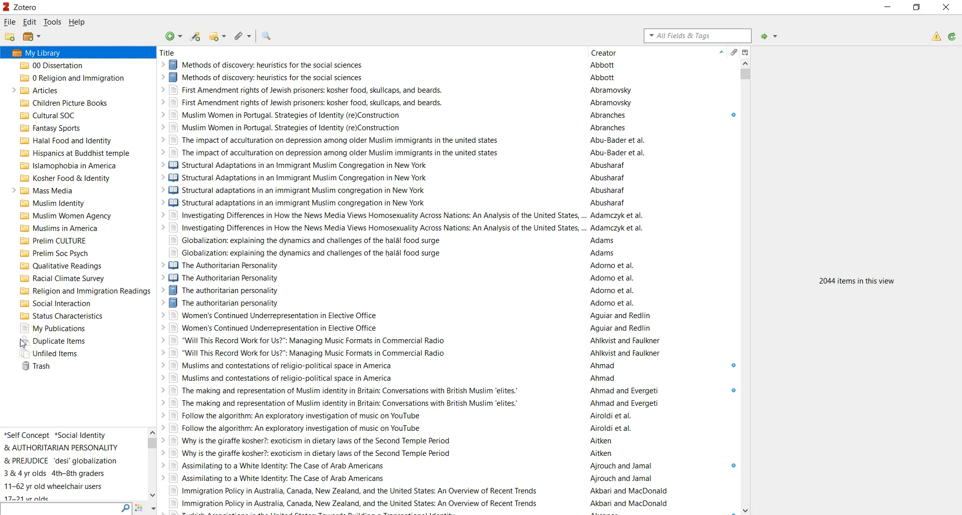
Show the Zotero citation tools in the blank Test document and glance at File > Info.
{"action": "left_click", "coordinate": [301, 429]}
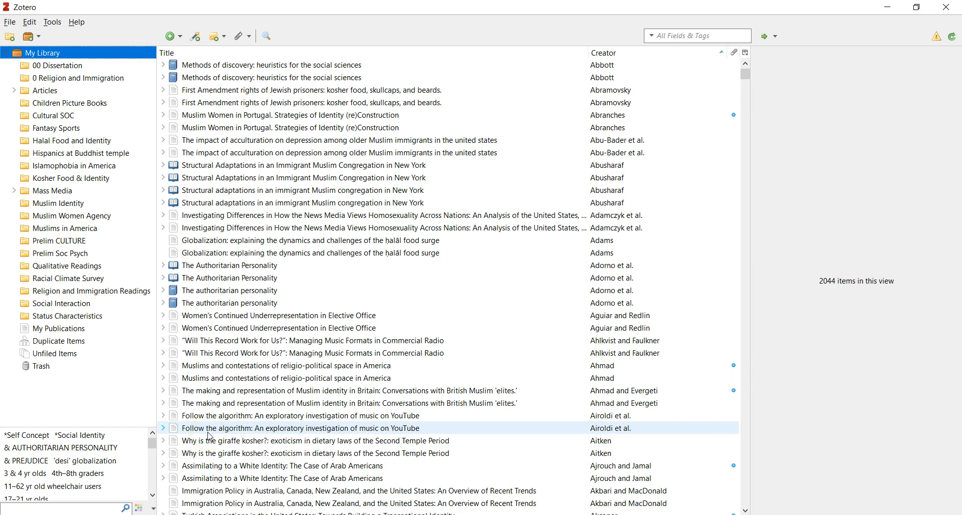
{"action": "left_click", "coordinate": [350, 403]}
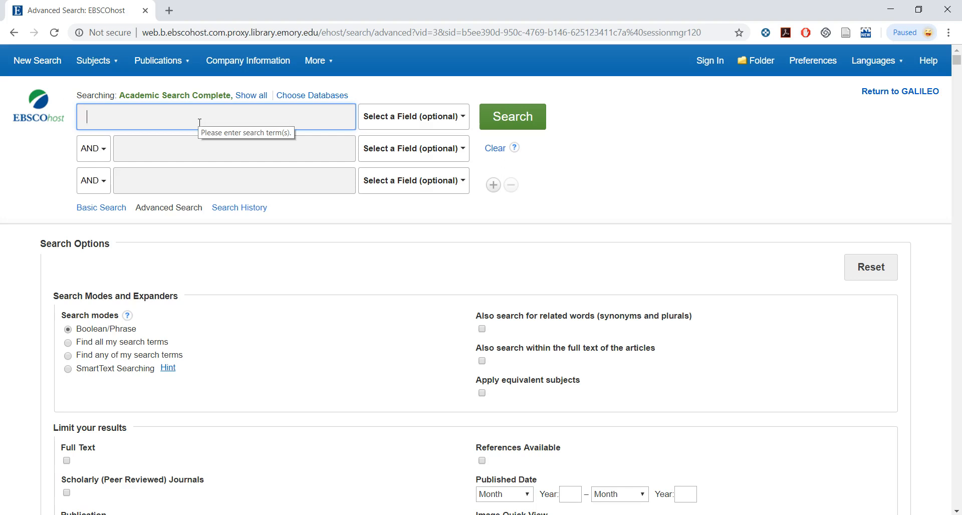
{"action": "mouse_move", "coordinate": [390, 247]}
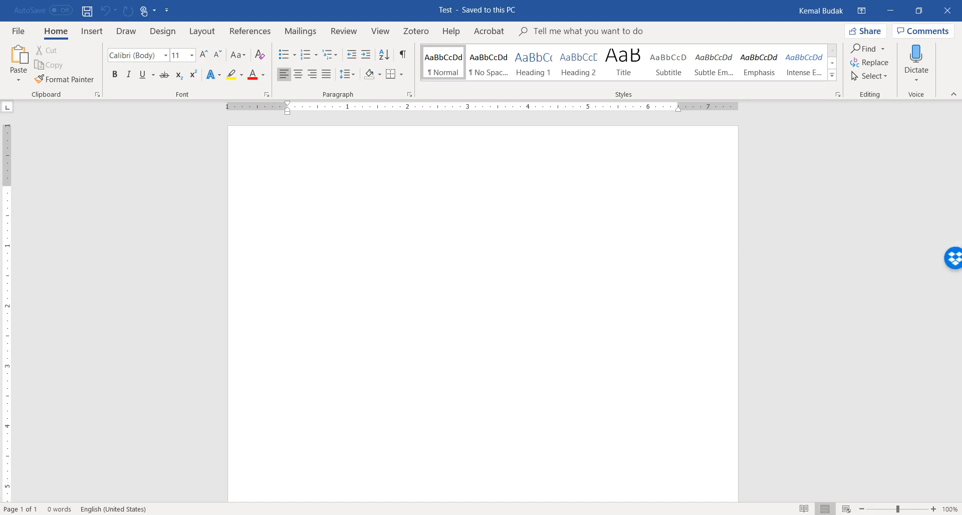
{"action": "left_click", "coordinate": [287, 190]}
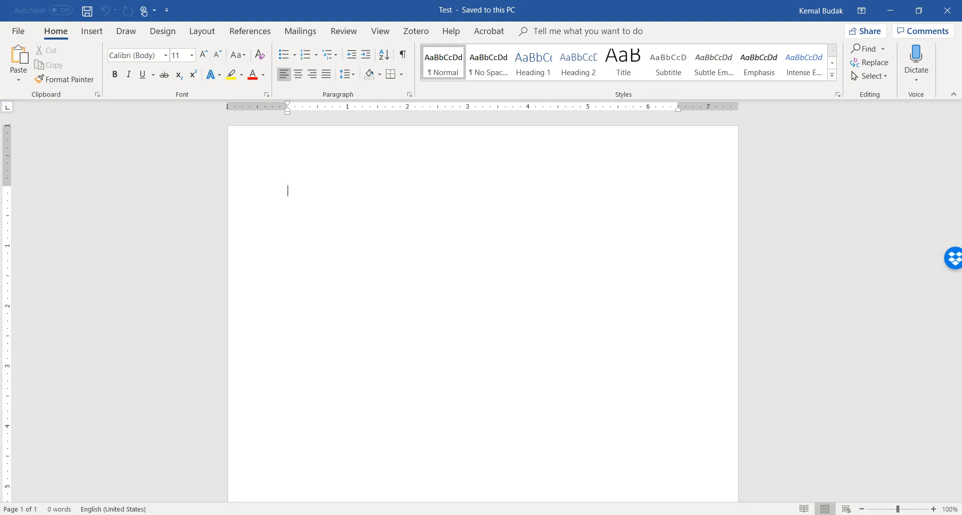
{"action": "left_click", "coordinate": [416, 32]}
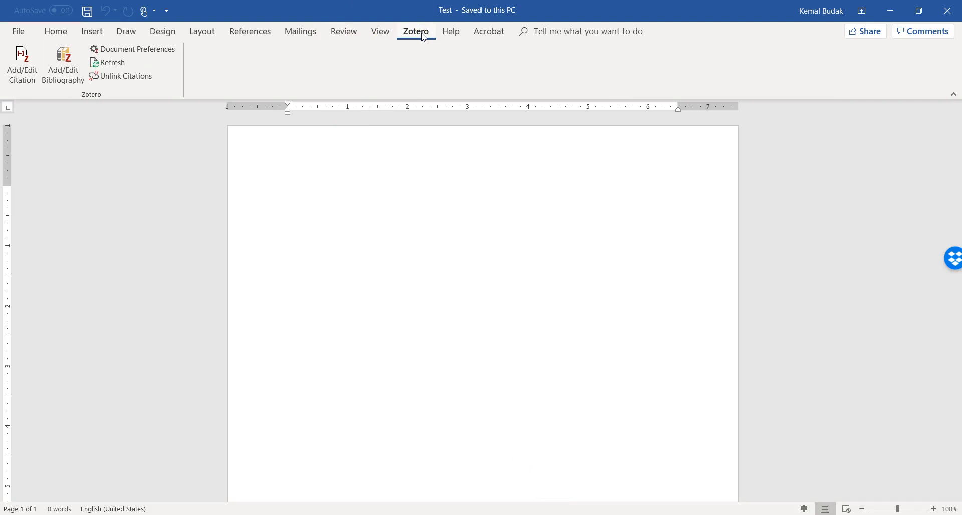
{"action": "left_click", "coordinate": [18, 30]}
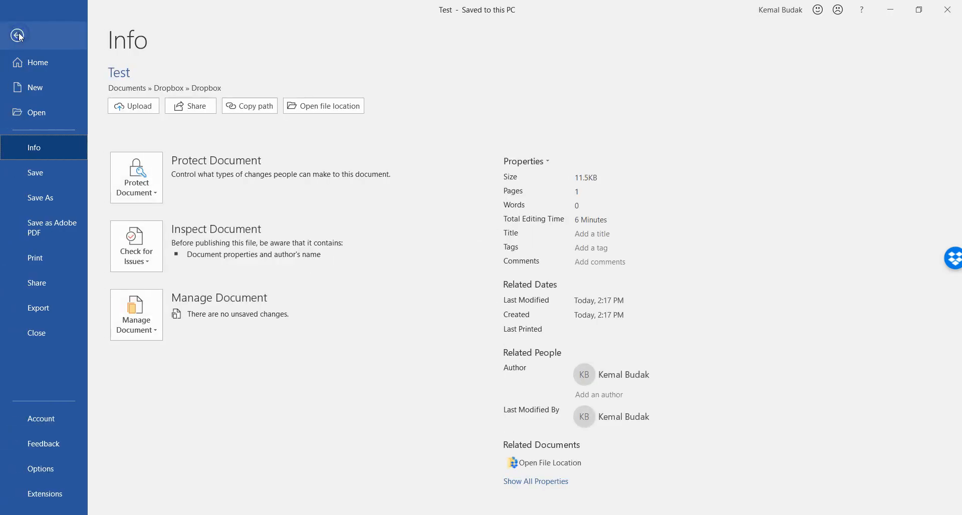
{"action": "left_click", "coordinate": [17, 35]}
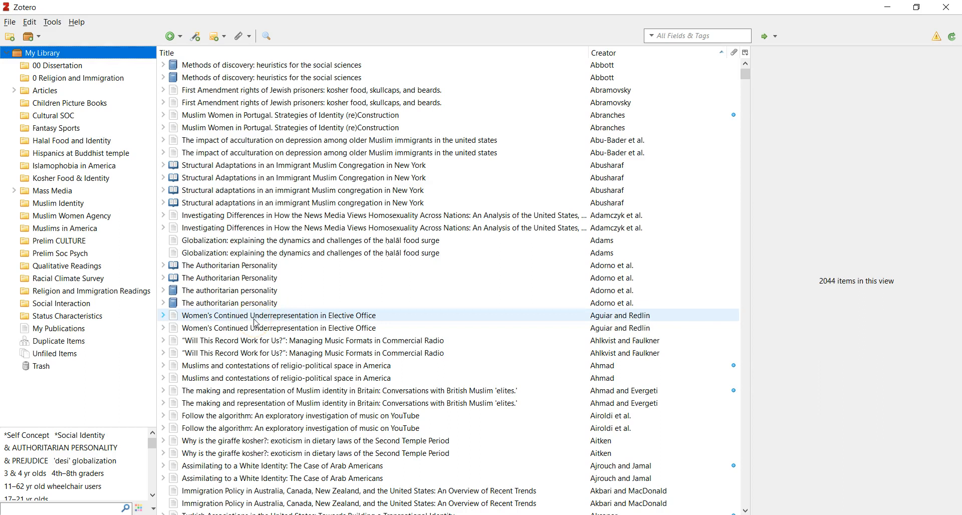
Expand Mass Media and open the 26-item Muslim Identity collection, showing 'Muslim Women in Portugal'.
{"action": "left_click", "coordinate": [230, 278]}
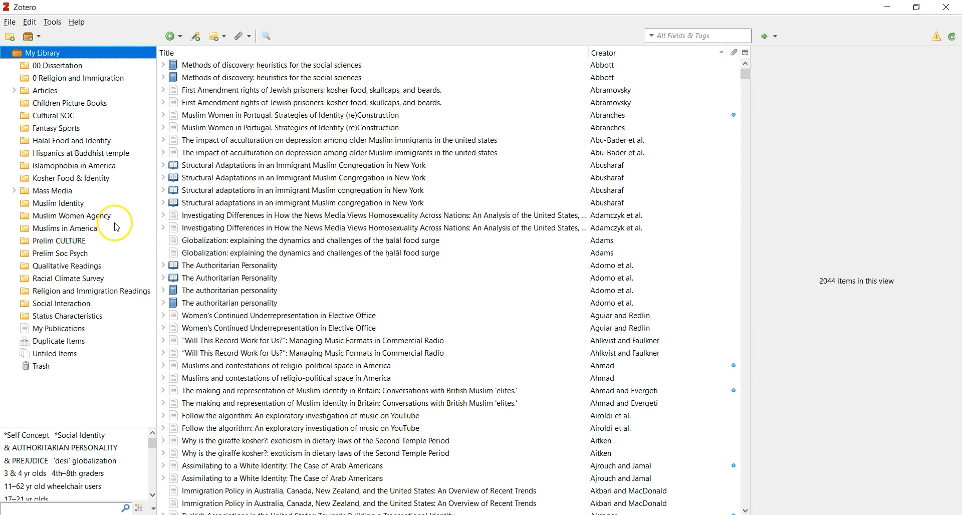
{"action": "mouse_move", "coordinate": [114, 228]}
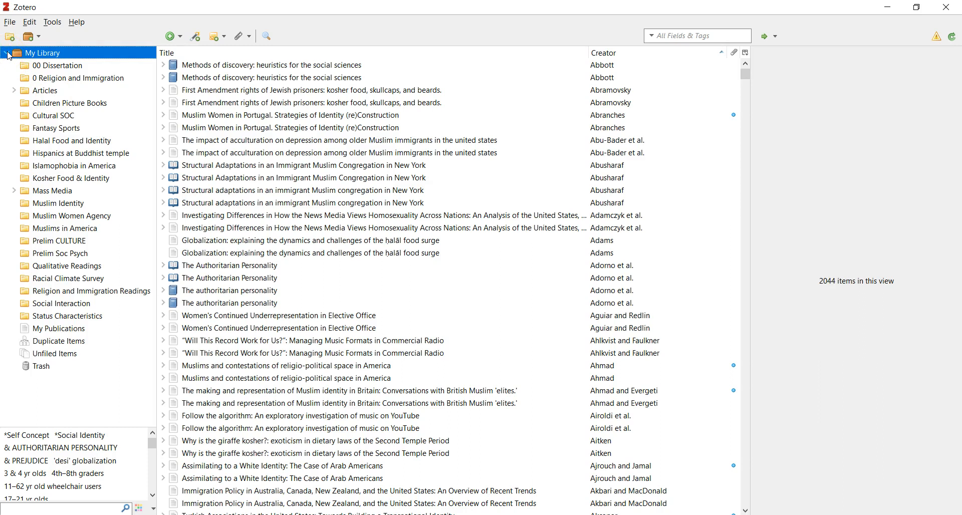
{"action": "mouse_move", "coordinate": [84, 116]}
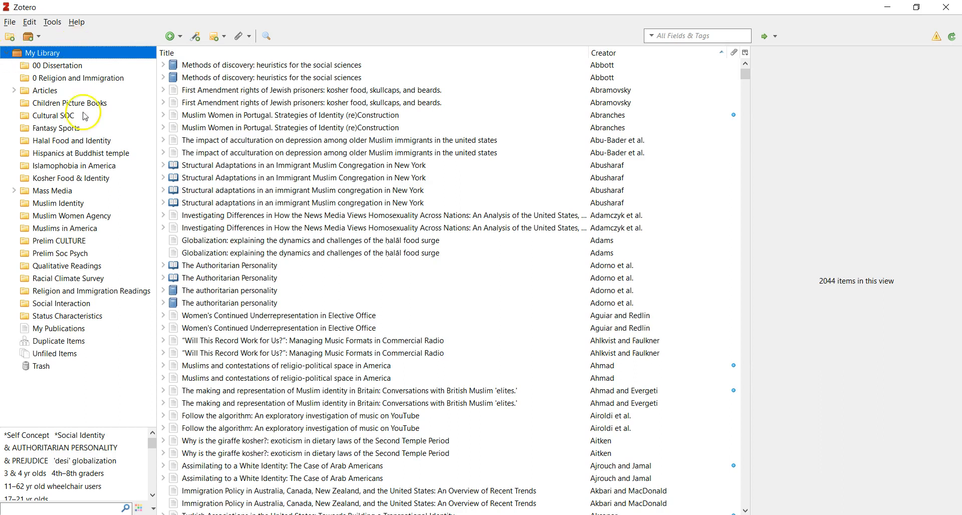
{"action": "mouse_move", "coordinate": [71, 154]}
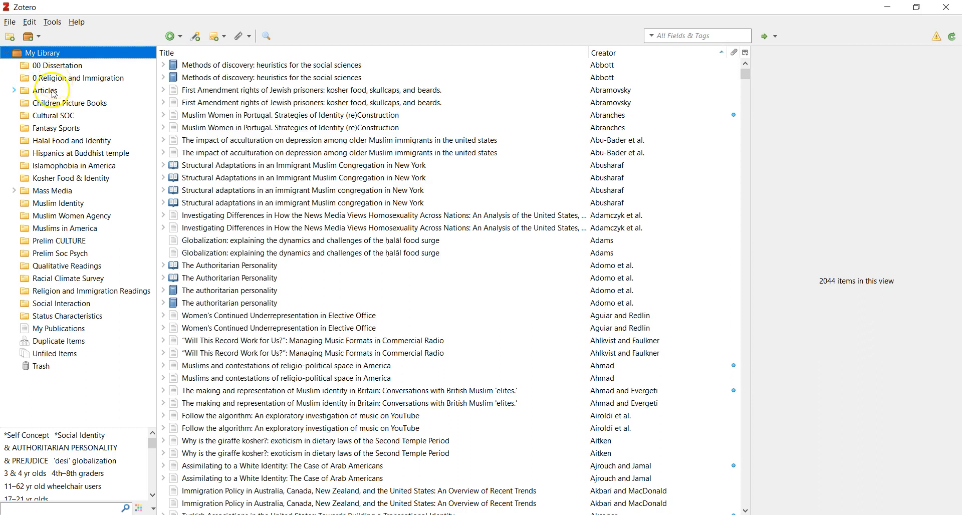
{"action": "mouse_move", "coordinate": [90, 310]}
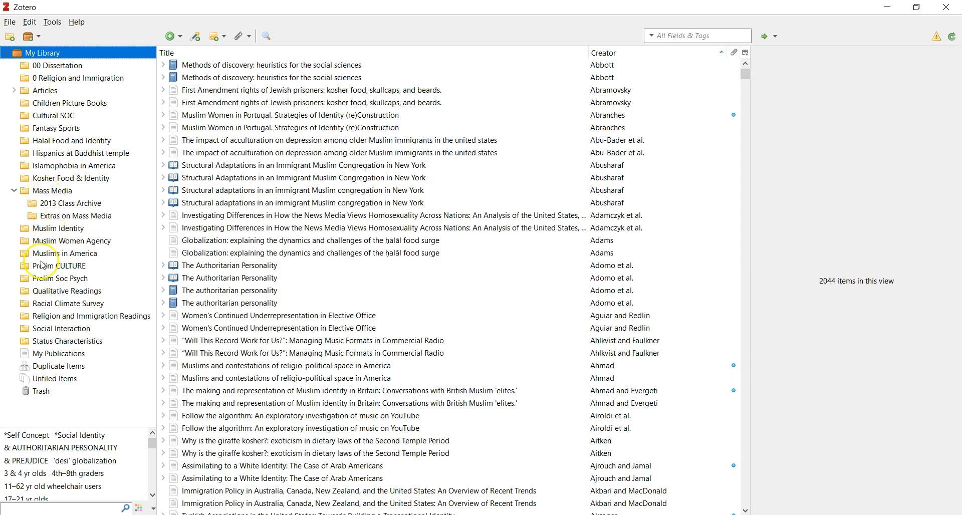
{"action": "left_click", "coordinate": [60, 228]}
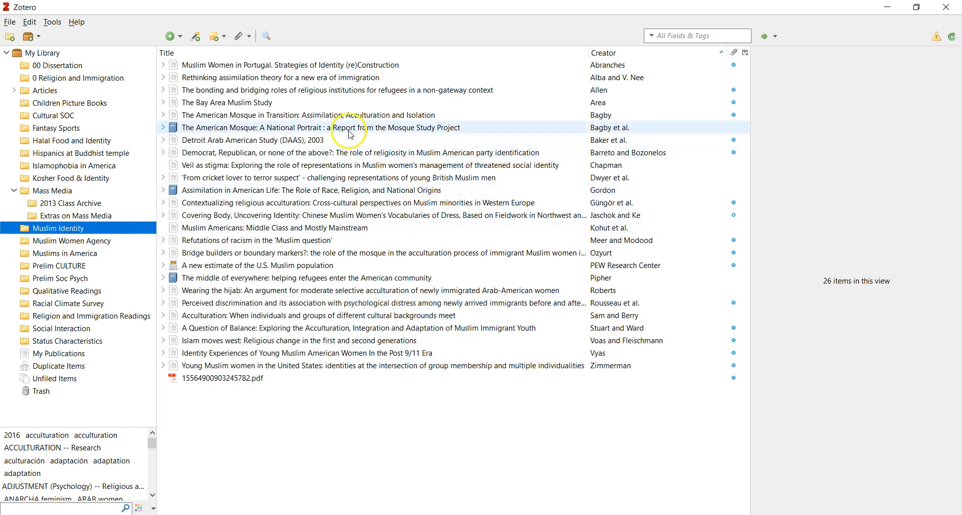
{"action": "left_click", "coordinate": [281, 77]}
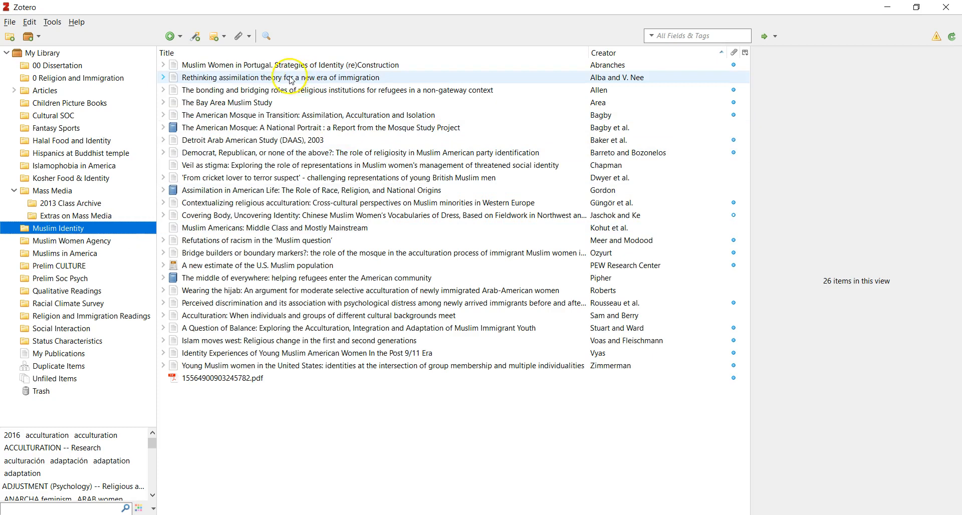
{"action": "mouse_move", "coordinate": [261, 99]}
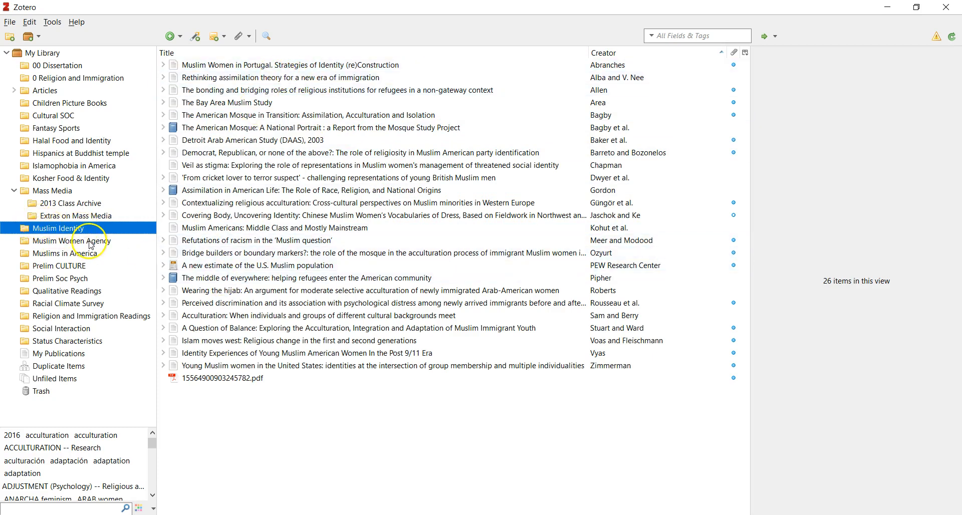
{"action": "mouse_move", "coordinate": [77, 232]}
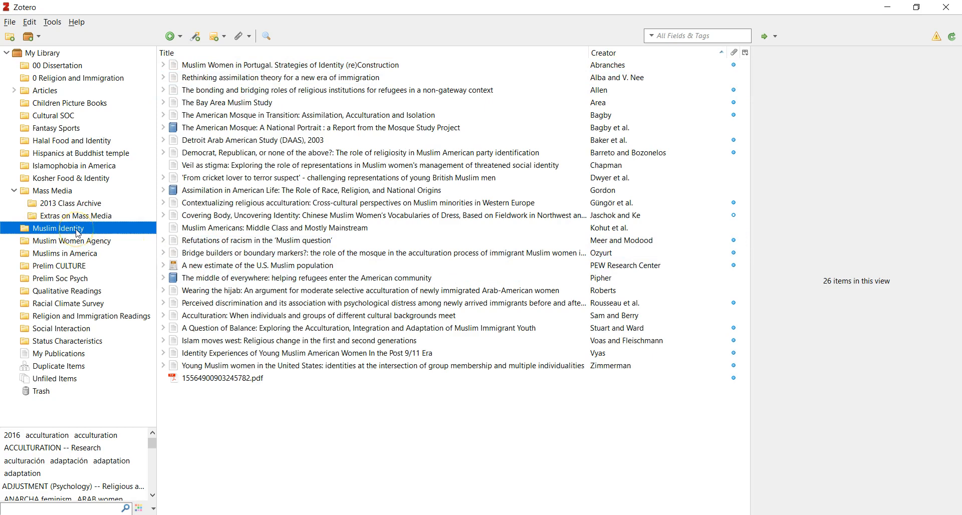
{"action": "left_click", "coordinate": [295, 66]}
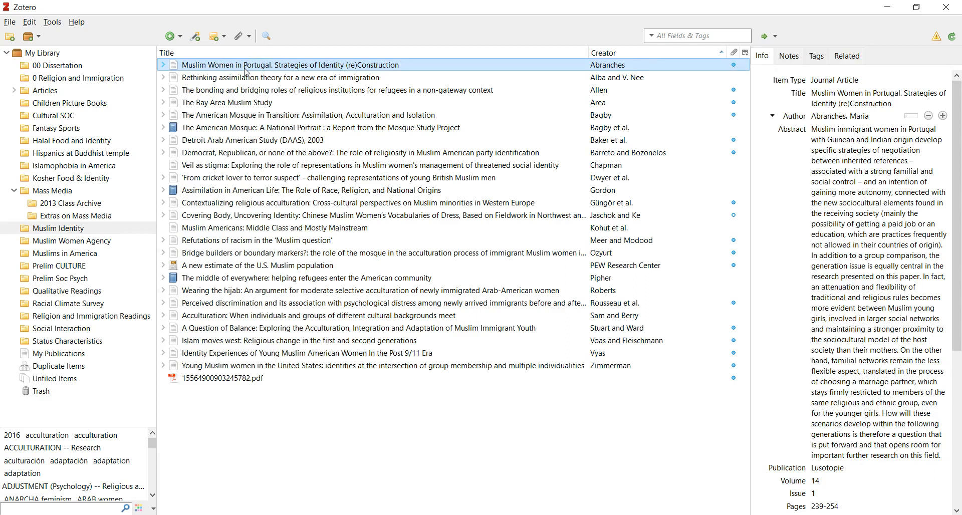
Add the note 'interesting article…' to Muslim Women in Portugal and view it in its own window.
{"action": "left_click", "coordinate": [866, 218]}
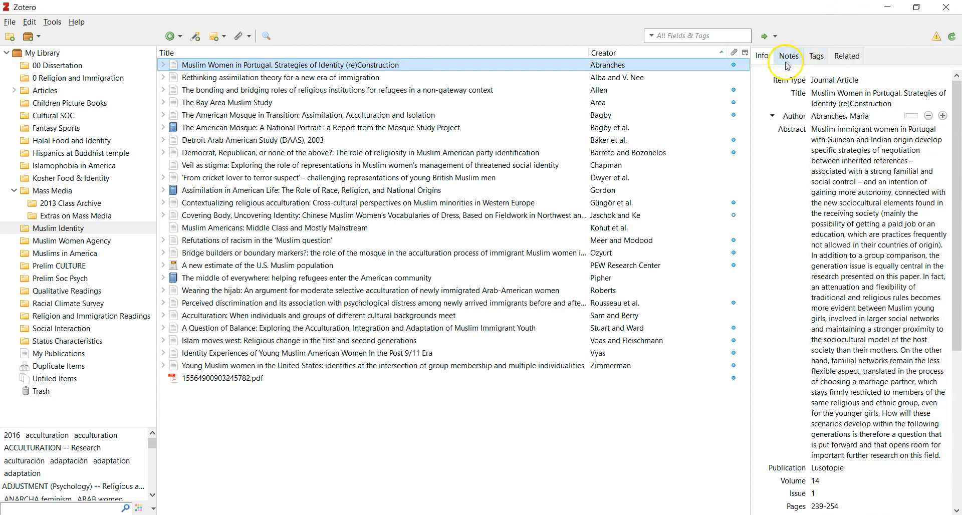
{"action": "left_click", "coordinate": [789, 56]}
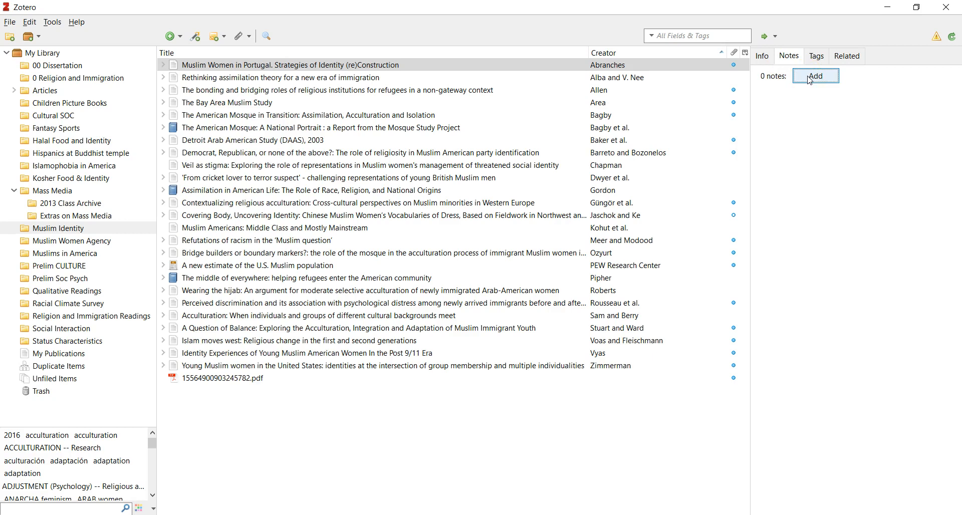
{"action": "left_click", "coordinate": [816, 75]}
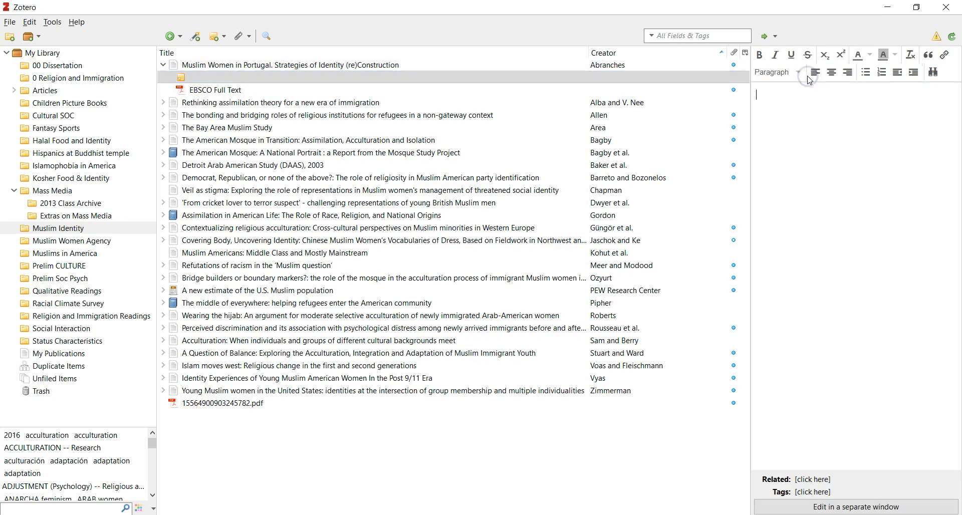
{"action": "mouse_move", "coordinate": [800, 126]}
{"action": "type", "text": "interesting article..."}
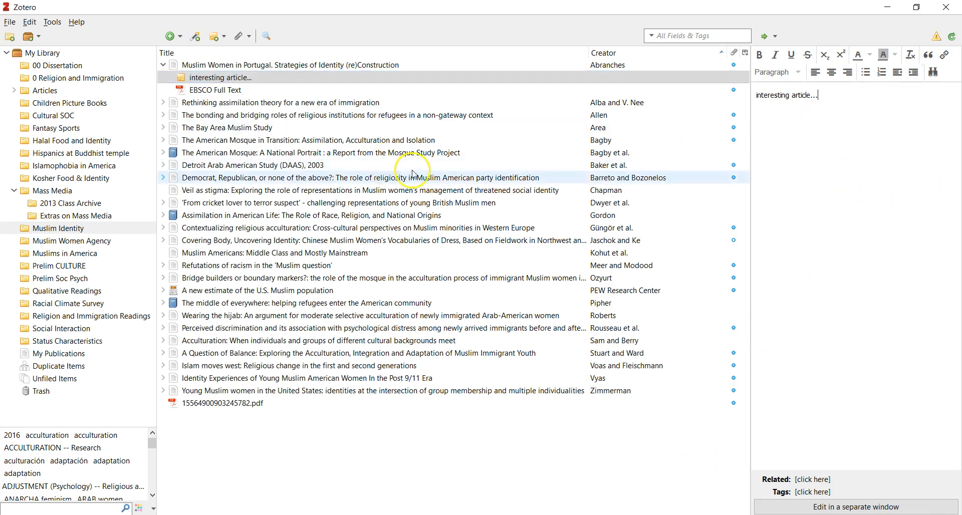
{"action": "left_click", "coordinate": [219, 77]}
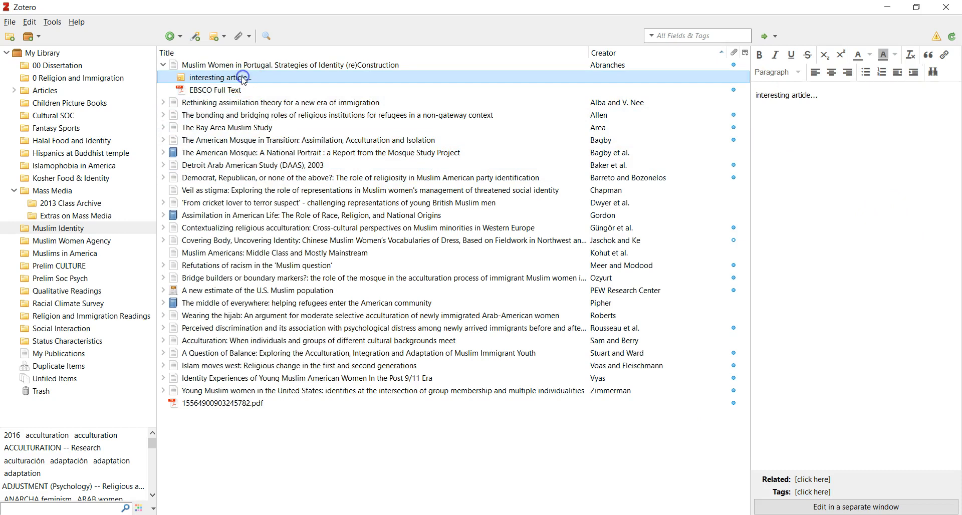
{"action": "left_click", "coordinate": [279, 103]}
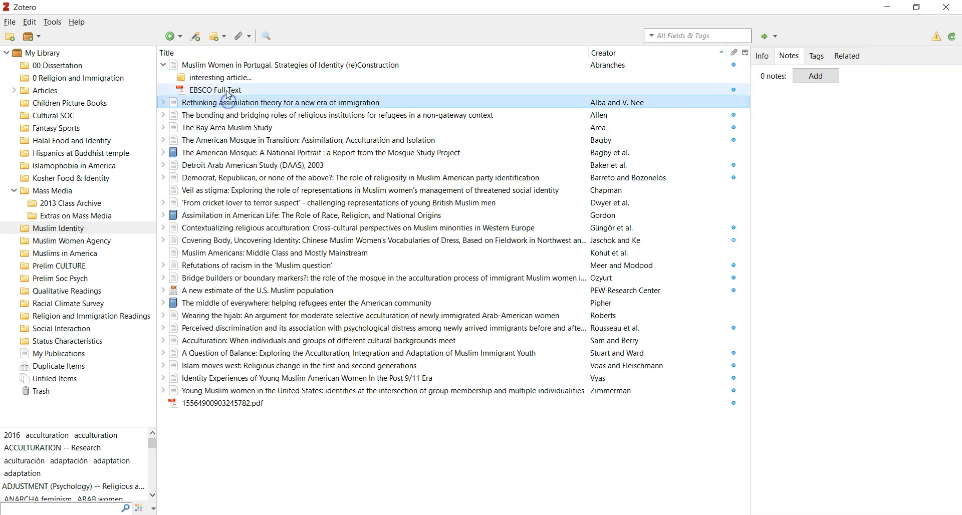
{"action": "left_click", "coordinate": [219, 77]}
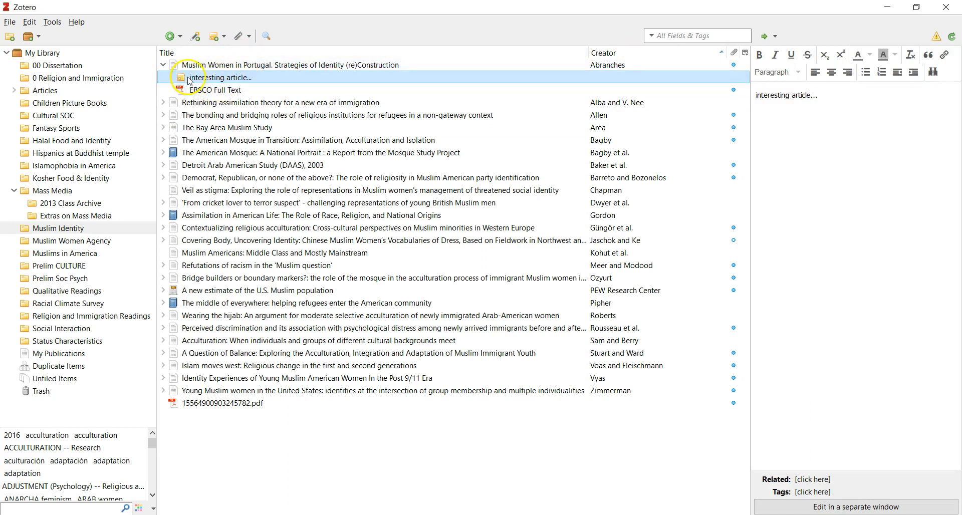
{"action": "double_click", "coordinate": [221, 77]}
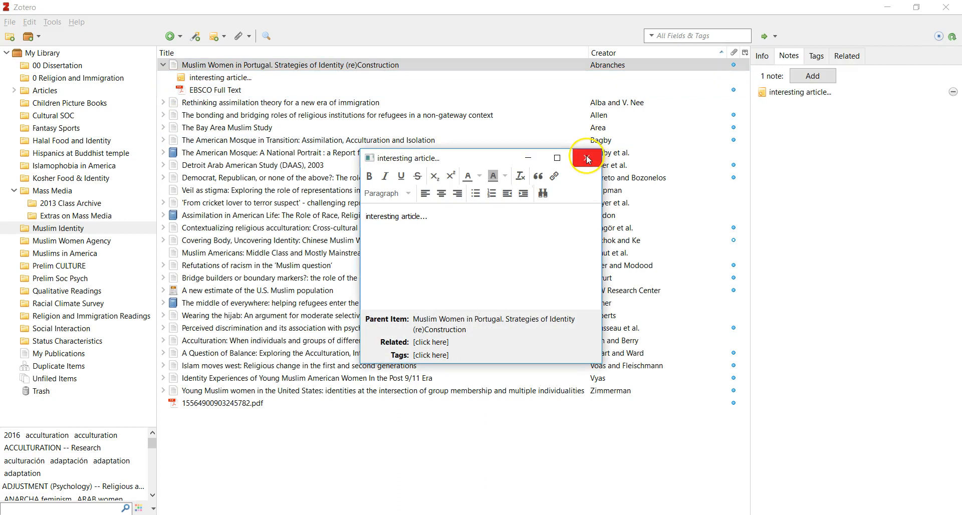
{"action": "left_click", "coordinate": [587, 158]}
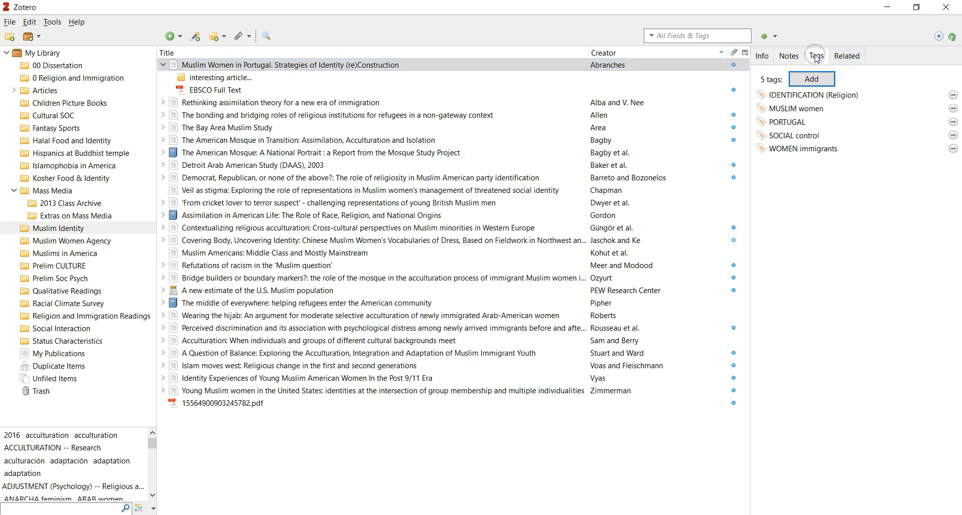
{"action": "mouse_move", "coordinate": [801, 160]}
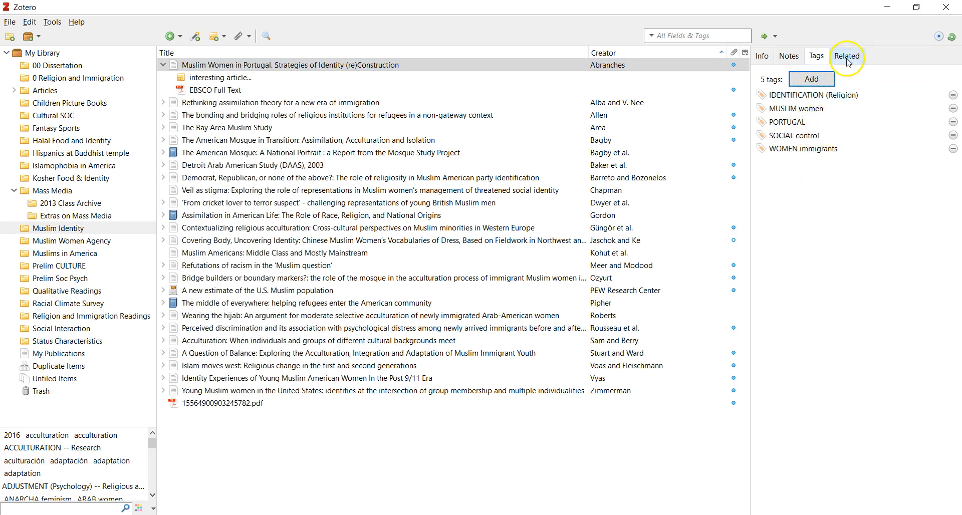
{"action": "mouse_move", "coordinate": [816, 55]}
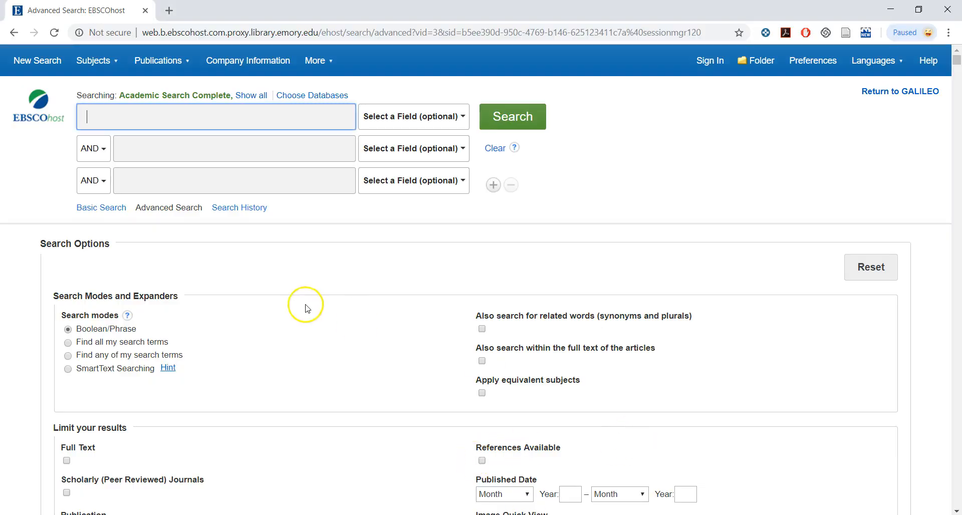
{"action": "mouse_move", "coordinate": [227, 148]}
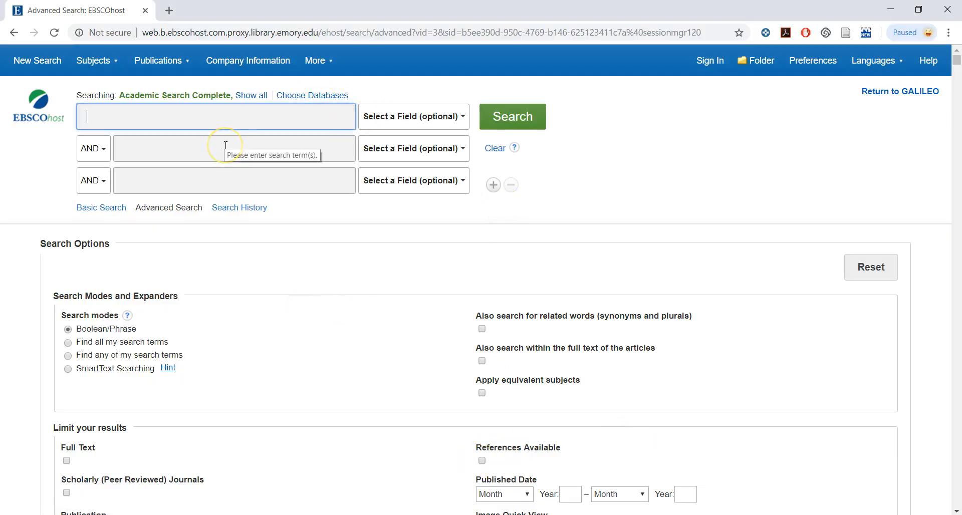
Enter 'institutional isomorphism' as the EBSCOhost search term.
{"action": "type", "text": "i"}
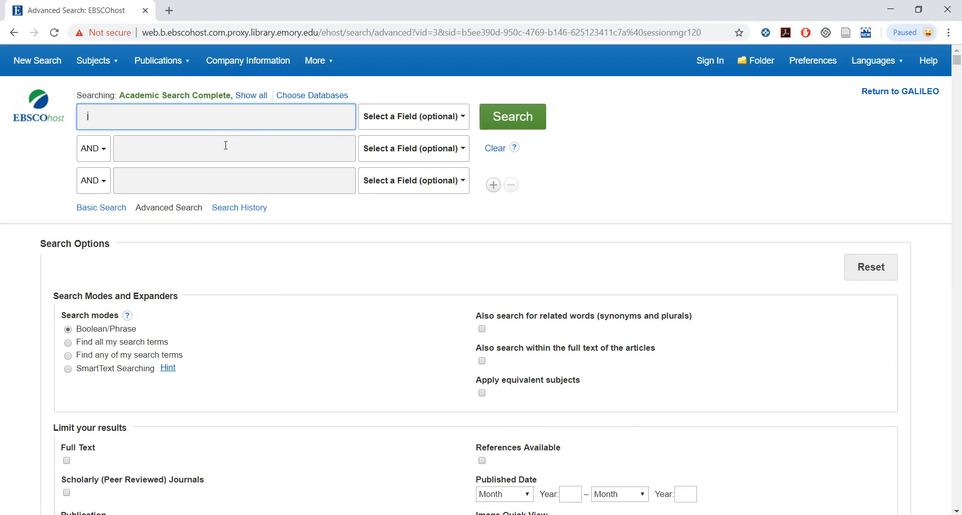
{"action": "type", "text": "nst"}
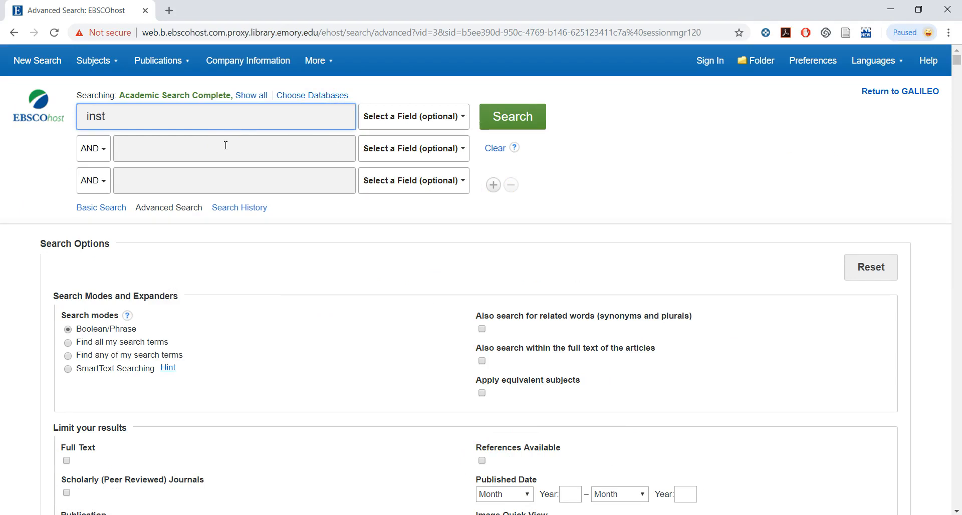
{"action": "type", "text": "it"}
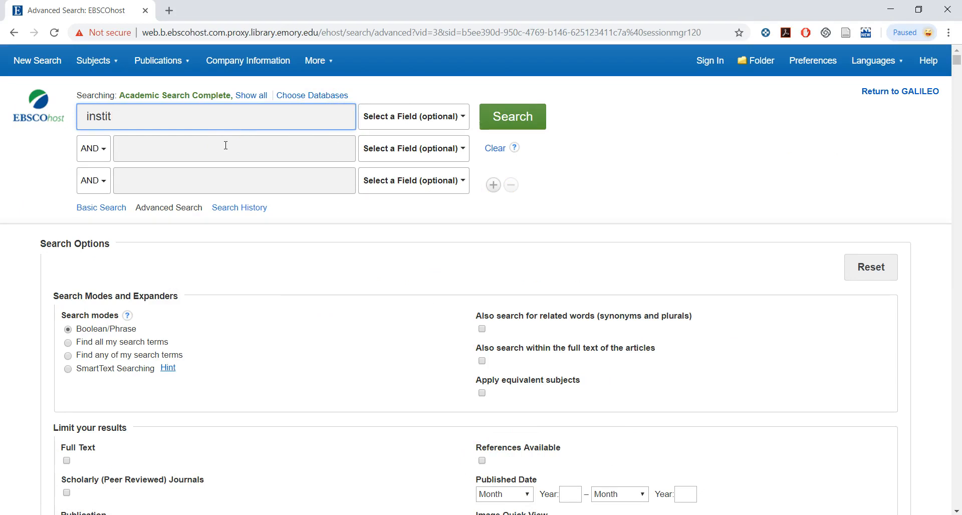
{"action": "type", "text": "utional"}
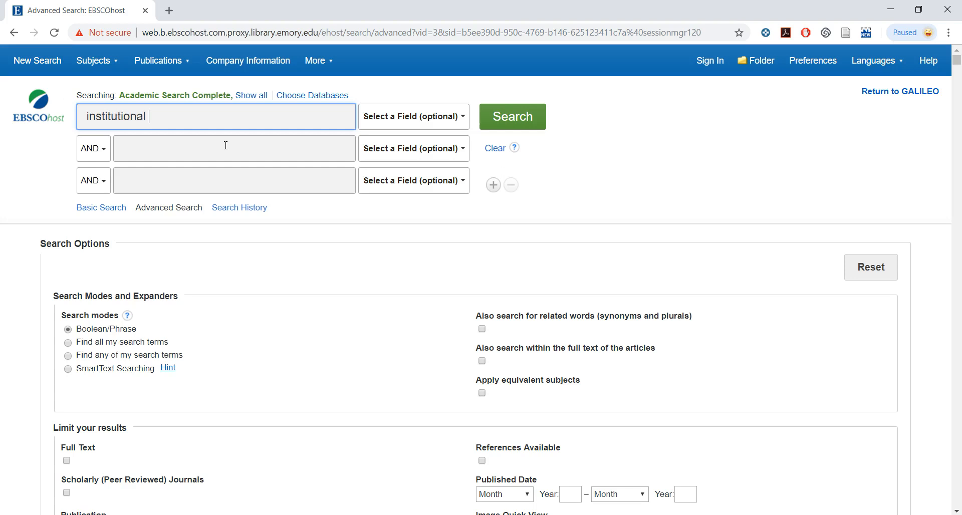
{"action": "type", "text": "isomo"}
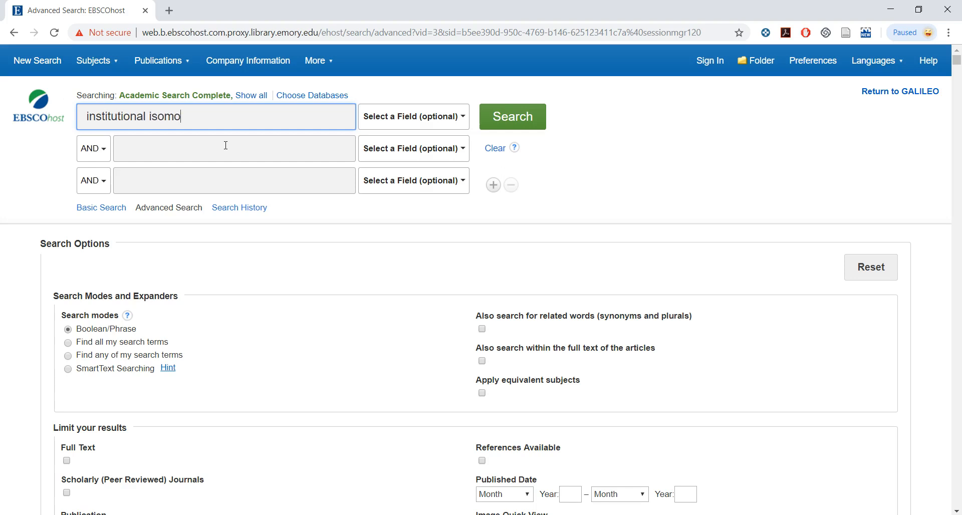
{"action": "type", "text": "rphi"}
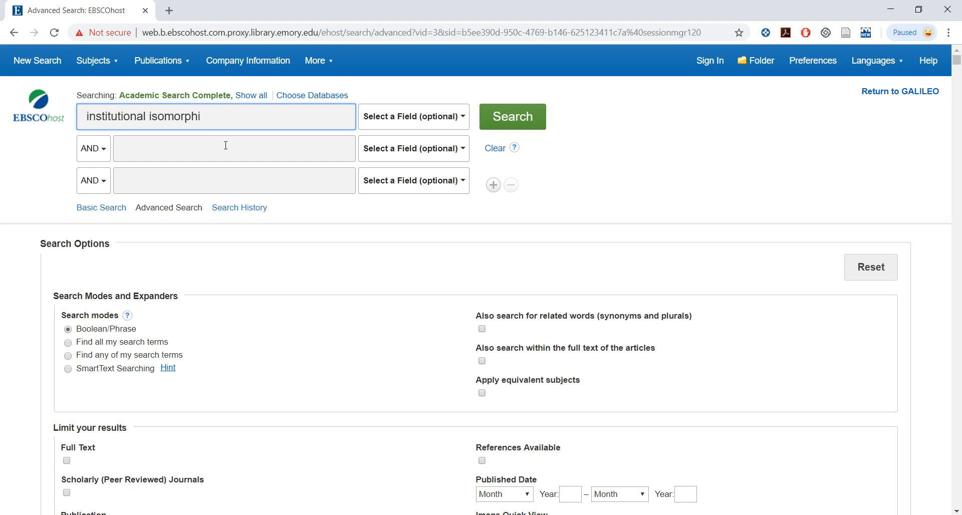
{"action": "type", "text": "sm"}
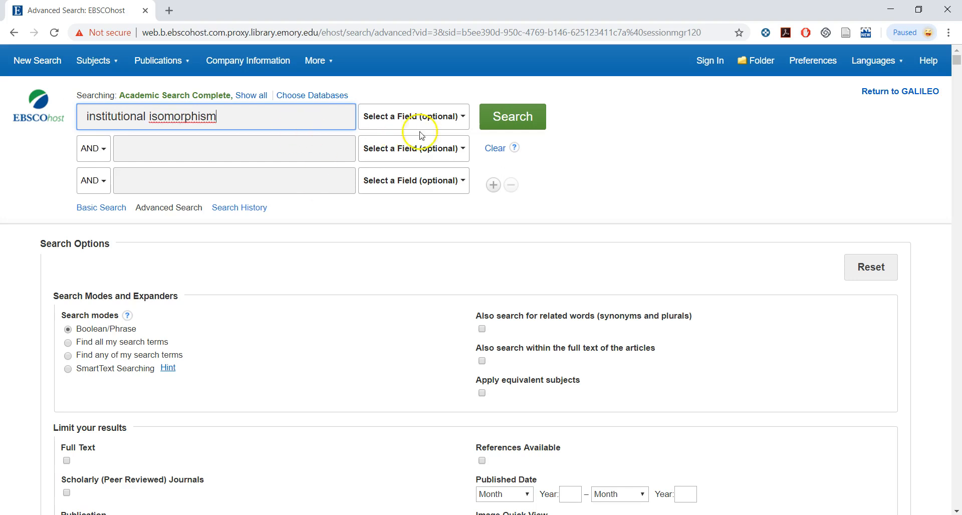
Limit the search field to TI Title and run the search.
{"action": "right_click", "coordinate": [184, 116]}
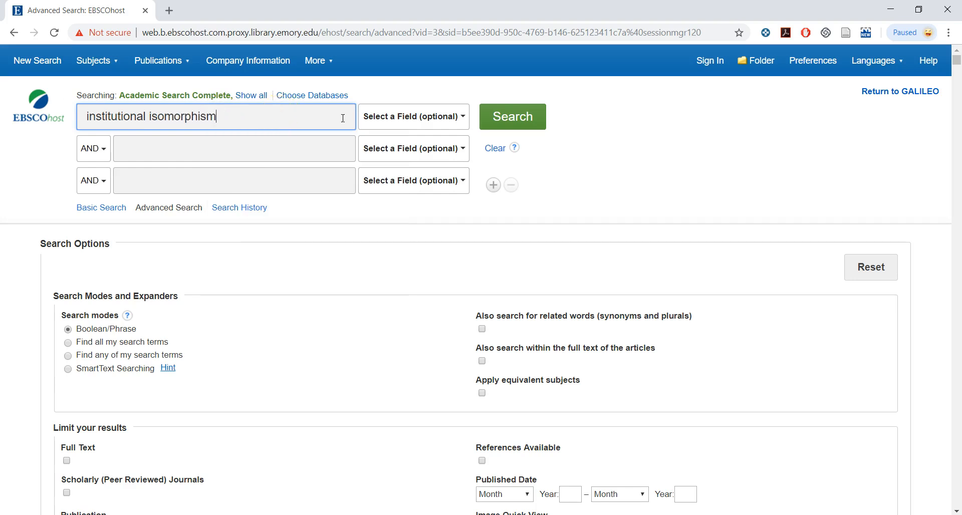
{"action": "left_click", "coordinate": [414, 117]}
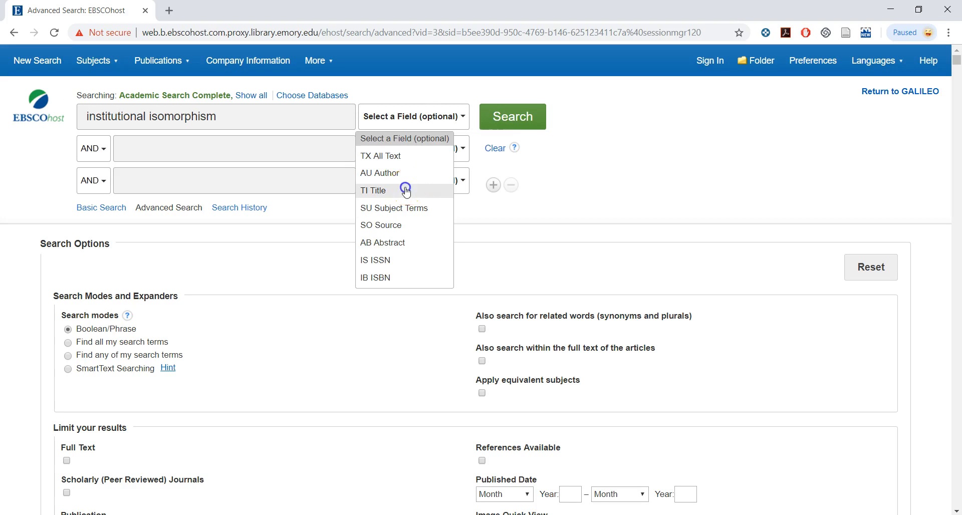
{"action": "left_click", "coordinate": [373, 191]}
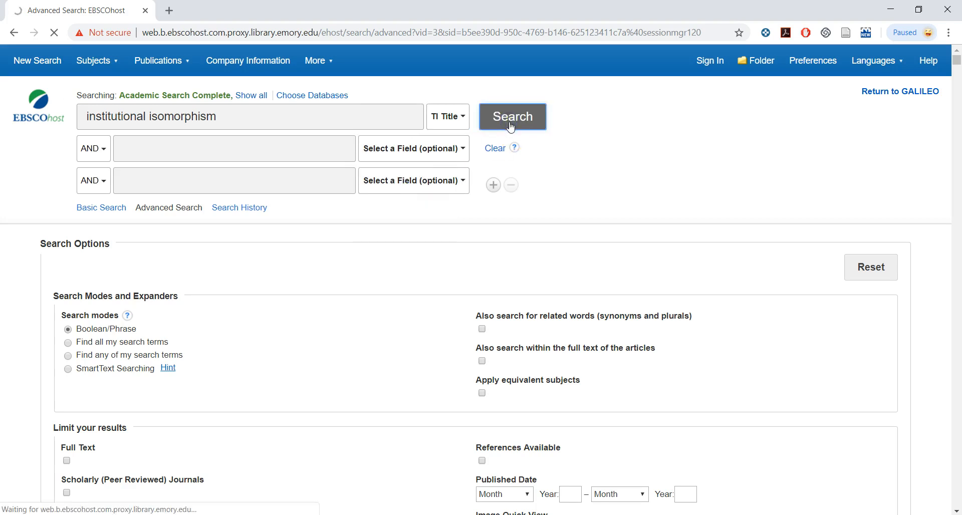
{"action": "left_click", "coordinate": [512, 117]}
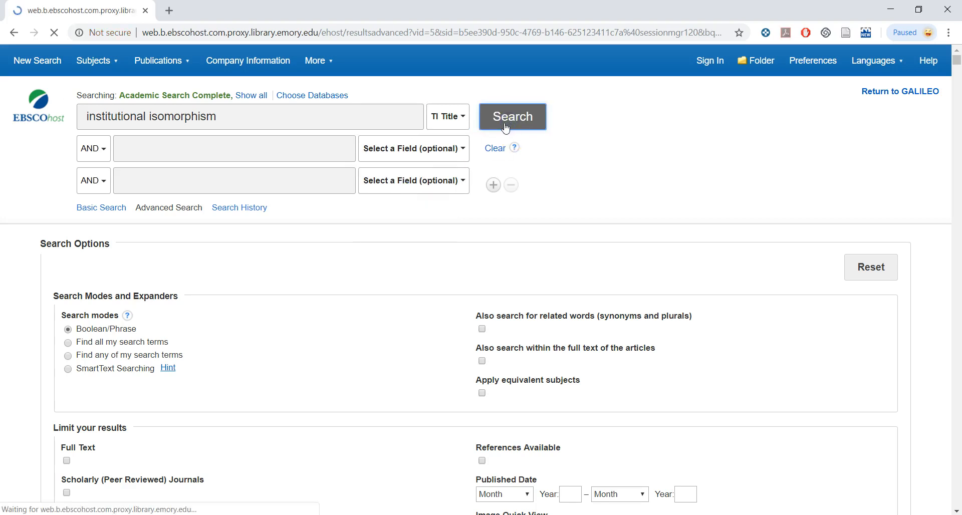
{"action": "left_click", "coordinate": [512, 117]}
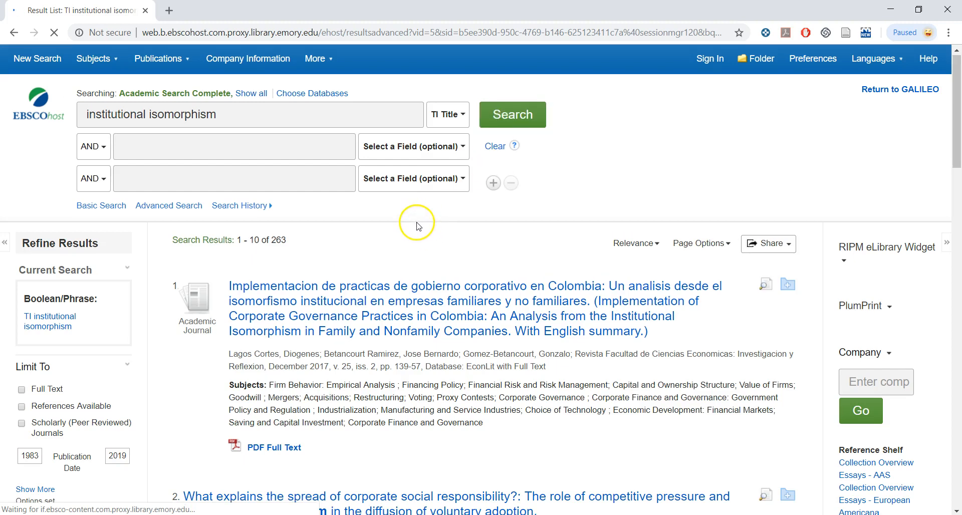
Scroll through the 263 title-search results.
{"action": "scroll", "scroll_direction": "down", "scroll_amount": 3}
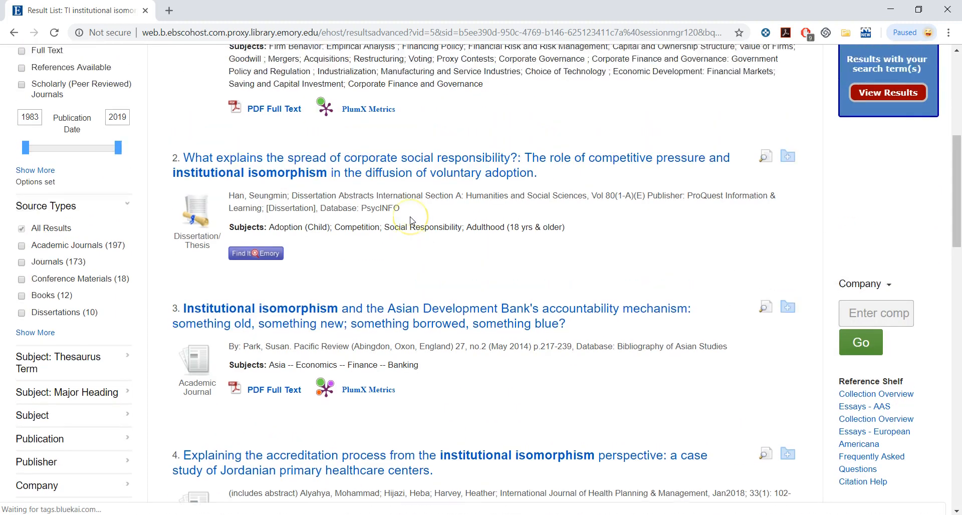
{"action": "scroll", "scroll_direction": "up", "scroll_amount": 3}
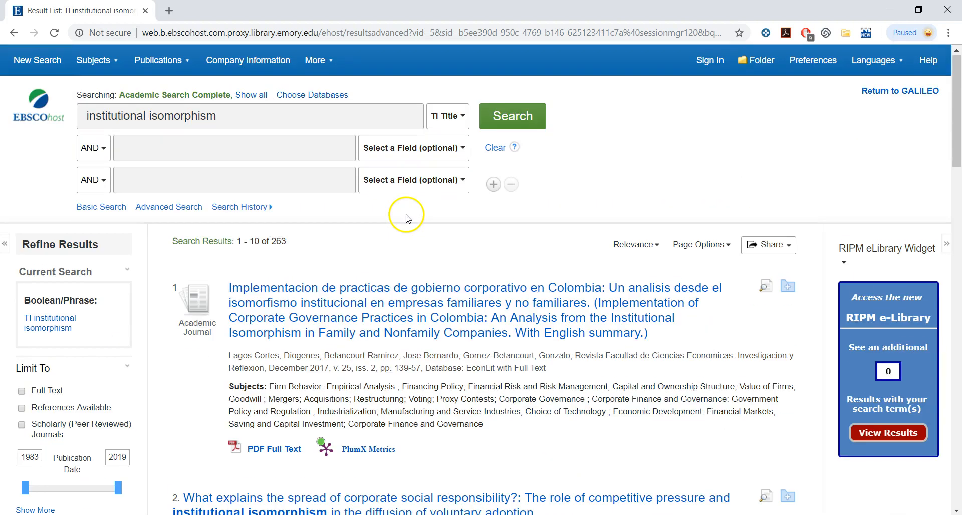
{"action": "scroll", "scroll_direction": "down", "scroll_amount": 3}
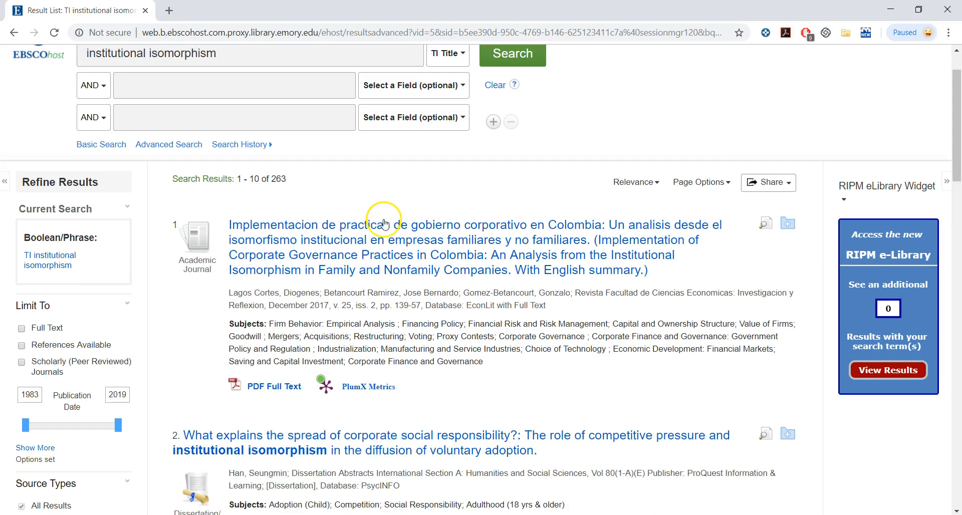
{"action": "scroll", "scroll_direction": "down", "scroll_amount": 3}
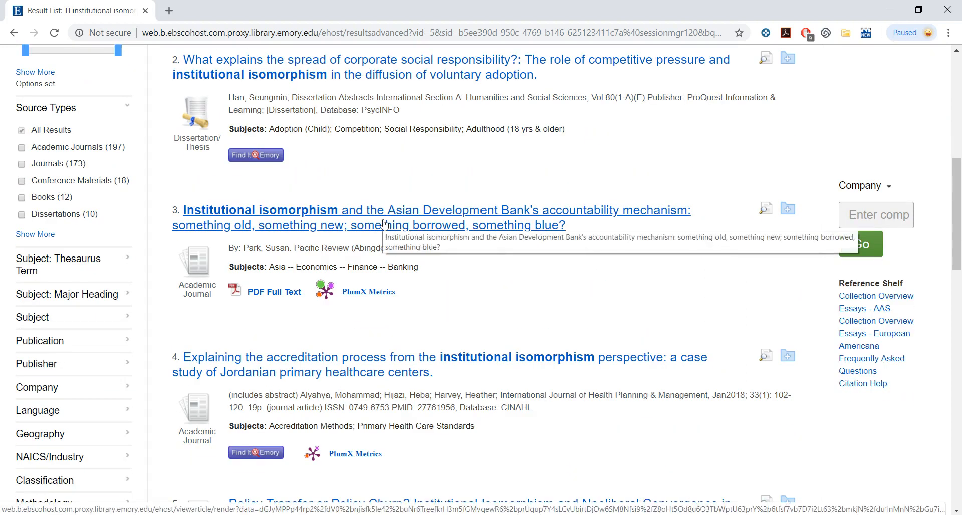
{"action": "scroll", "scroll_direction": "down", "scroll_amount": 3}
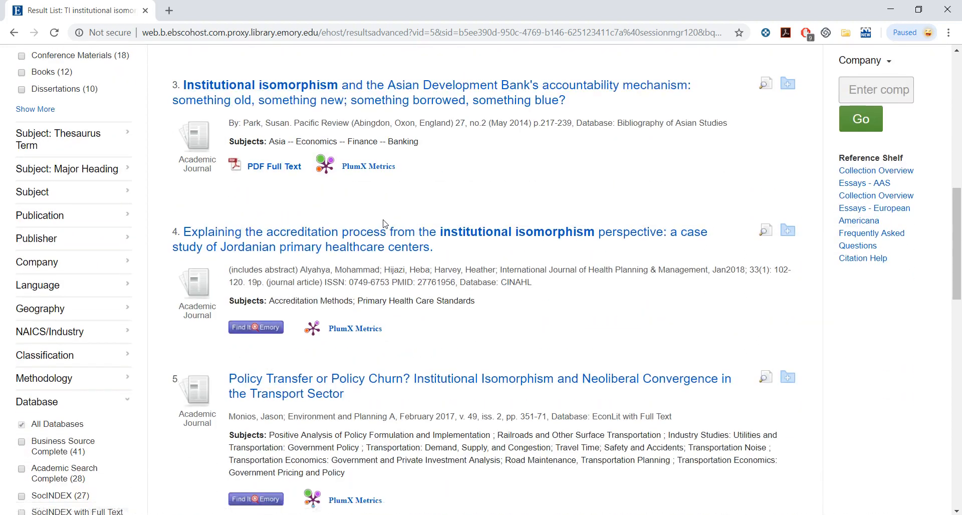
{"action": "scroll", "scroll_direction": "down", "scroll_amount": 3}
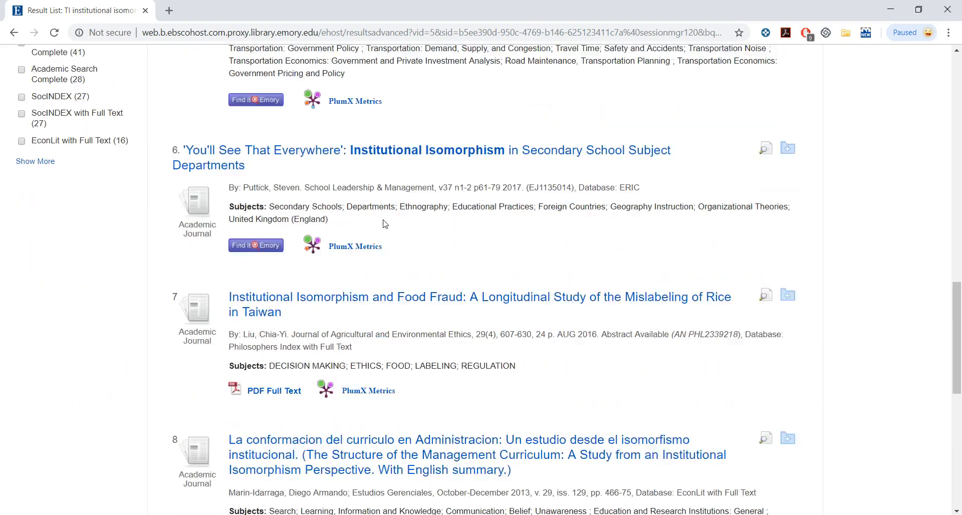
{"action": "scroll", "scroll_direction": "up", "scroll_amount": 3}
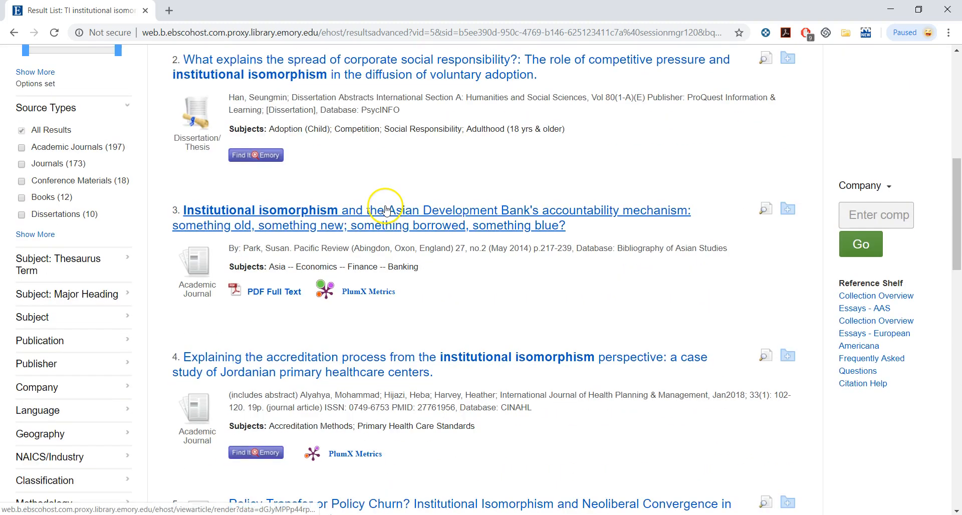
{"action": "mouse_move", "coordinate": [391, 225]}
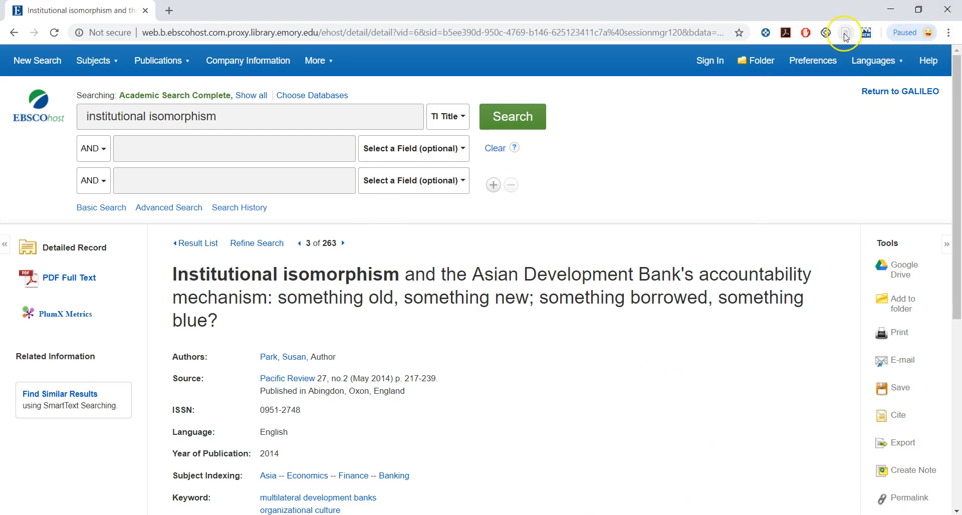
{"action": "mouse_move", "coordinate": [846, 33]}
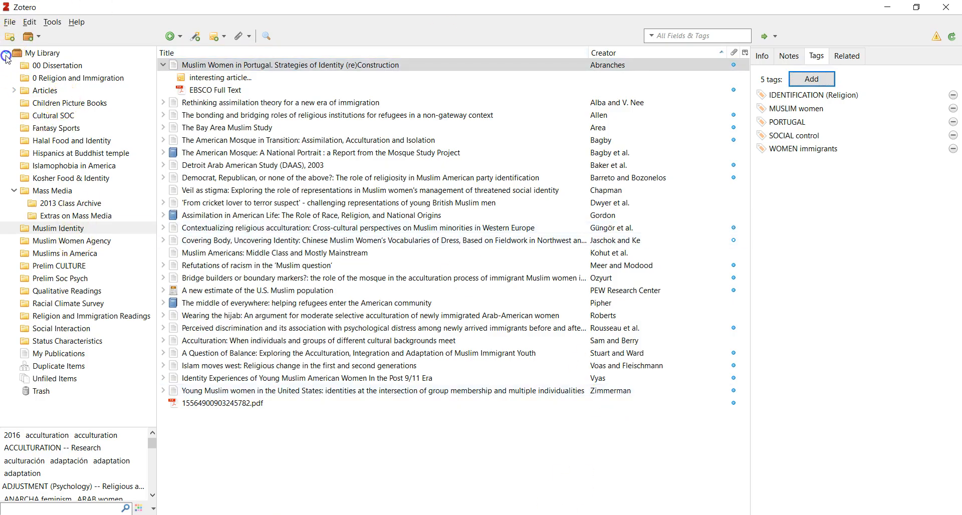
Go to My Library, then open the Cultural SOC collection with its hip hop article.
{"action": "left_click", "coordinate": [43, 53]}
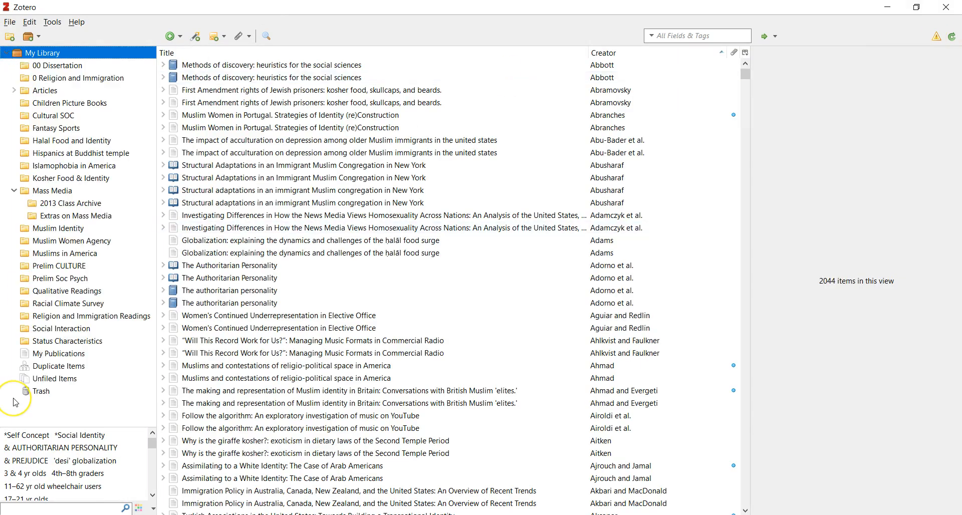
{"action": "mouse_move", "coordinate": [12, 197]}
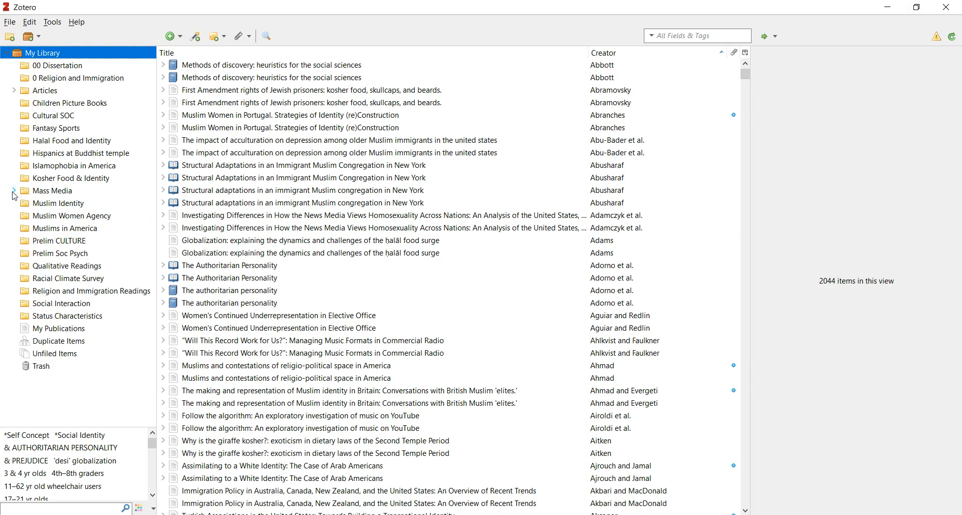
{"action": "mouse_move", "coordinate": [51, 117]}
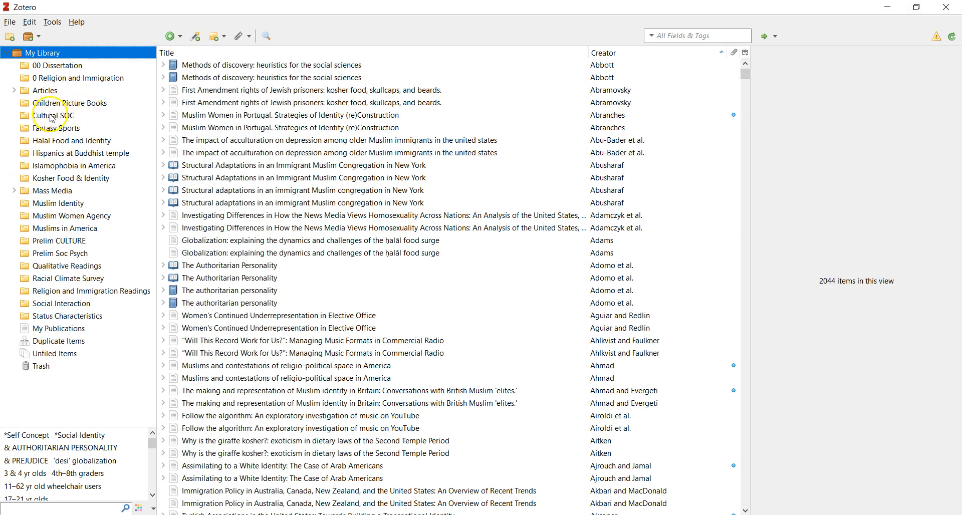
{"action": "left_click", "coordinate": [55, 116]}
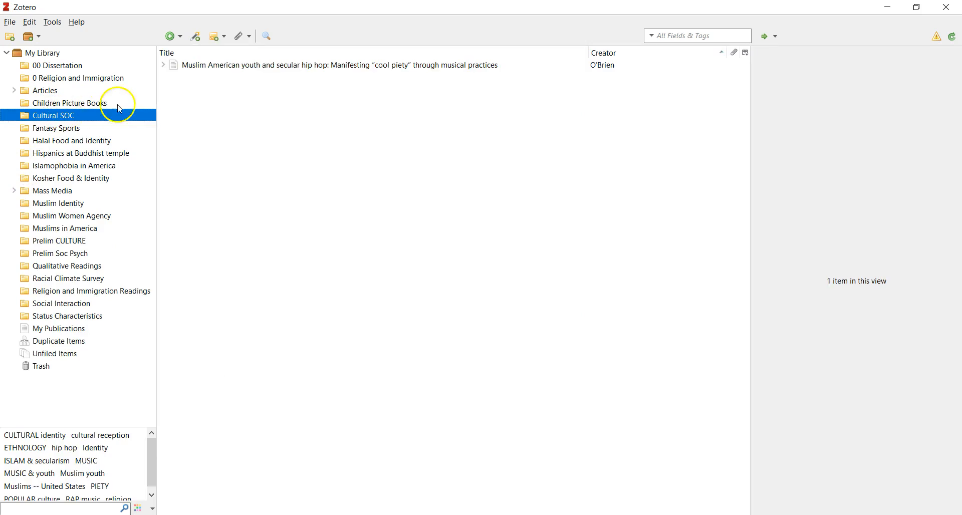
{"action": "mouse_move", "coordinate": [80, 115]}
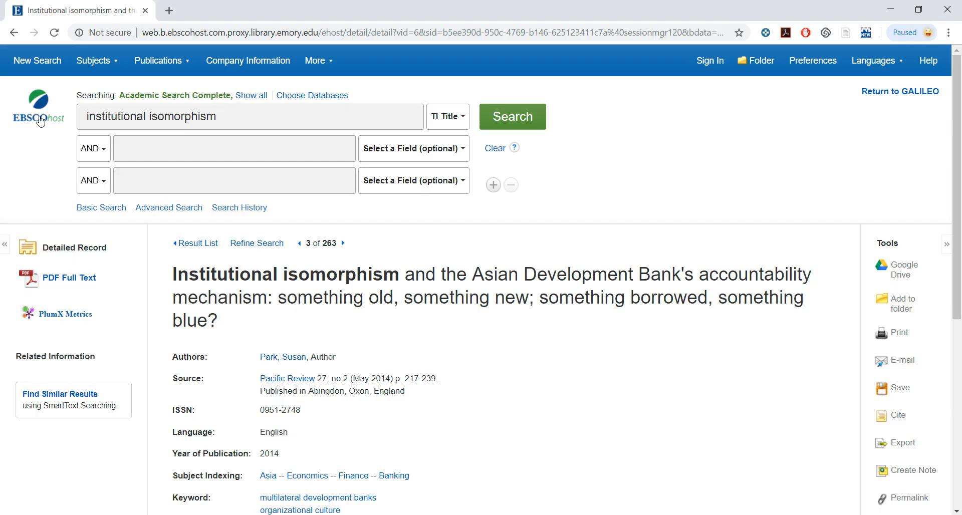
{"action": "mouse_move", "coordinate": [844, 32]}
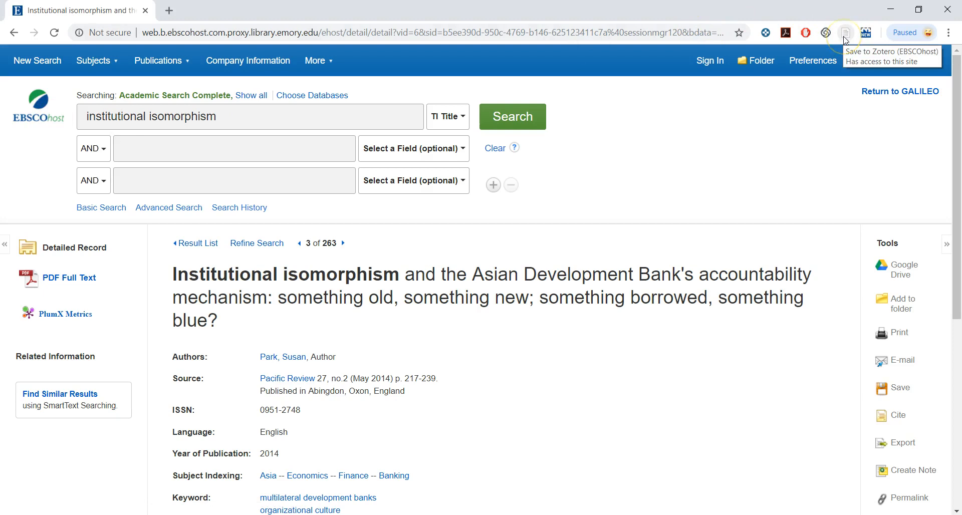
Save the Asian Development Bank article and EBSCO full text to Cultural SOC via the Zotero connector.
{"action": "left_click", "coordinate": [845, 32]}
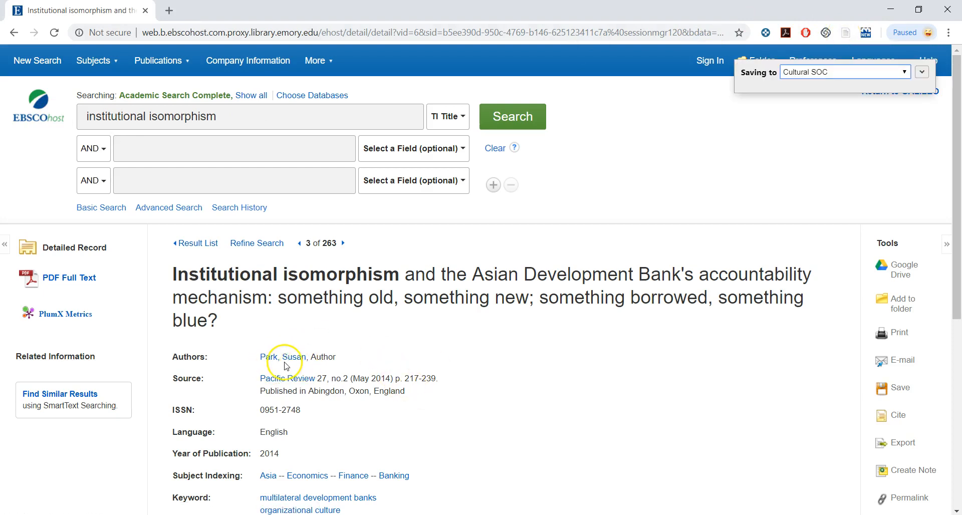
{"action": "left_click", "coordinate": [922, 72]}
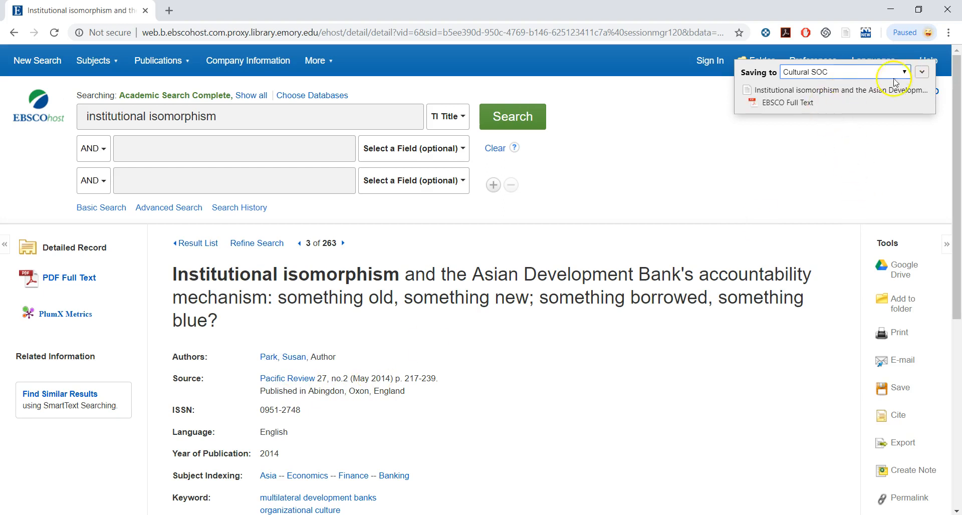
{"action": "mouse_move", "coordinate": [766, 90]}
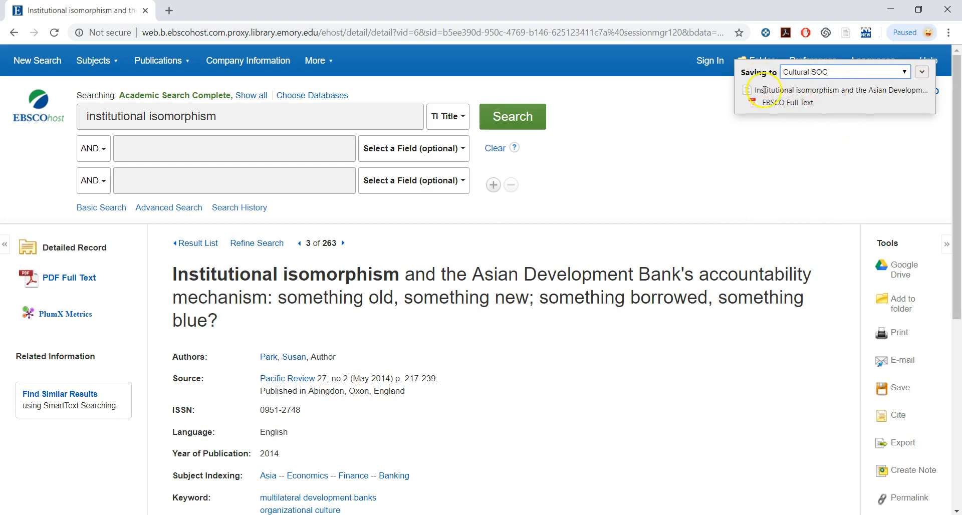
{"action": "mouse_move", "coordinate": [827, 104]}
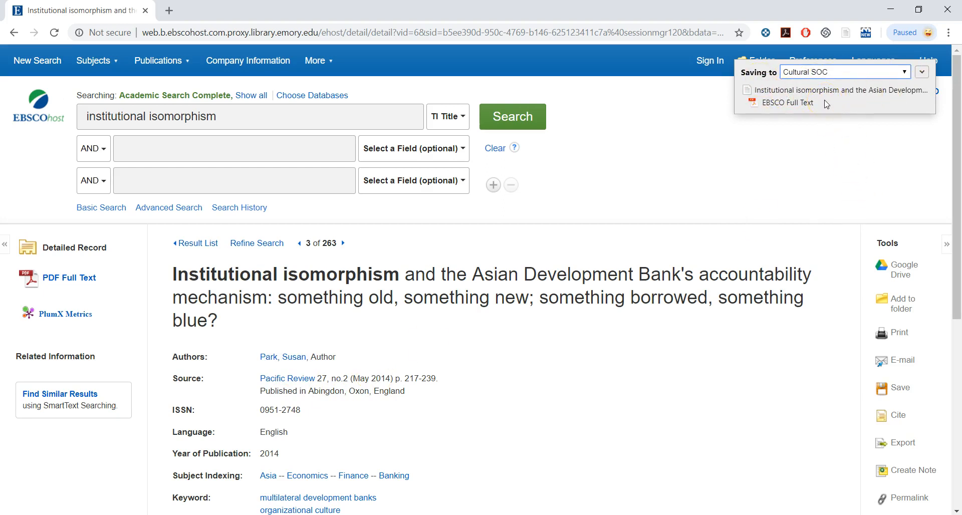
{"action": "key", "text": "alt+tab"}
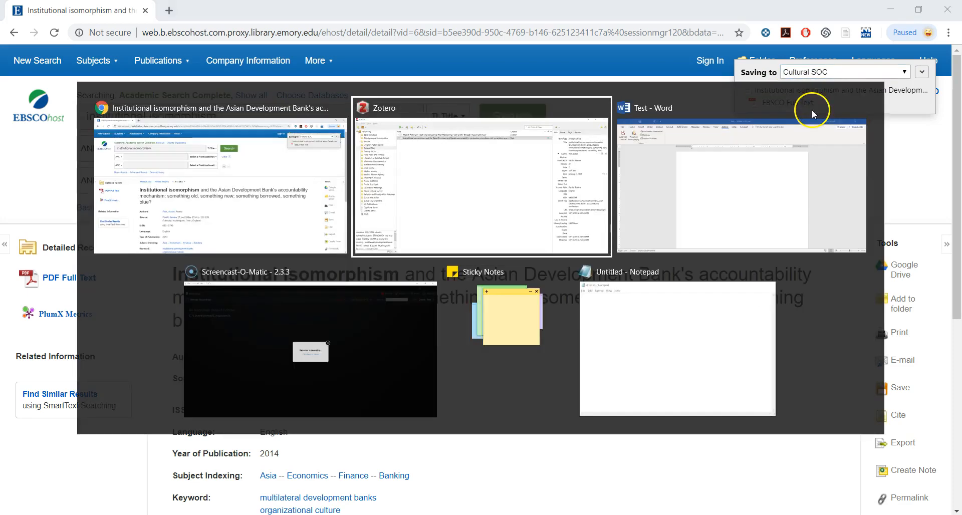
{"action": "left_click", "coordinate": [482, 178]}
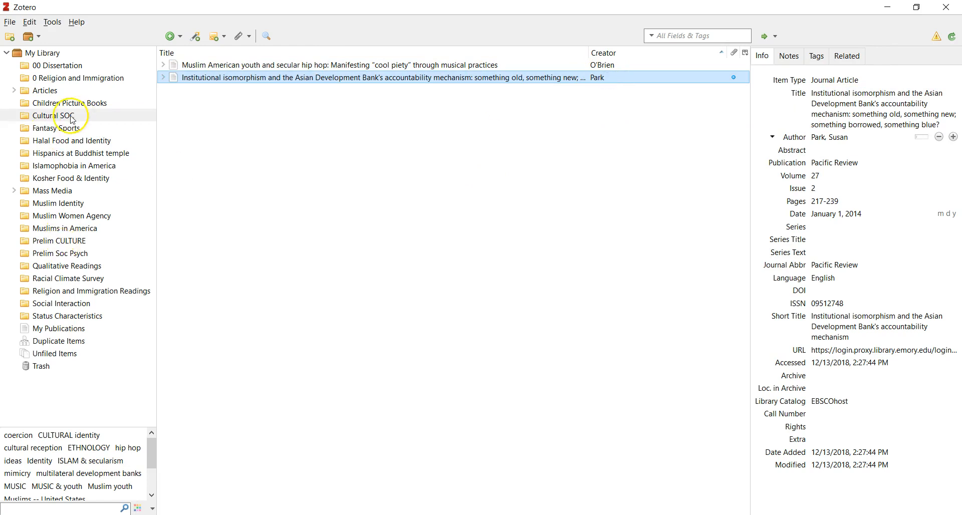
{"action": "left_click", "coordinate": [71, 102]}
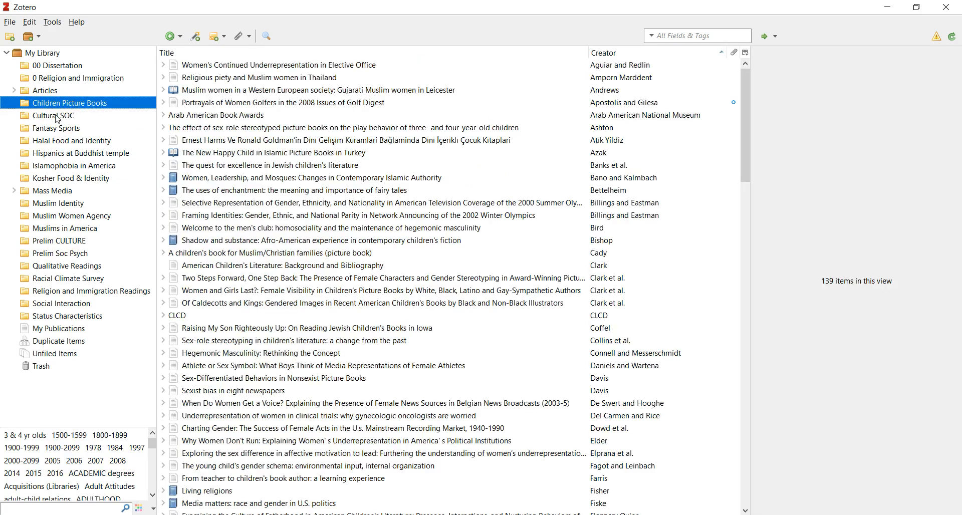
{"action": "left_click", "coordinate": [54, 116]}
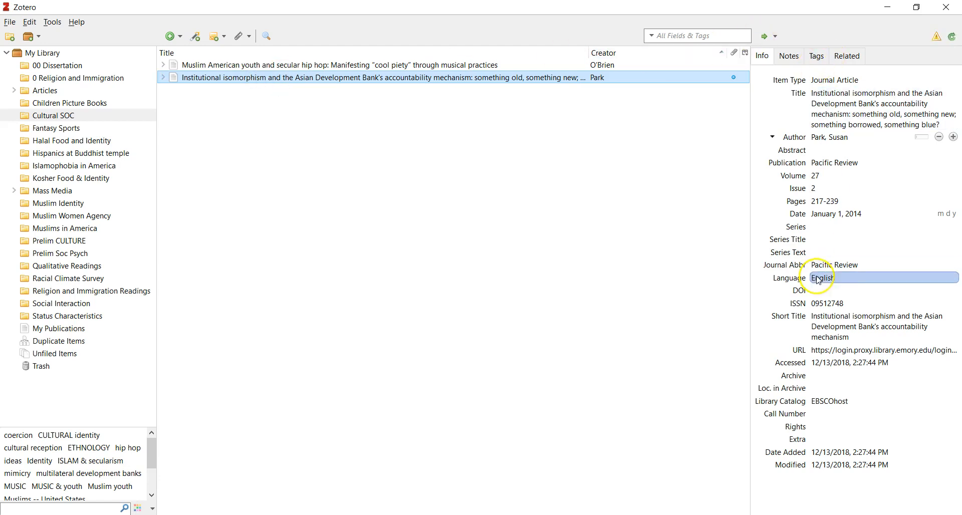
{"action": "left_click", "coordinate": [860, 363]}
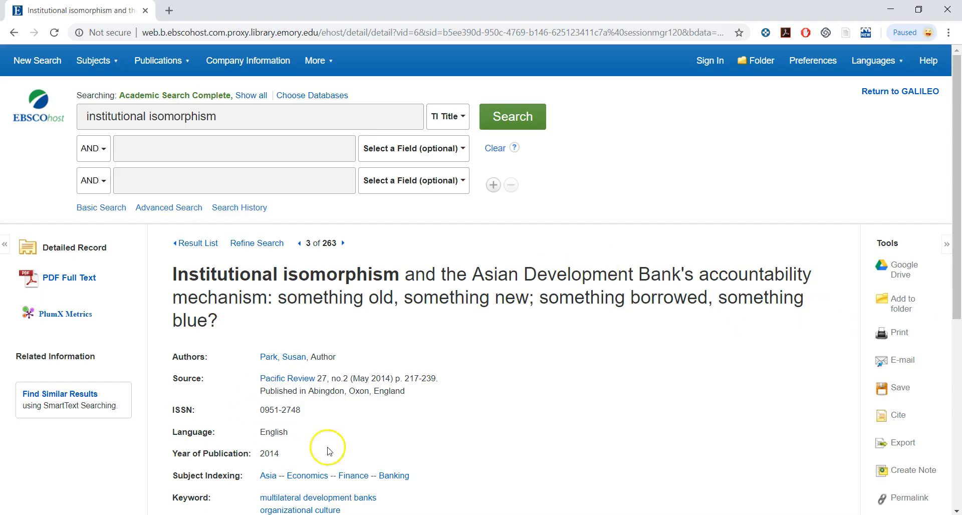
{"action": "scroll", "scroll_direction": "down", "scroll_amount": 3}
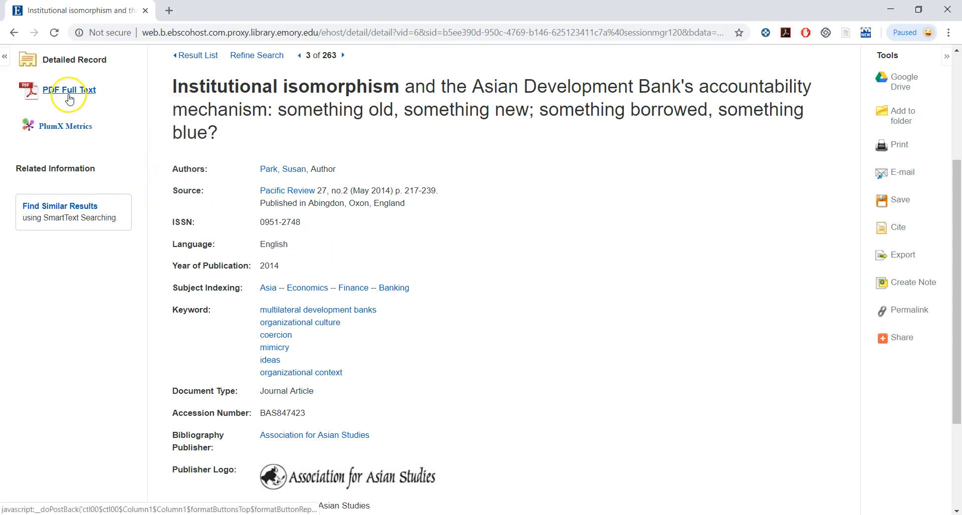
{"action": "mouse_move", "coordinate": [69, 90]}
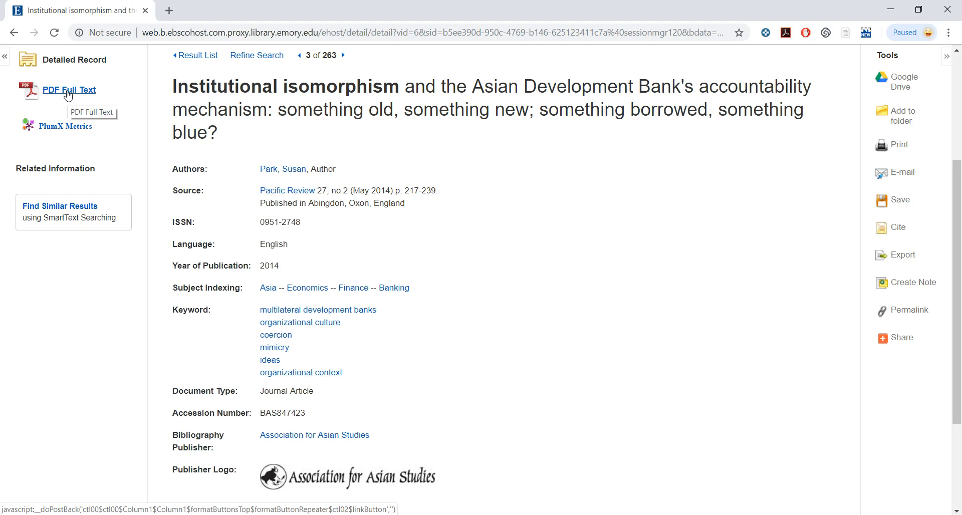
{"action": "mouse_move", "coordinate": [416, 130]}
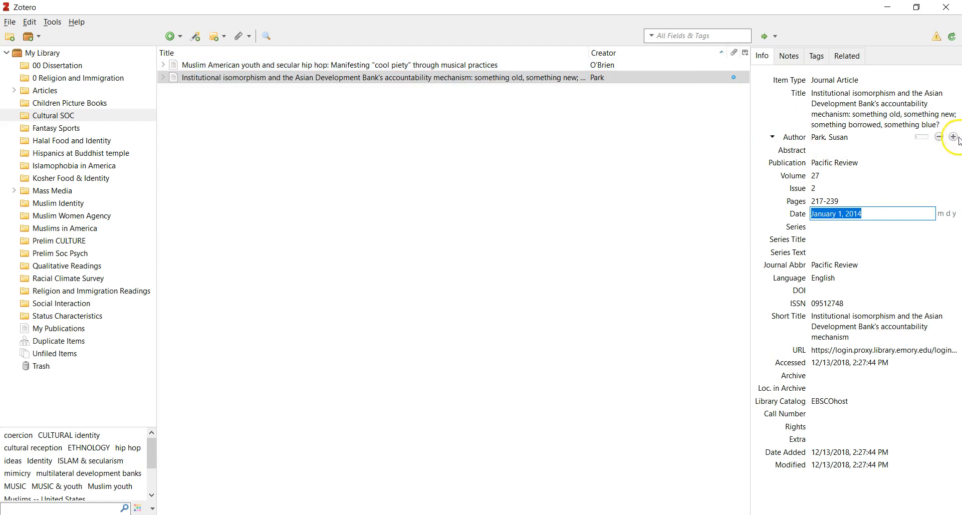
{"action": "mouse_move", "coordinate": [954, 136]}
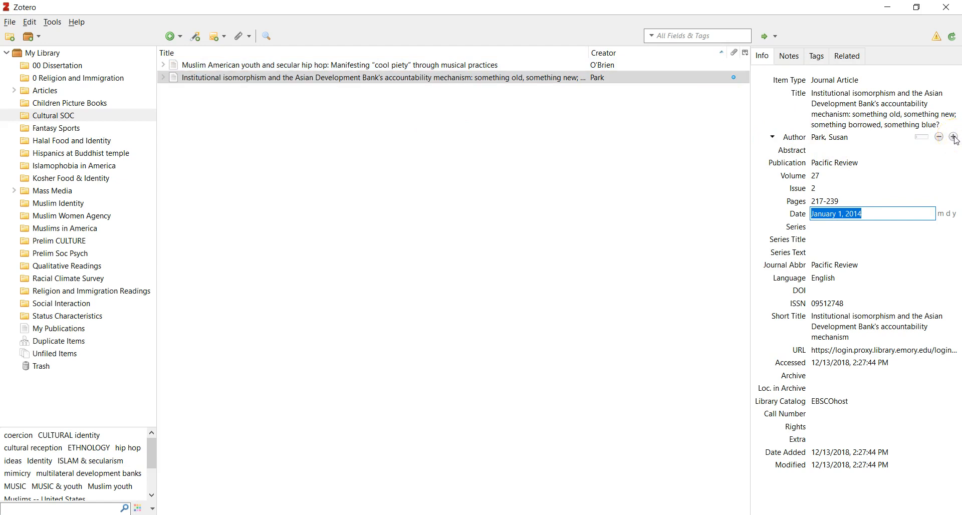
{"action": "left_click", "coordinate": [954, 137]}
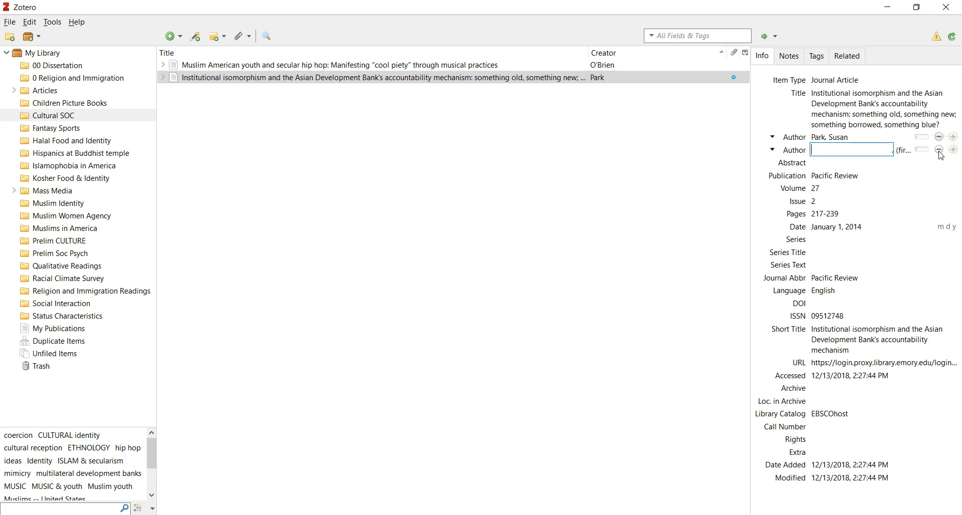
{"action": "left_click", "coordinate": [939, 150]}
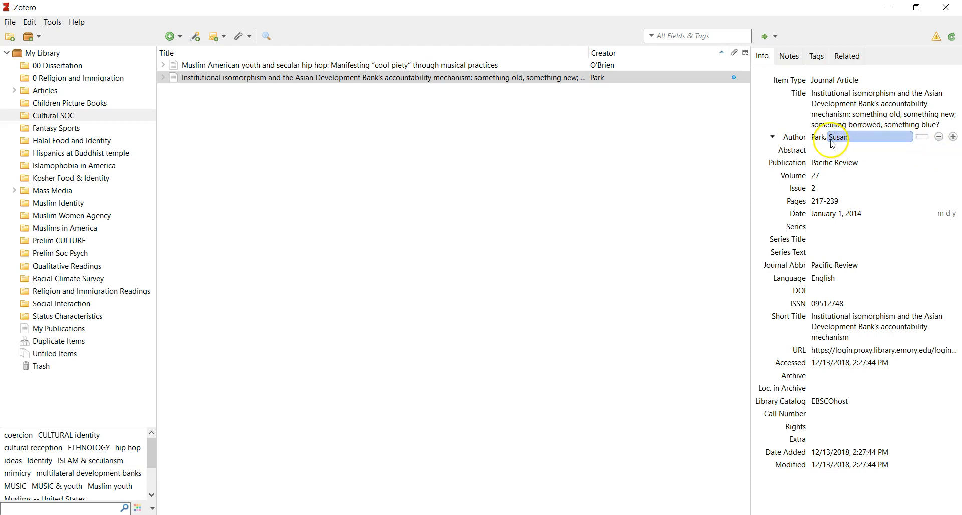
{"action": "left_click", "coordinate": [818, 137]}
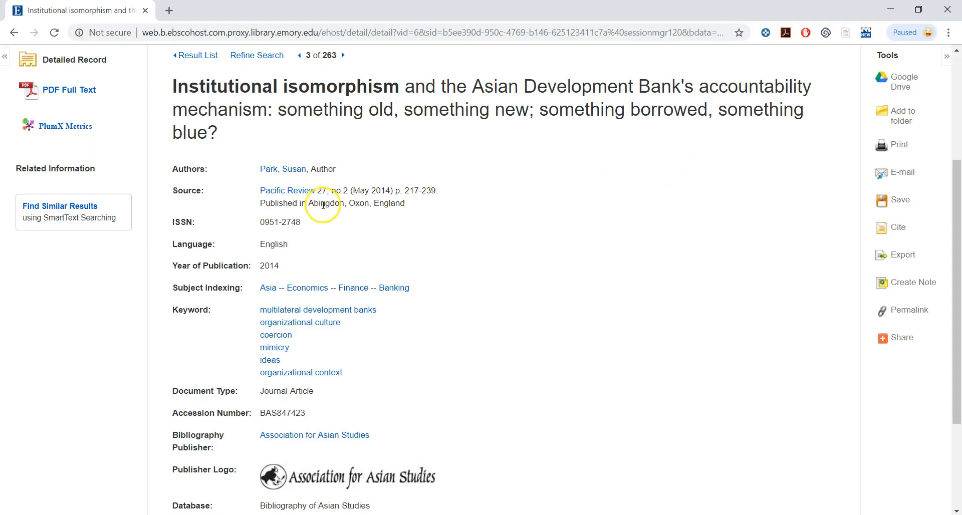
{"action": "mouse_move", "coordinate": [334, 279]}
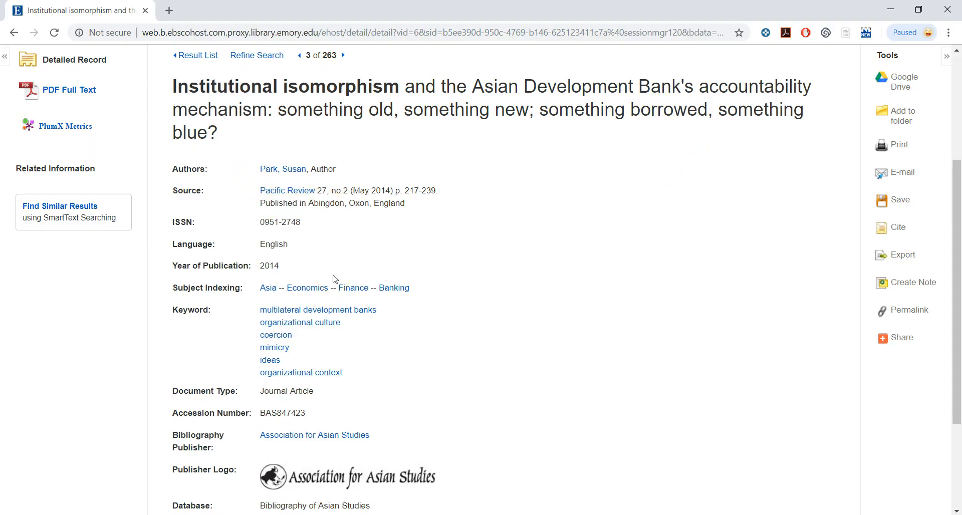
{"action": "mouse_move", "coordinate": [264, 200]}
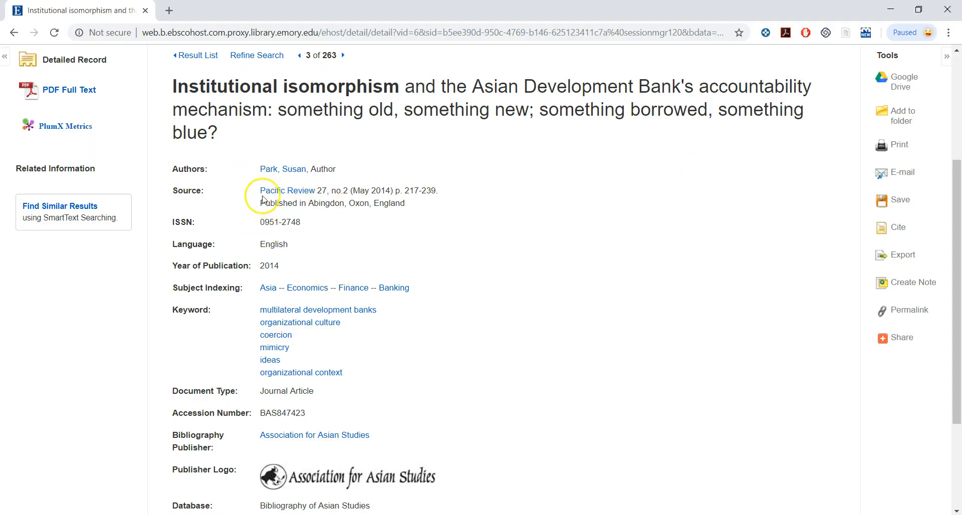
{"action": "mouse_move", "coordinate": [380, 203]}
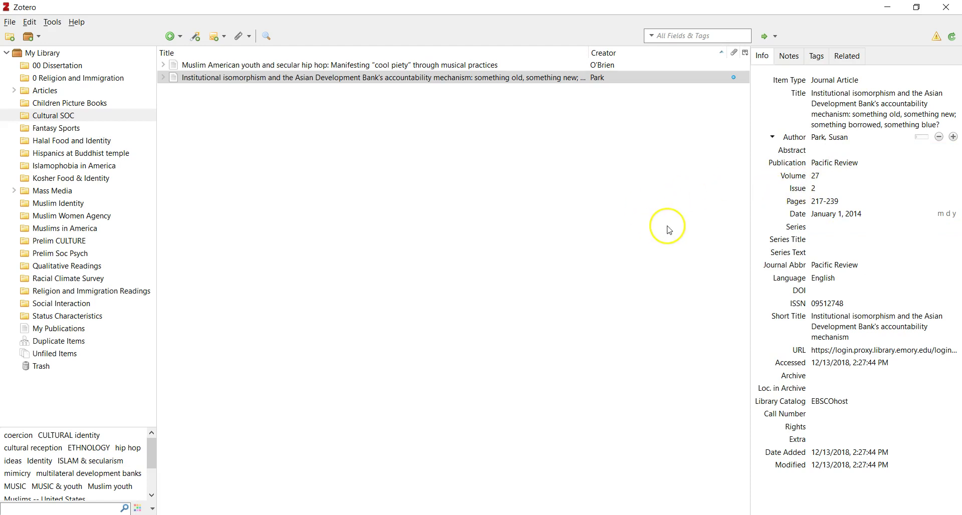
{"action": "mouse_move", "coordinate": [667, 228]}
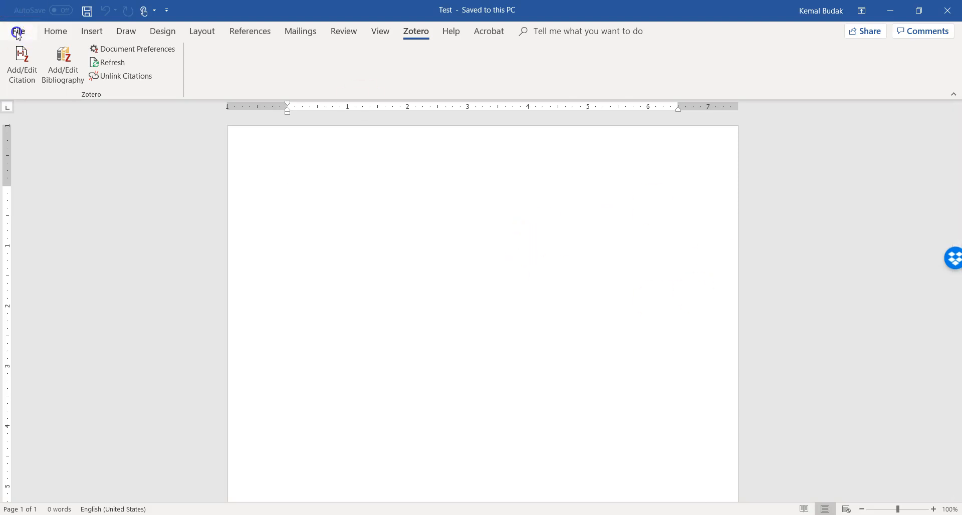
Type 'Park believes' at the start of the blank Test page.
{"action": "left_click", "coordinate": [332, 217]}
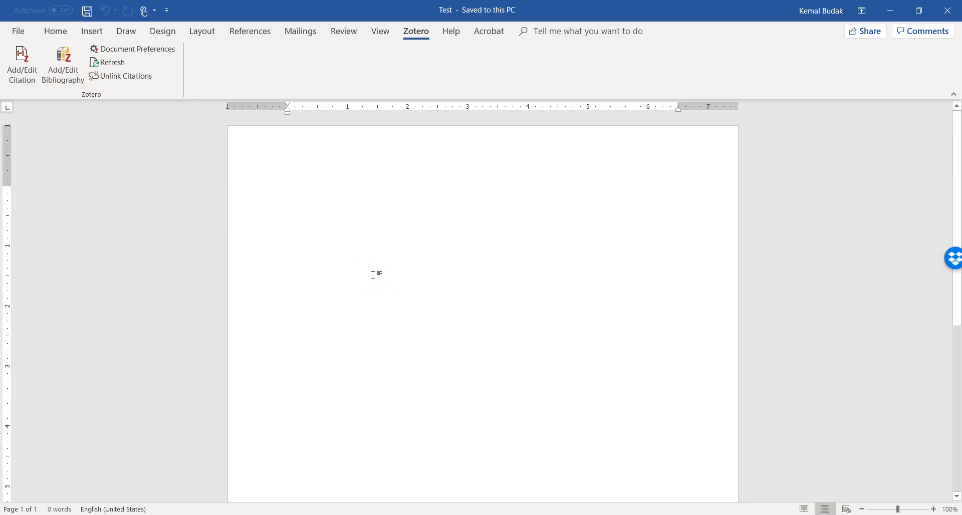
{"action": "type", "text": "Park"}
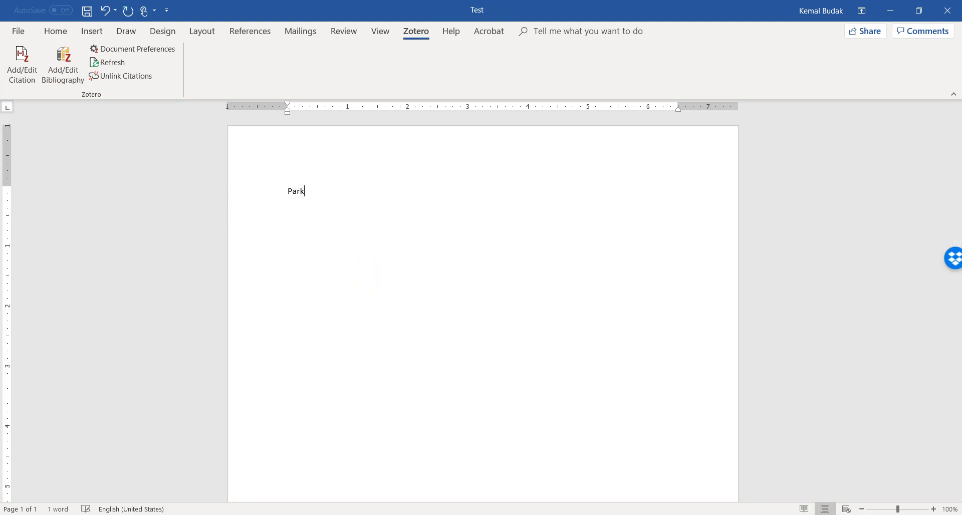
{"action": "type", "text": "beli"}
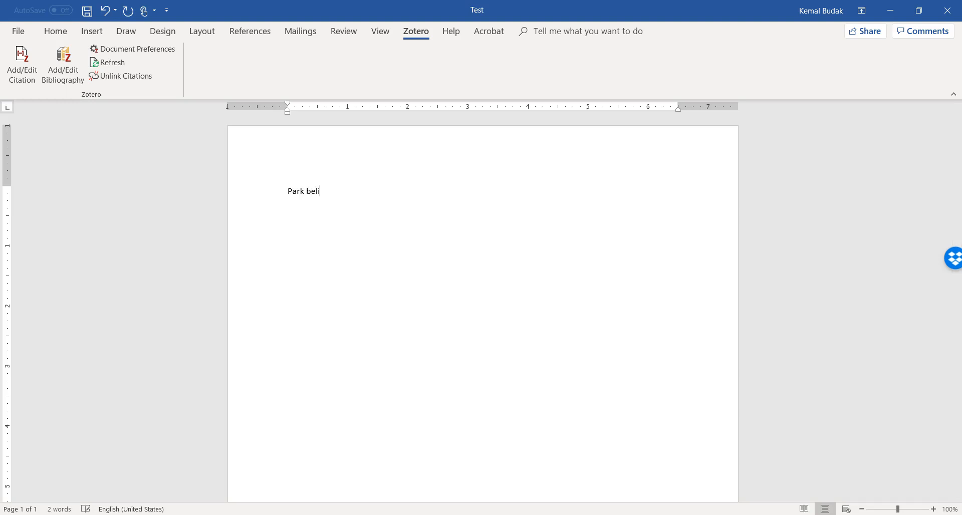
{"action": "type", "text": "e"}
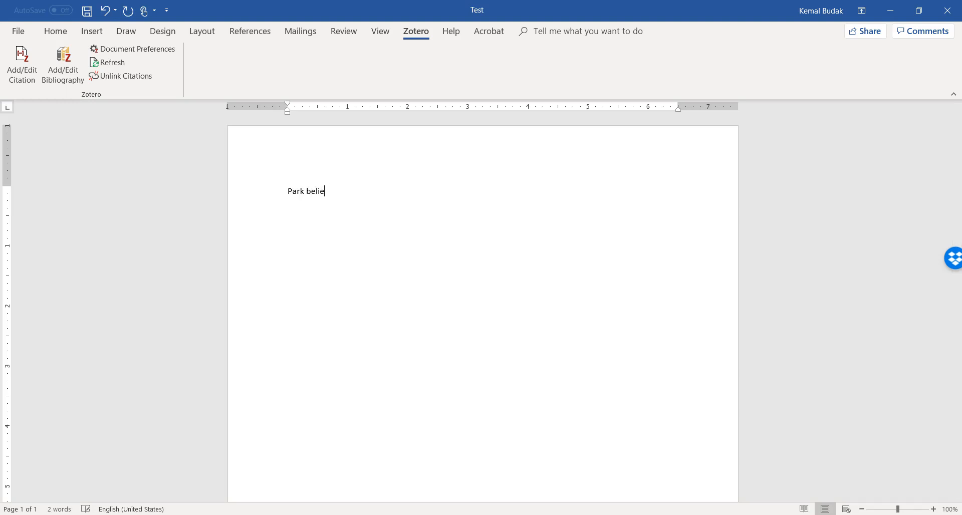
{"action": "type", "text": "ves"}
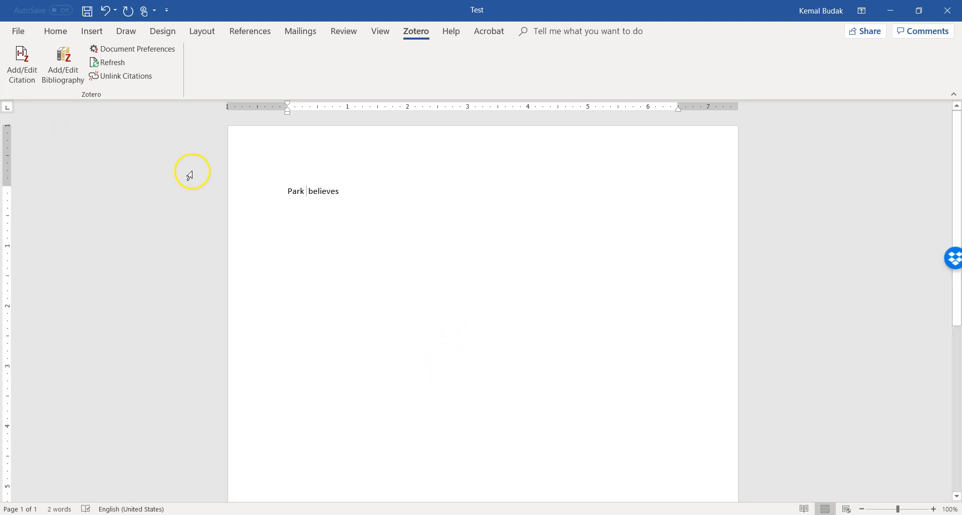
{"action": "mouse_move", "coordinate": [21, 64]}
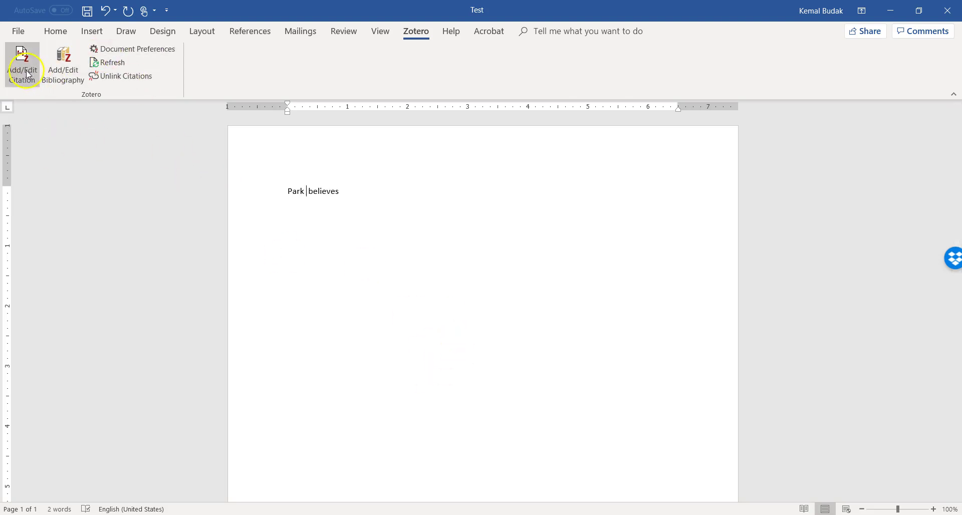
Open the Zotero citation preferences and look through the citation style manager.
{"action": "left_click", "coordinate": [132, 49]}
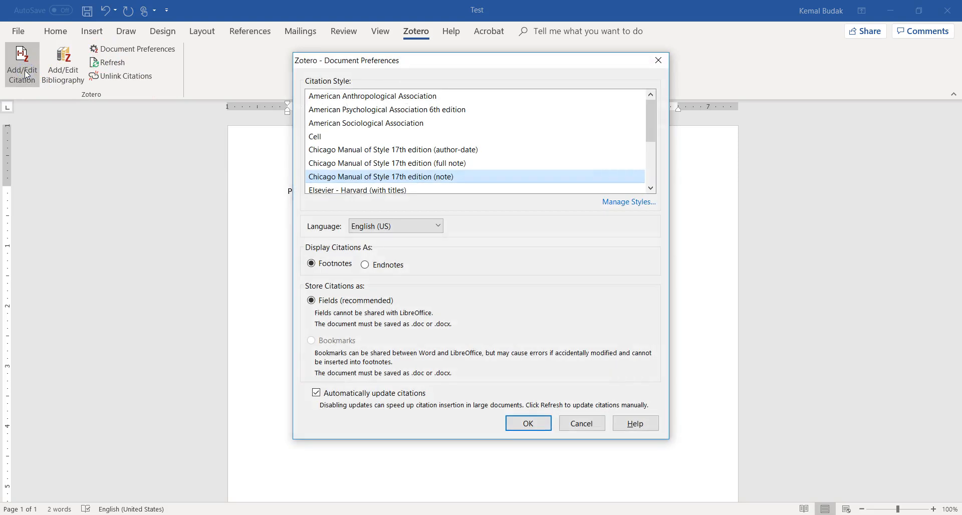
{"action": "mouse_move", "coordinate": [430, 96]}
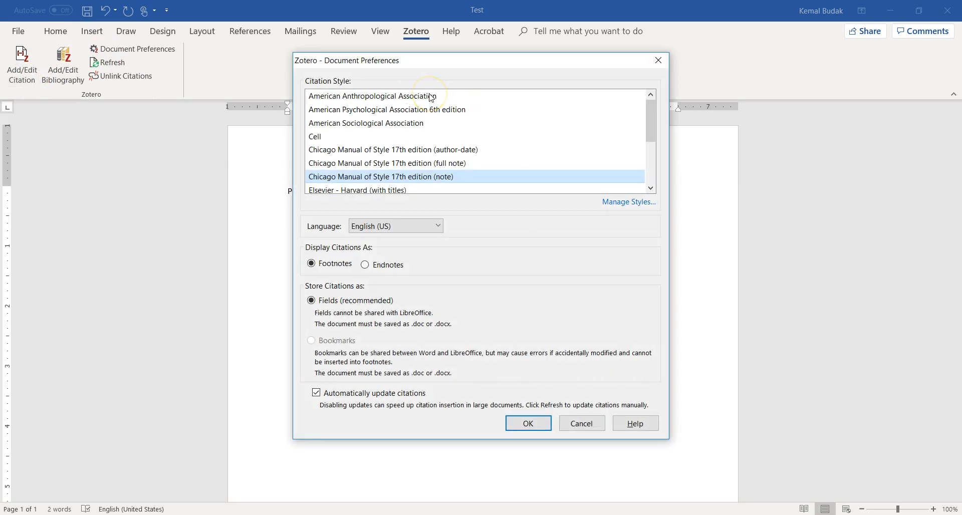
{"action": "mouse_move", "coordinate": [421, 115]}
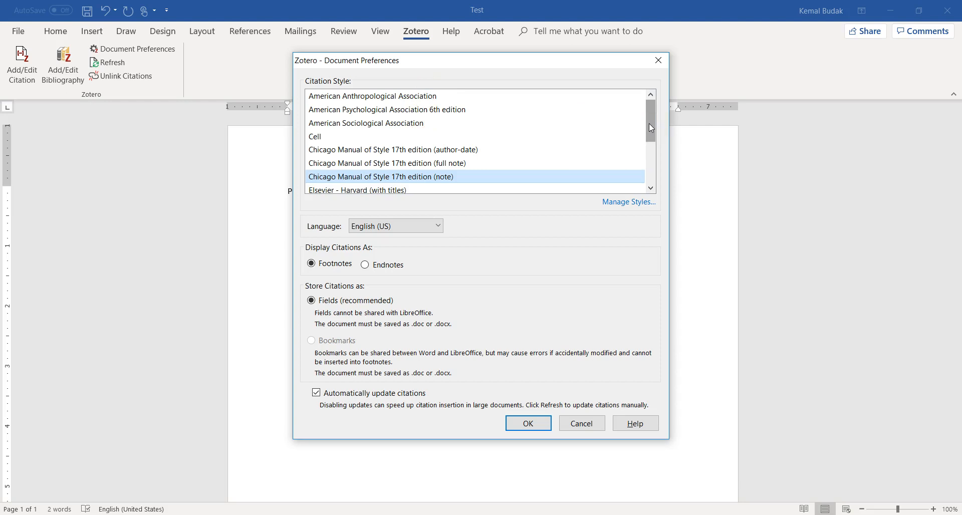
{"action": "mouse_move", "coordinate": [650, 127]}
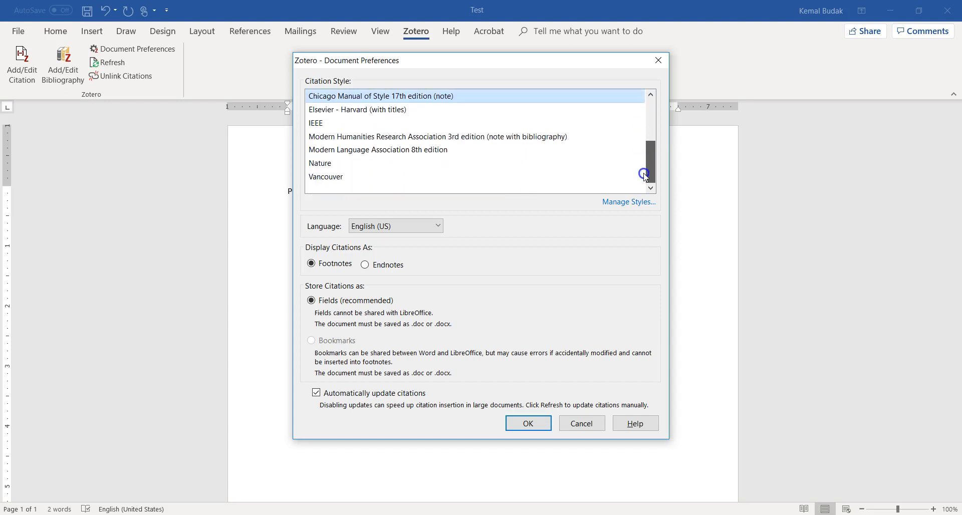
{"action": "scroll", "scroll_direction": "up", "scroll_amount": 3}
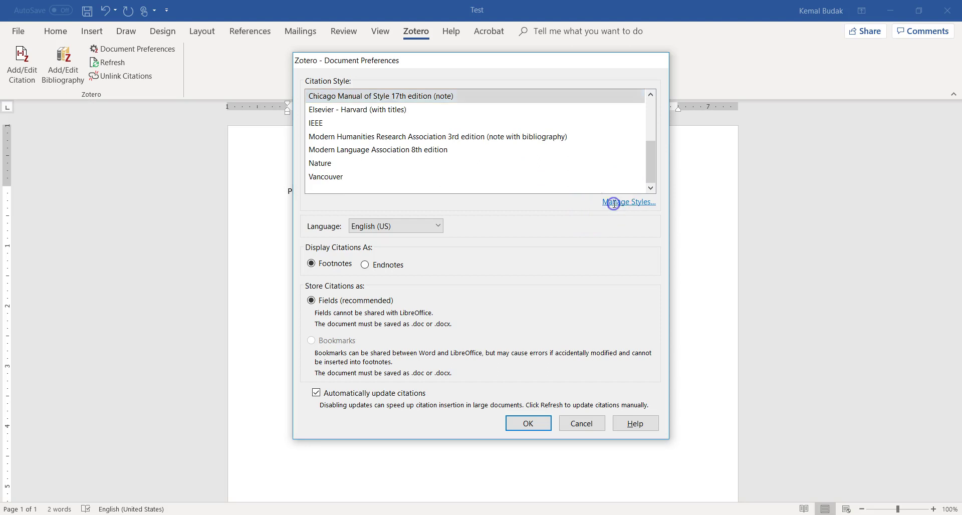
{"action": "left_click", "coordinate": [629, 202]}
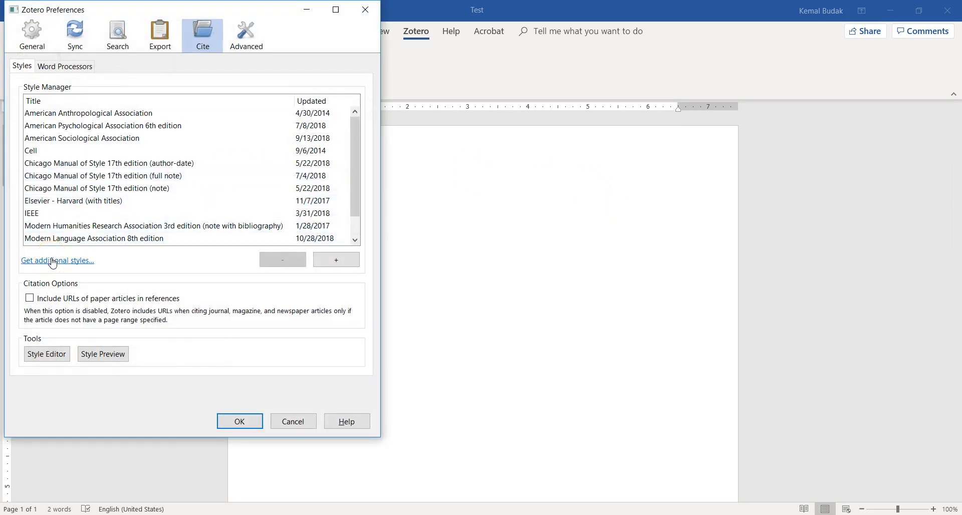
{"action": "left_click", "coordinate": [239, 421]}
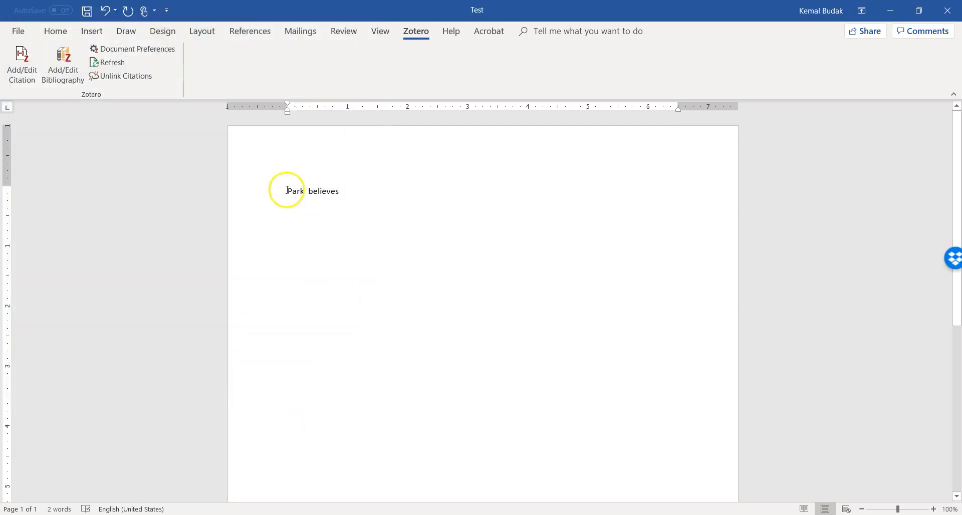
Select American Sociological Association as the document citation style and confirm with OK.
{"action": "left_click", "coordinate": [137, 49]}
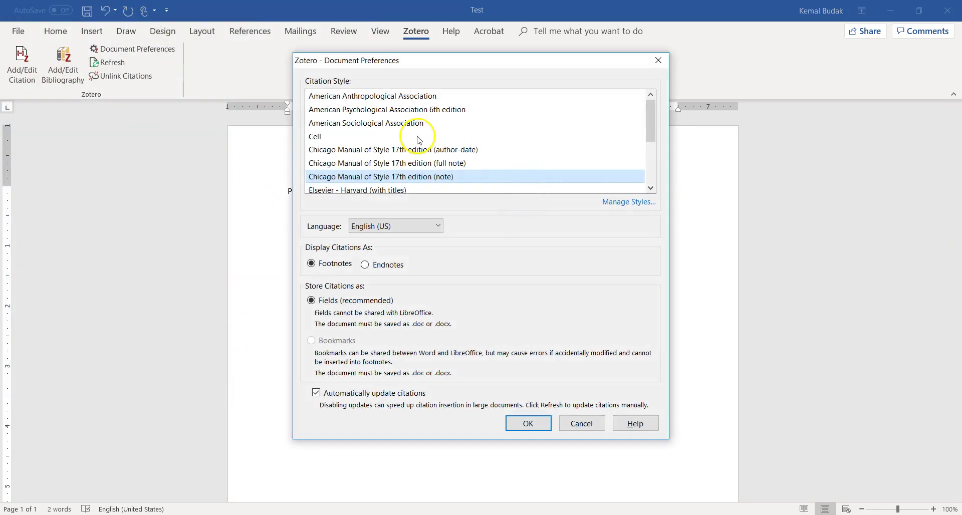
{"action": "mouse_move", "coordinate": [358, 127]}
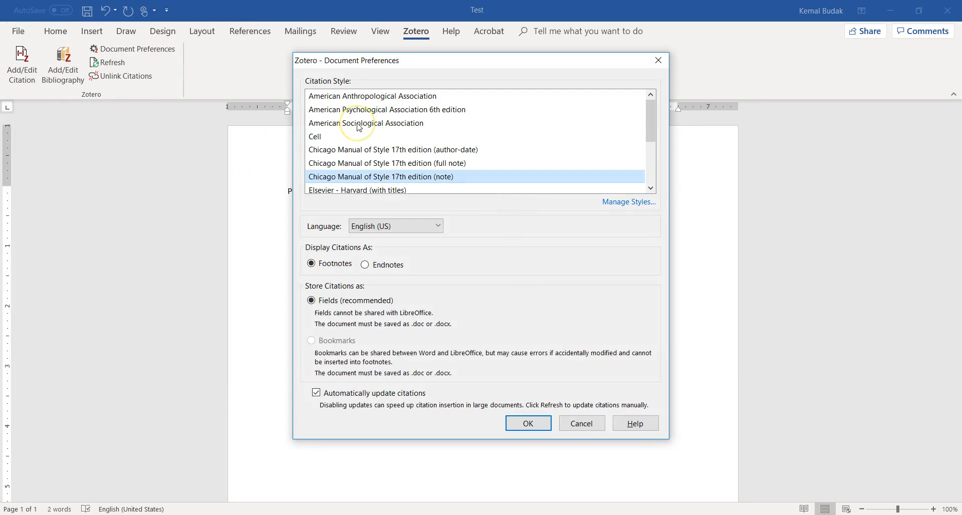
{"action": "mouse_move", "coordinate": [369, 129]}
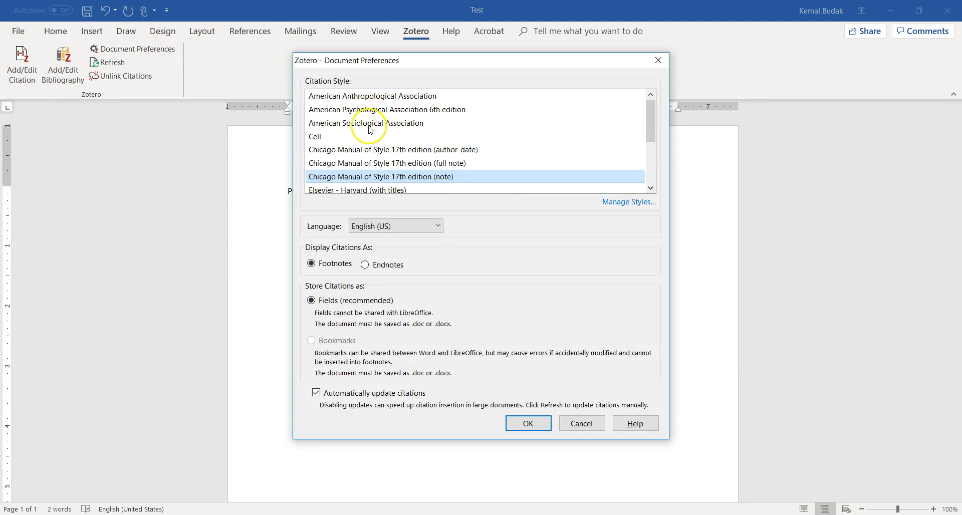
{"action": "scroll", "scroll_direction": "down", "scroll_amount": 3}
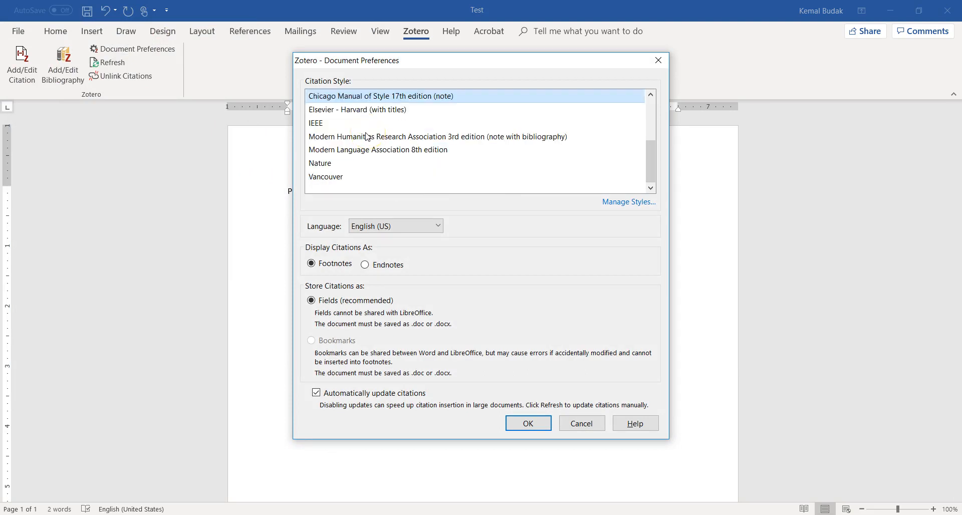
{"action": "scroll", "scroll_direction": "up", "scroll_amount": 3}
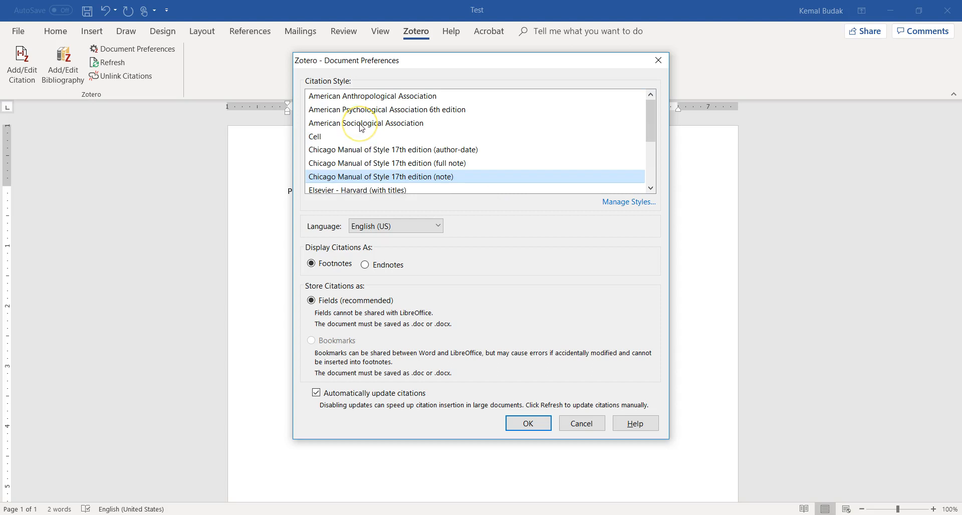
{"action": "left_click", "coordinate": [365, 123]}
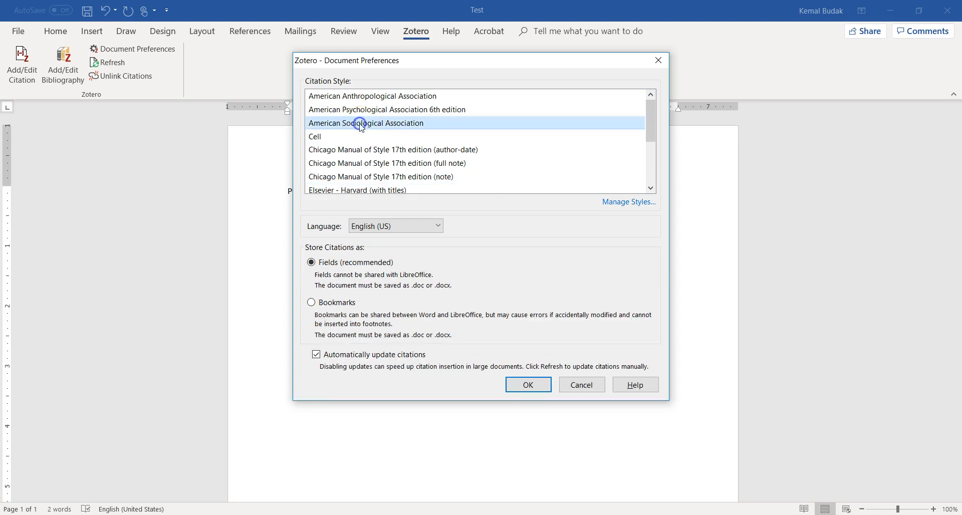
{"action": "mouse_move", "coordinate": [363, 152]}
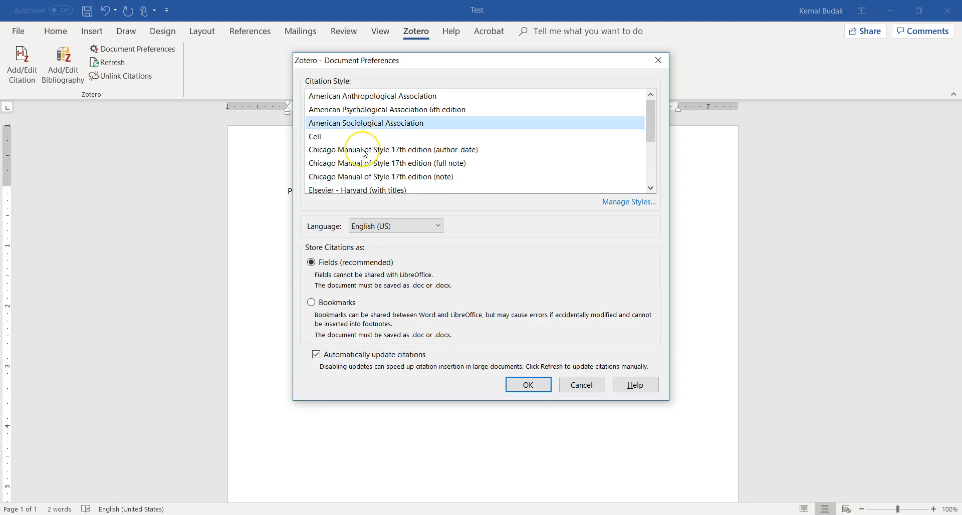
{"action": "scroll", "scroll_direction": "down", "scroll_amount": 3}
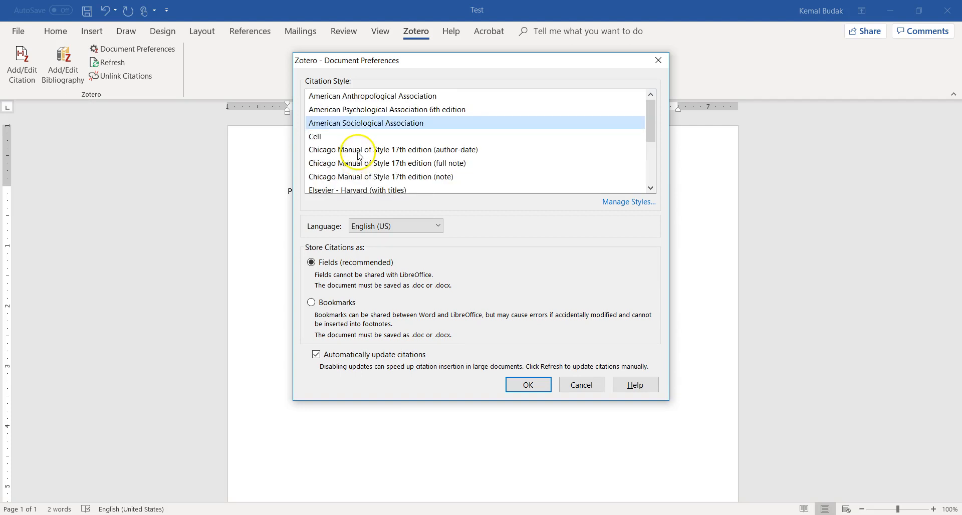
{"action": "mouse_move", "coordinate": [359, 153]}
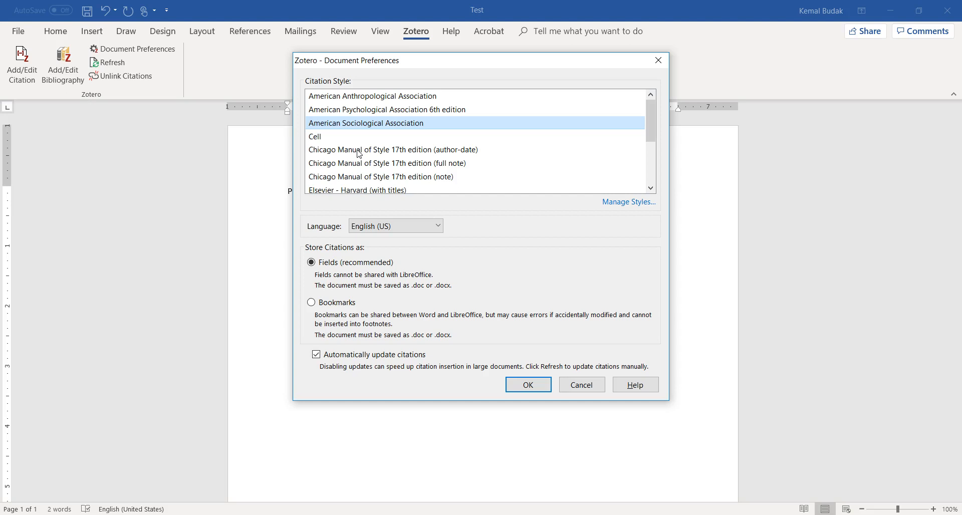
{"action": "mouse_move", "coordinate": [356, 159]}
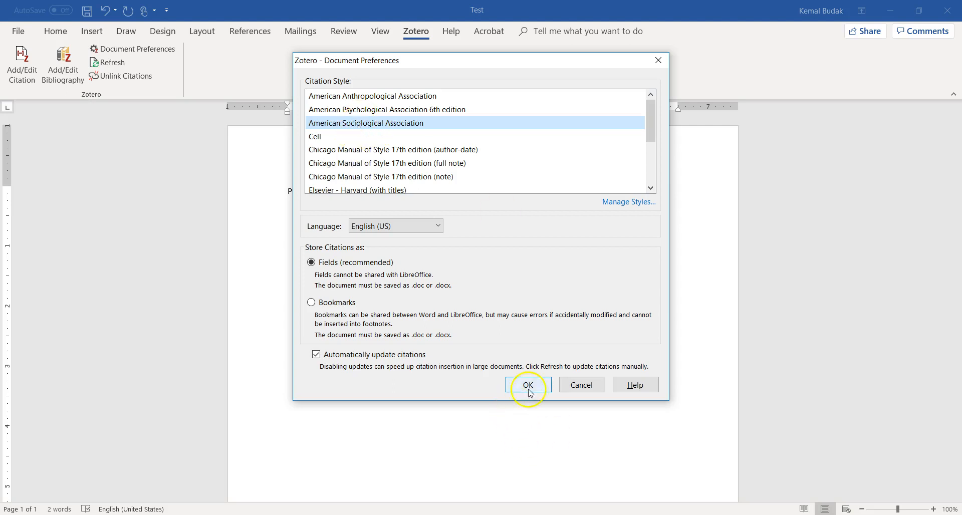
{"action": "left_click", "coordinate": [527, 385]}
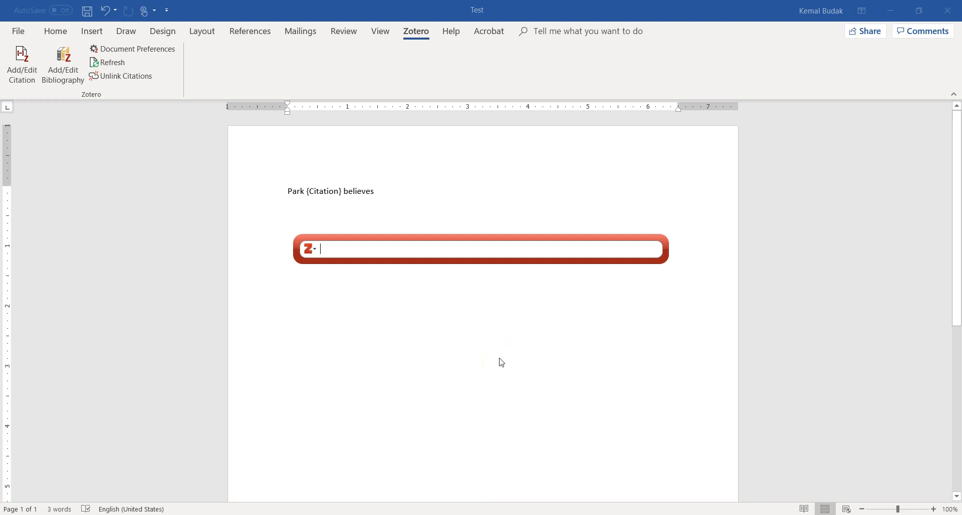
Search 'par' and insert Park's 2014 institutional isomorphism article as the citation.
{"action": "type", "text": "park"}
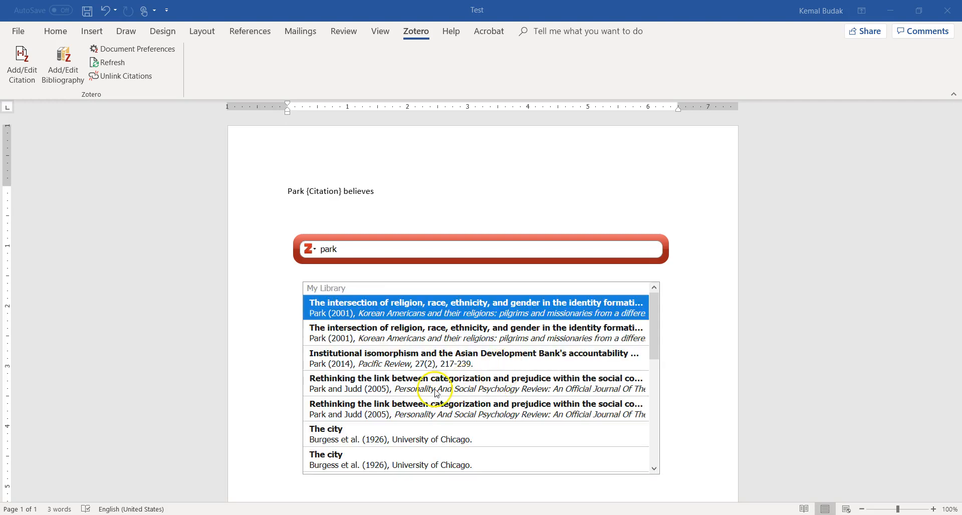
{"action": "mouse_move", "coordinate": [468, 391]}
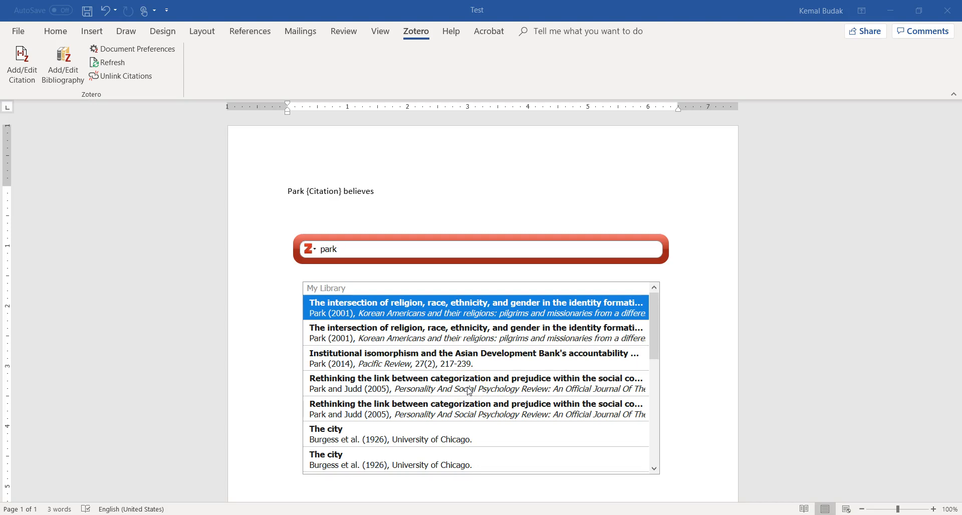
{"action": "mouse_move", "coordinate": [323, 423]}
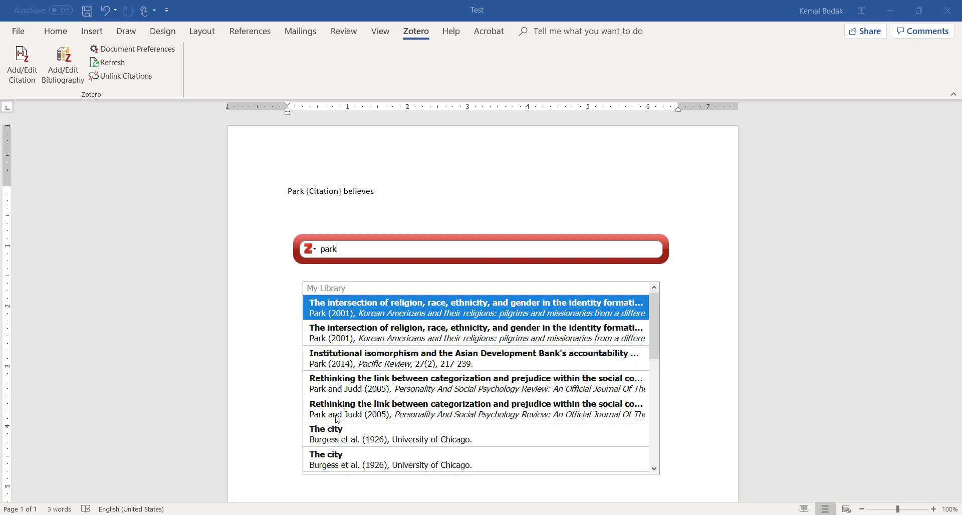
{"action": "mouse_move", "coordinate": [320, 381]}
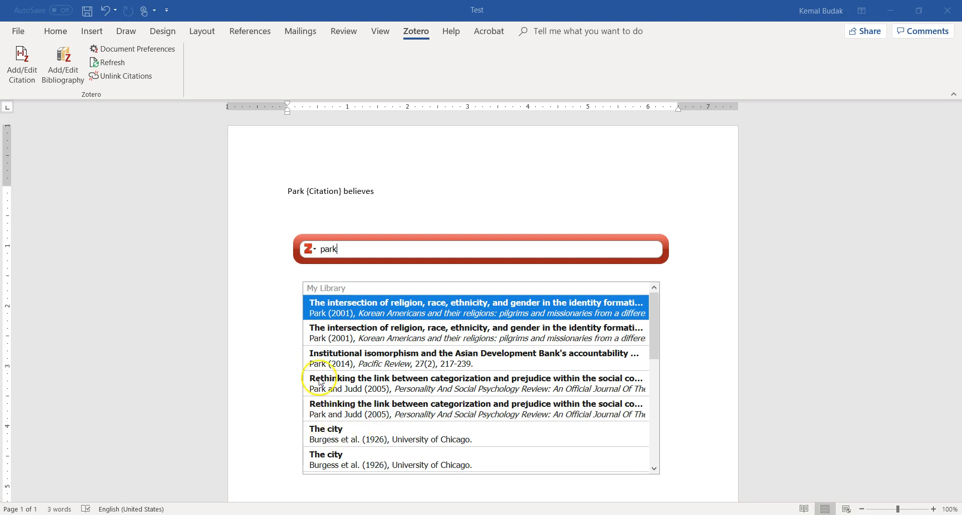
{"action": "mouse_move", "coordinate": [347, 368]}
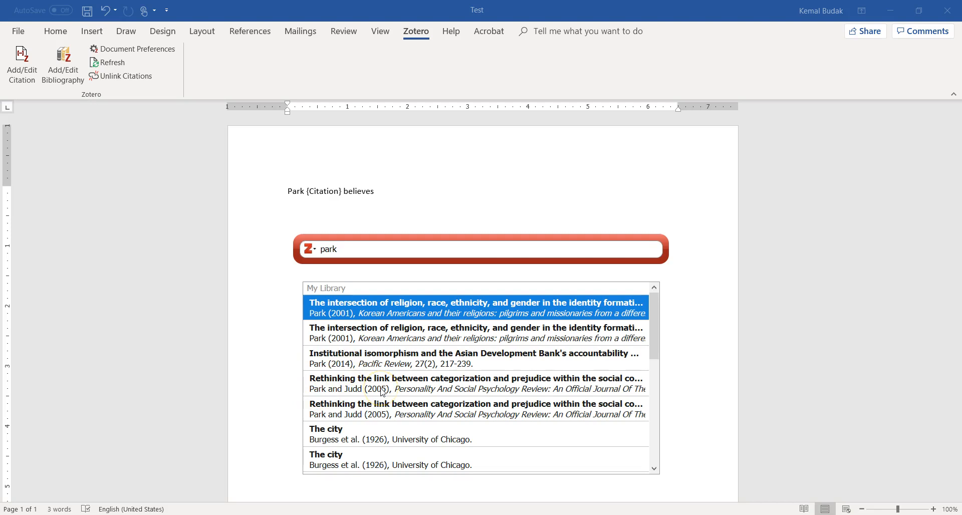
{"action": "mouse_move", "coordinate": [323, 329]}
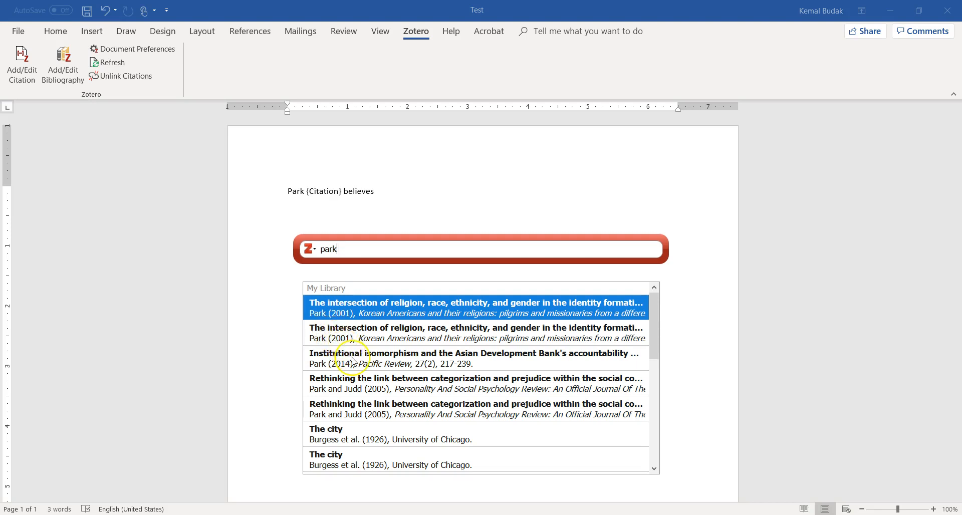
{"action": "left_click", "coordinate": [473, 359]}
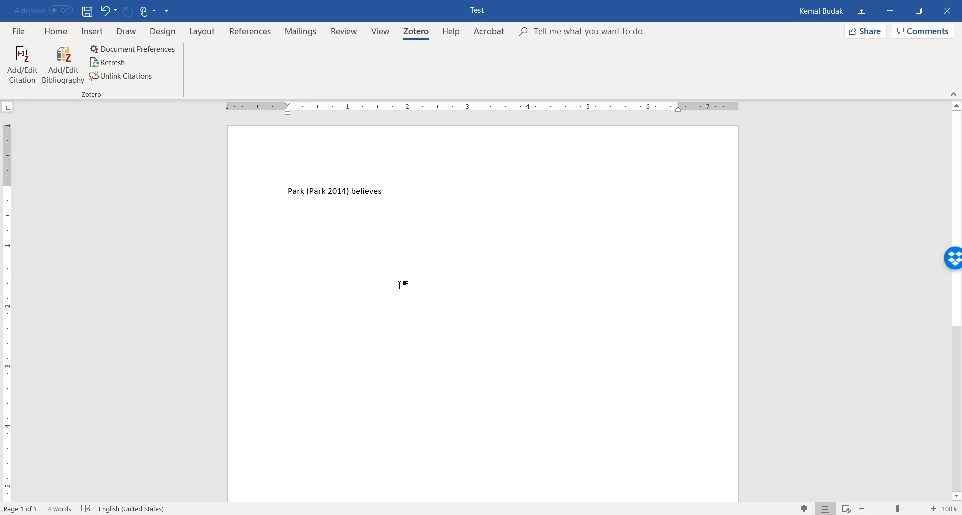
Replace 'Park' at the sentence start with 'Some scholars'.
{"action": "left_click", "coordinate": [326, 191]}
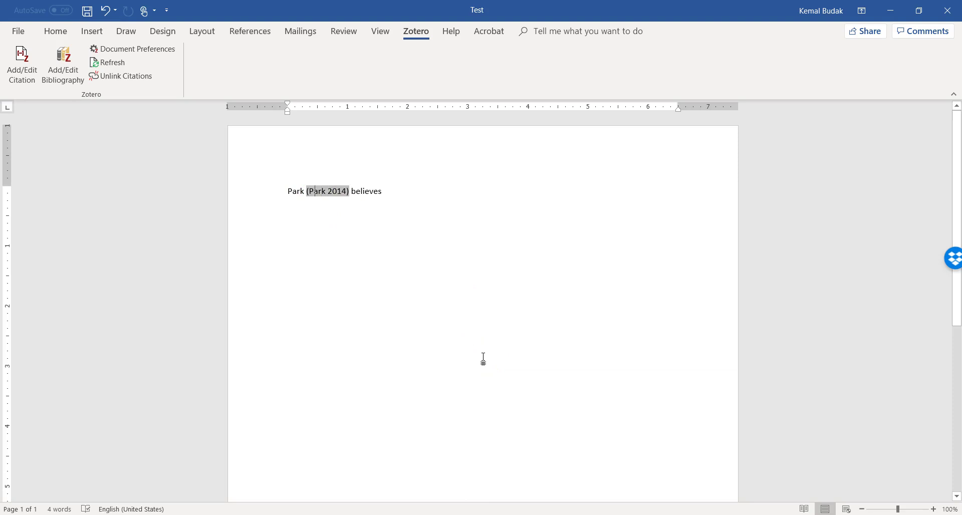
{"action": "double_click", "coordinate": [295, 191]}
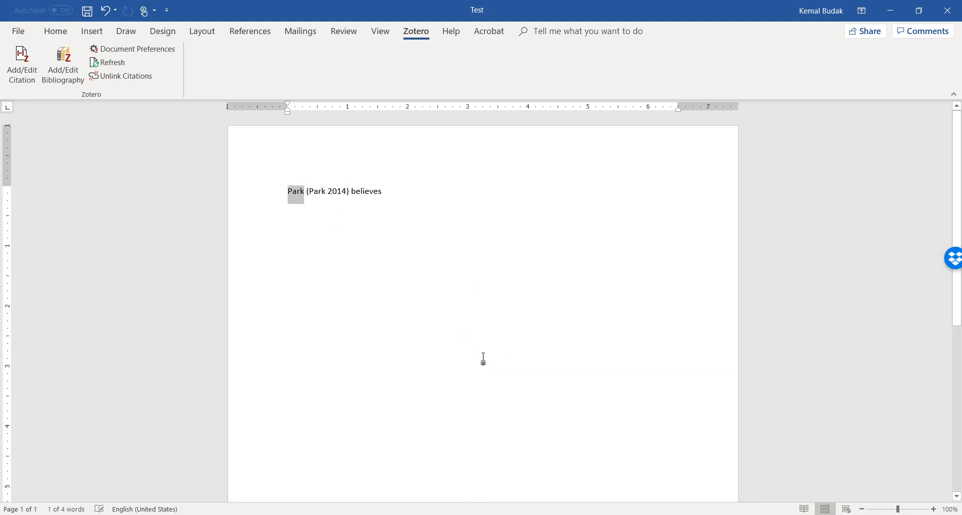
{"action": "type", "text": "Schol"}
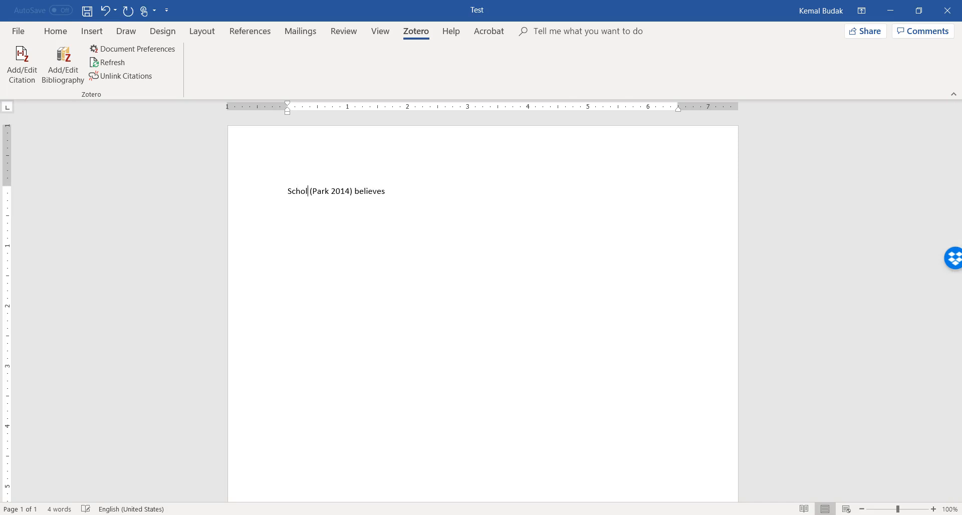
{"action": "type", "text": "Some"}
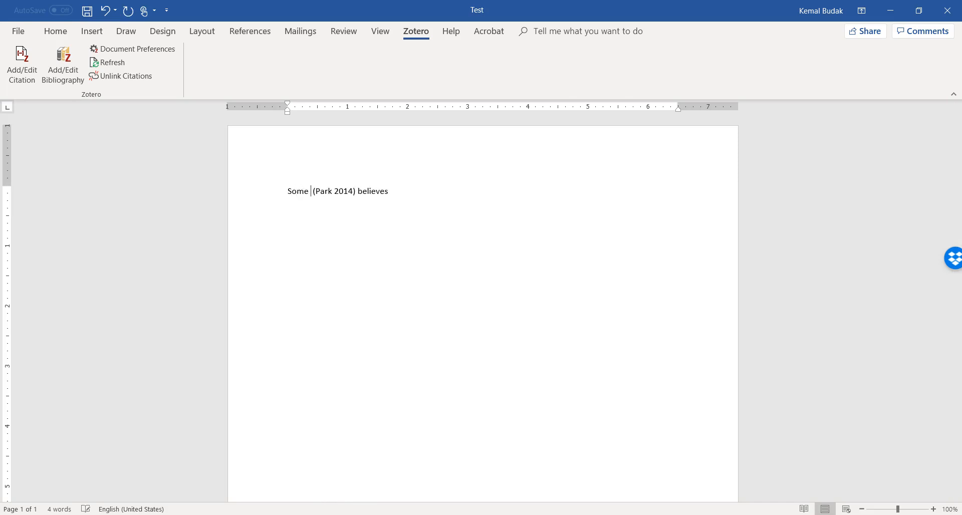
{"action": "type", "text": "scholars"}
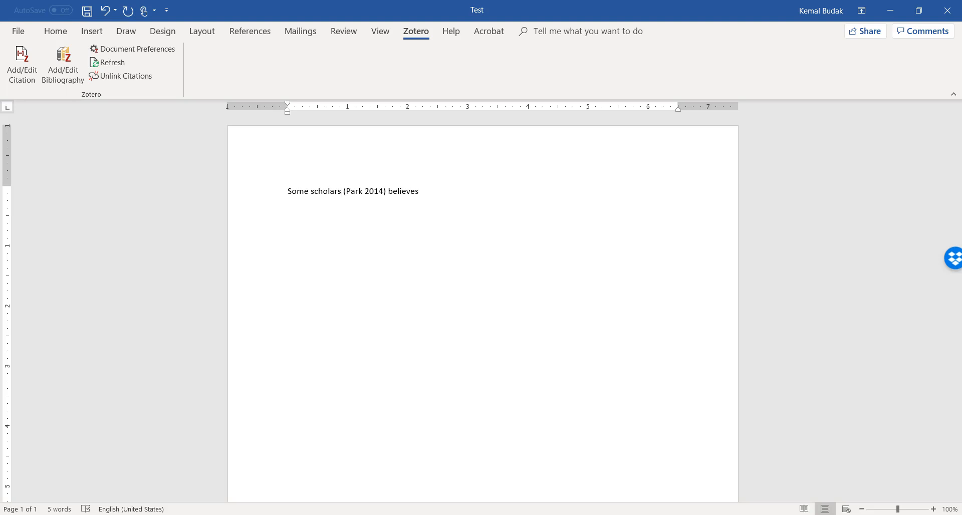
Change 'believes' to 'believe' and add 'that institutional isomorphism', fixing a misspelling.
{"action": "left_click", "coordinate": [364, 191]}
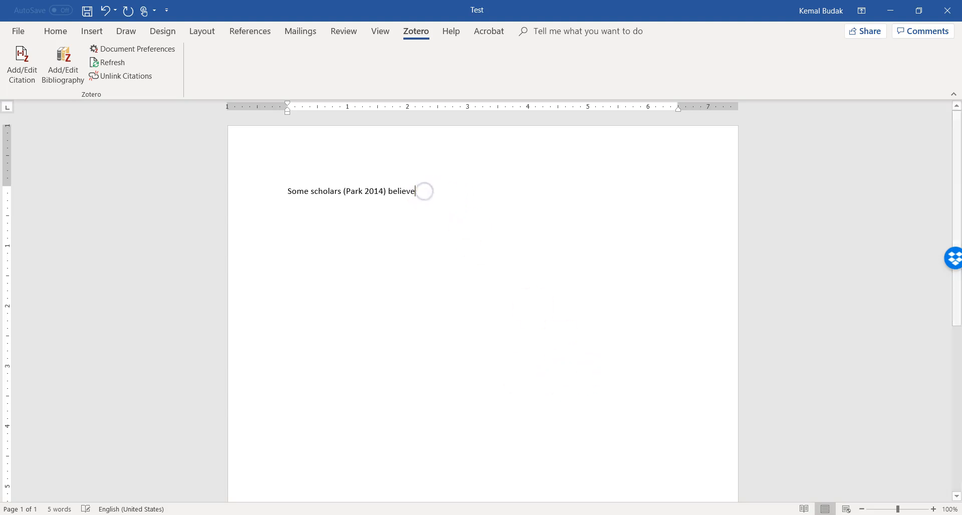
{"action": "type", "text": "that"}
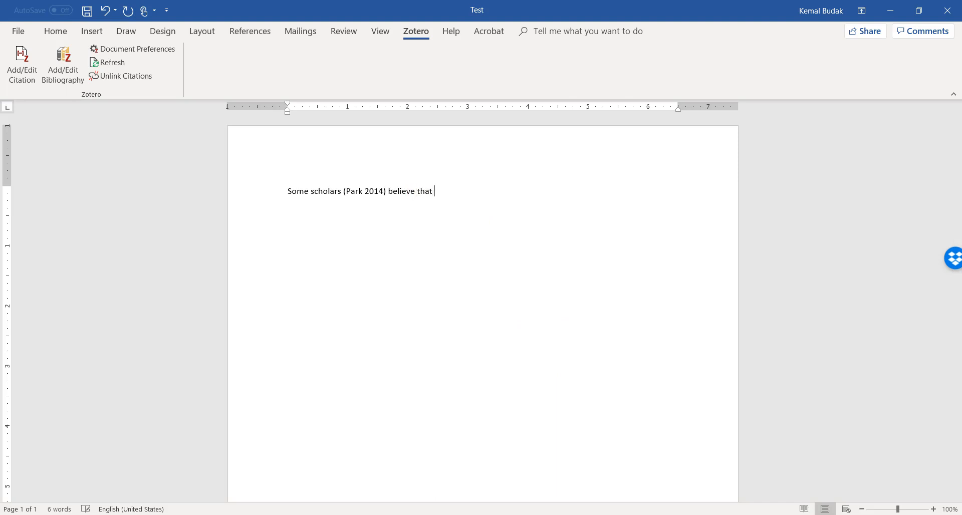
{"action": "type", "text": "ins"}
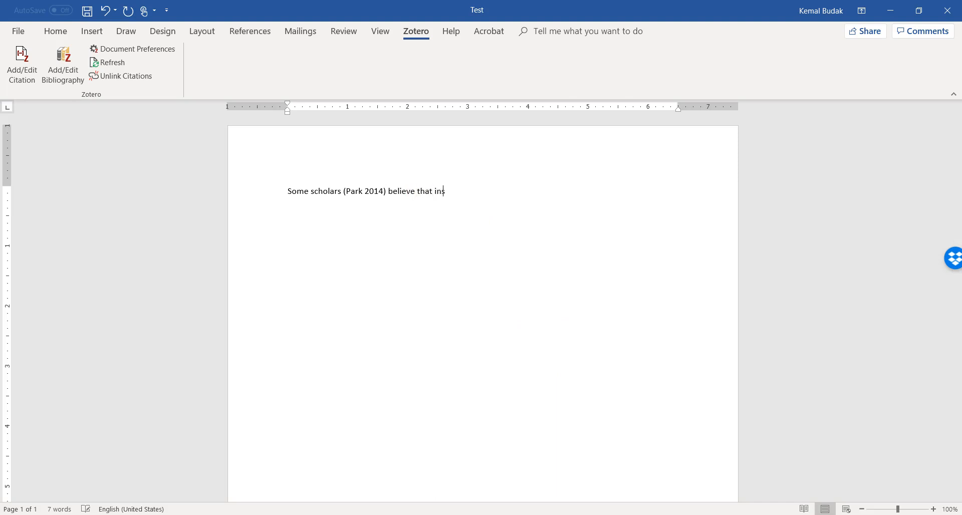
{"action": "type", "text": "institu"}
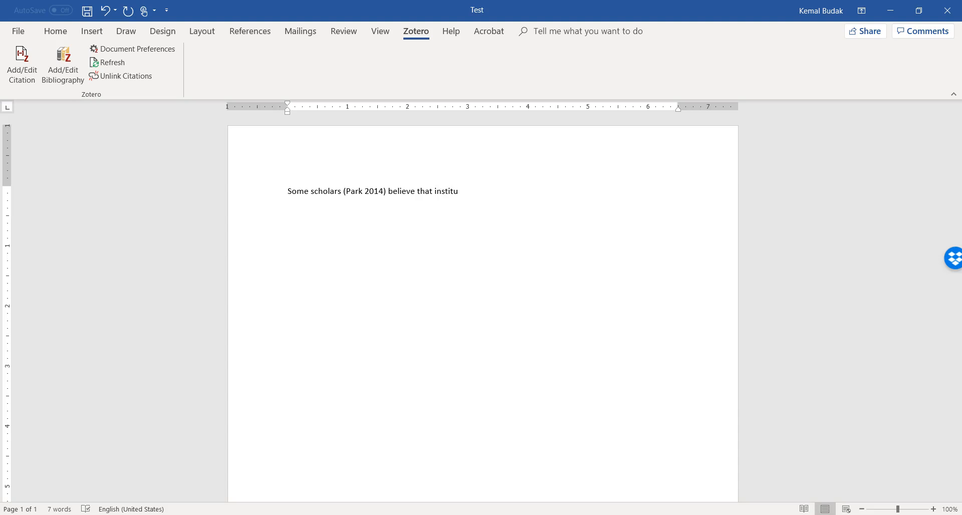
{"action": "type", "text": "onal i"}
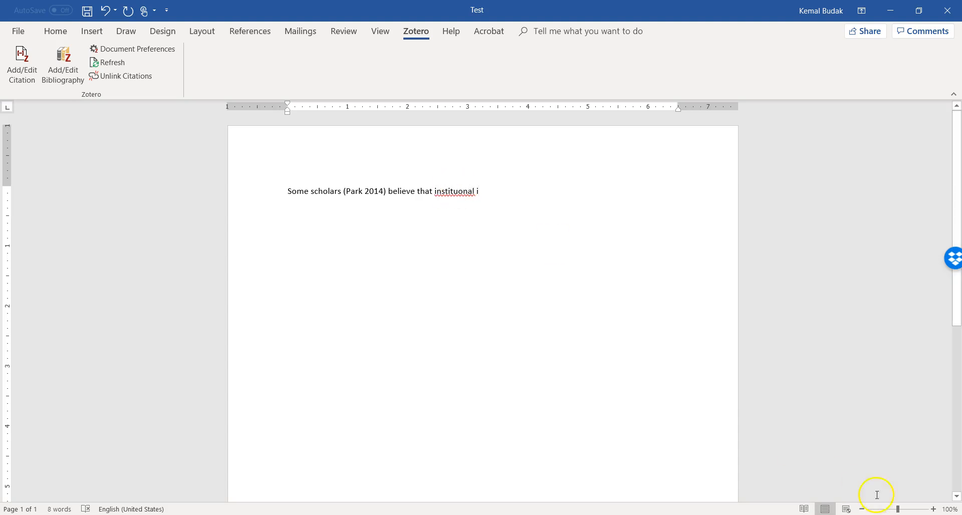
{"action": "right_click", "coordinate": [455, 192]}
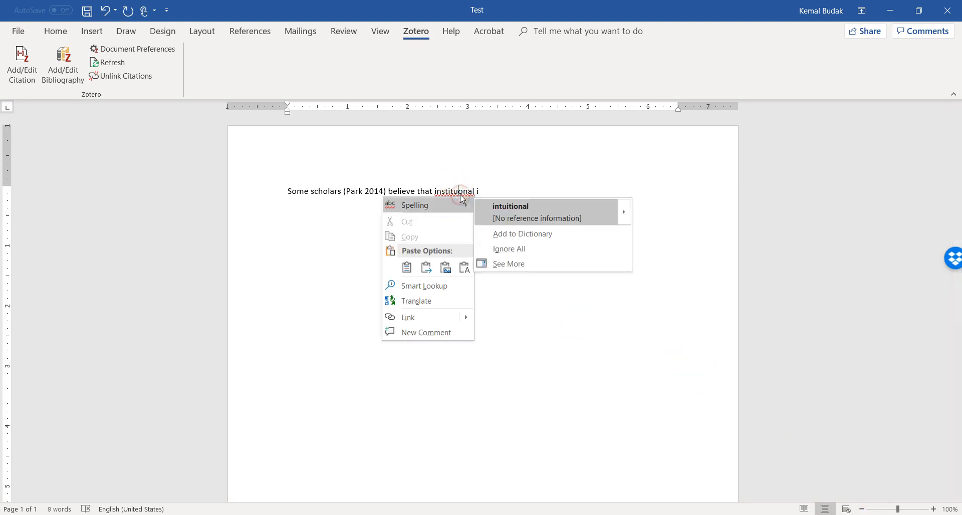
{"action": "left_click", "coordinate": [482, 191]}
{"action": "type", "text": "tional"}
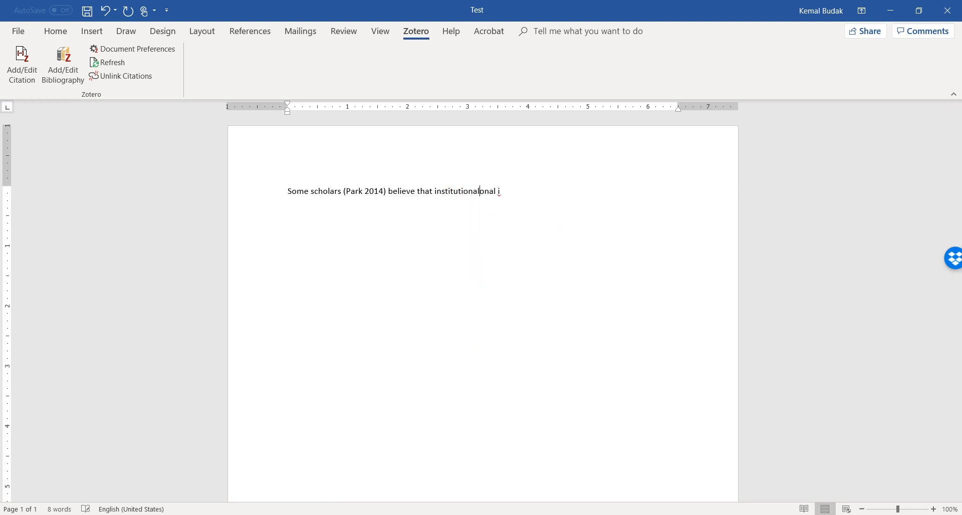
{"action": "key", "text": "backspace"}
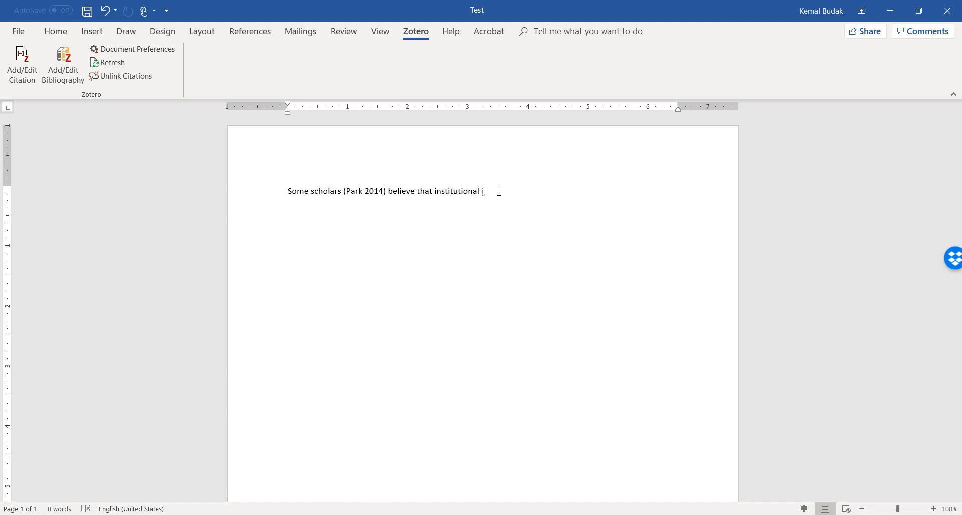
{"action": "type", "text": "somo"}
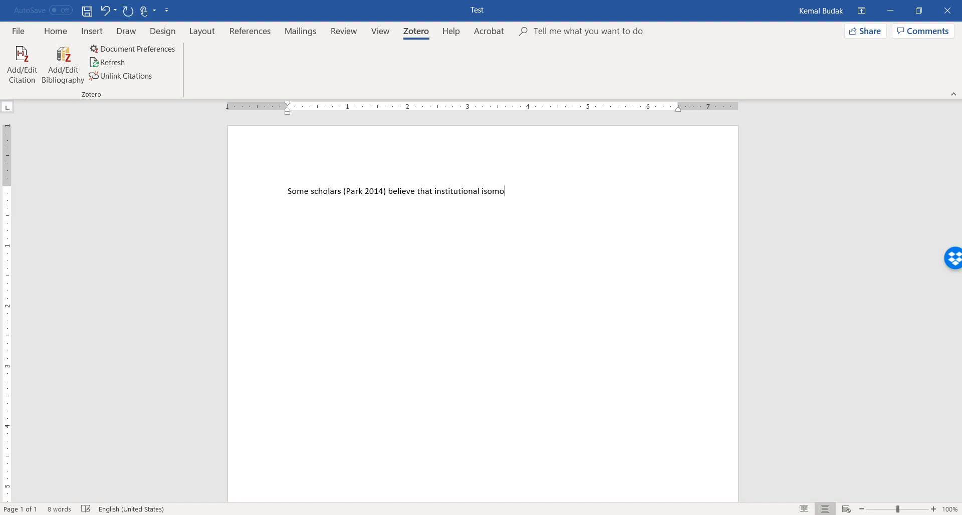
{"action": "type", "text": "rphism"}
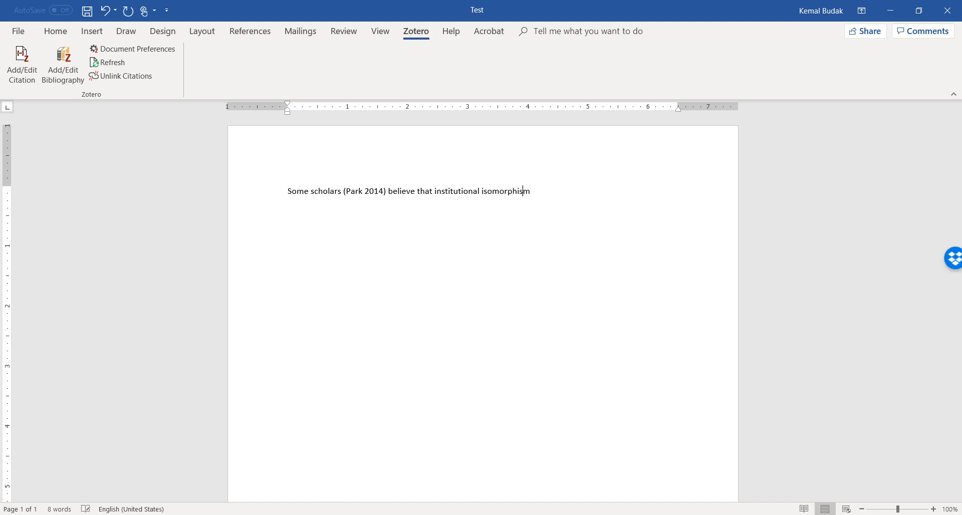
Finish the sentence with 'is applicable in religion or religious communities.'.
{"action": "type", "text": "is"}
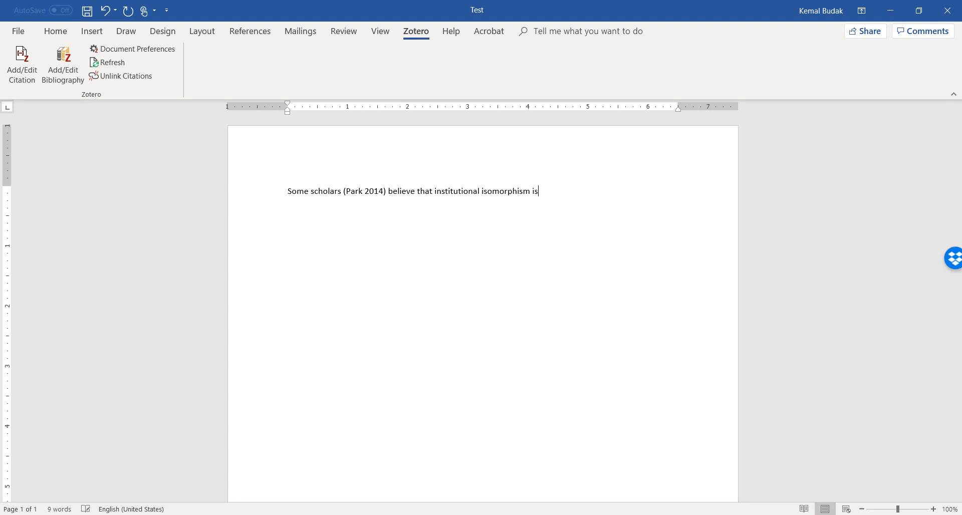
{"action": "type", "text": "applicable i"}
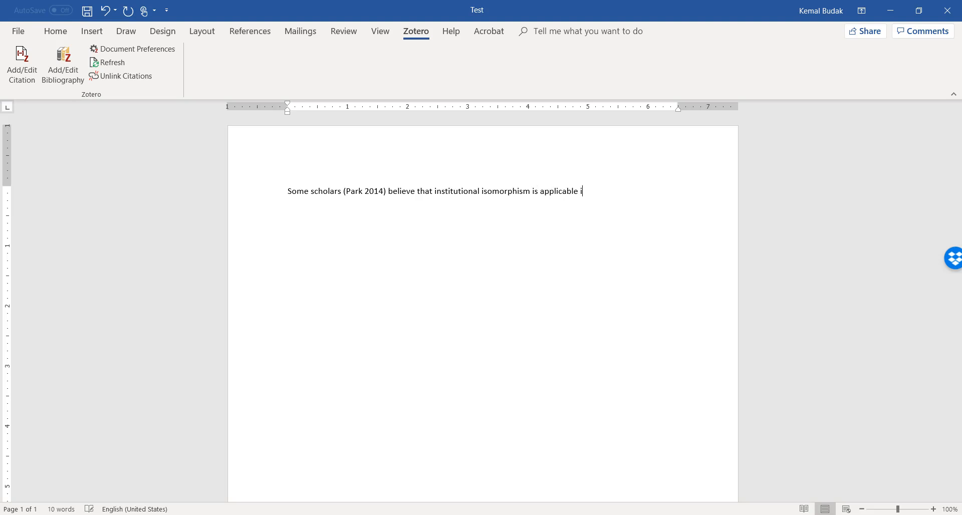
{"action": "type", "text": "n religion"}
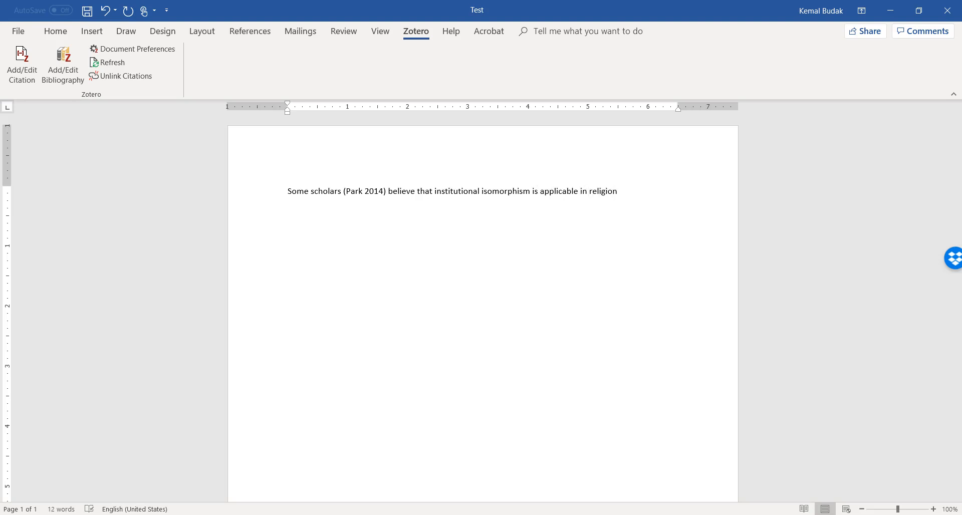
{"action": "type", "text": "or religious"}
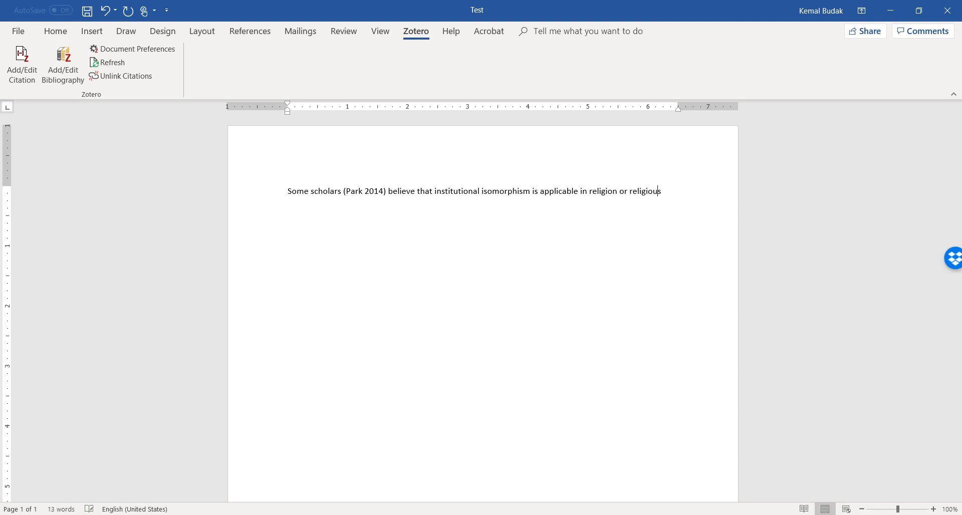
{"action": "type", "text": "communit"}
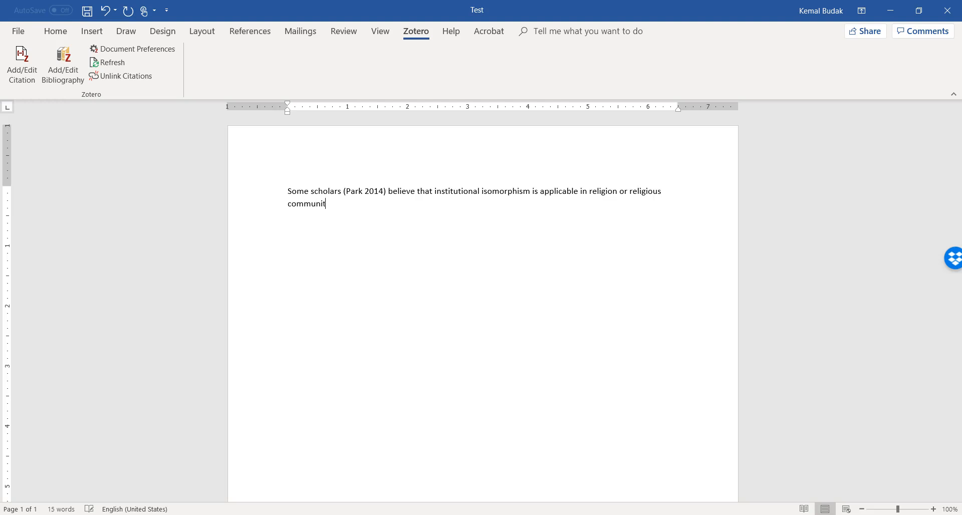
{"action": "type", "text": "ies."}
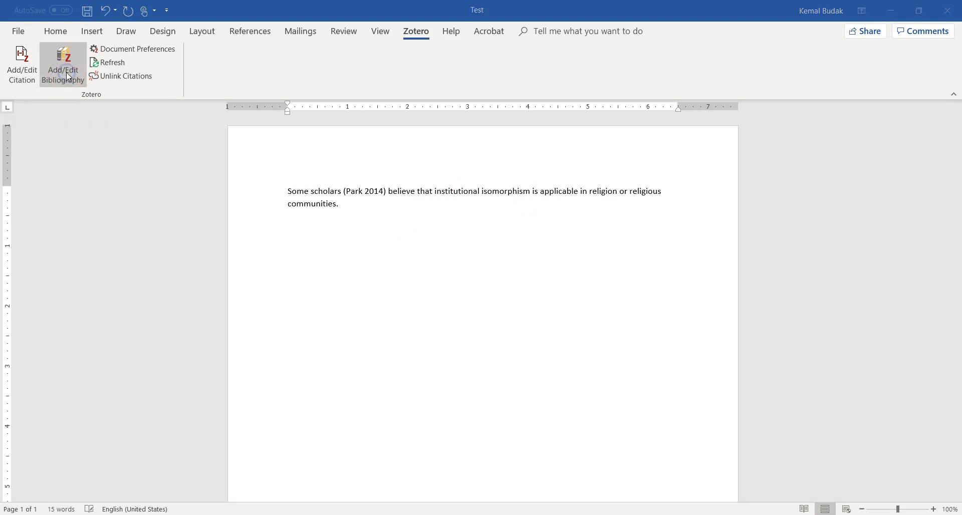
Insert a bibliography listing Park's 2014 article, then start typing 'But O'Brien yhinks'.
{"action": "left_click", "coordinate": [62, 63]}
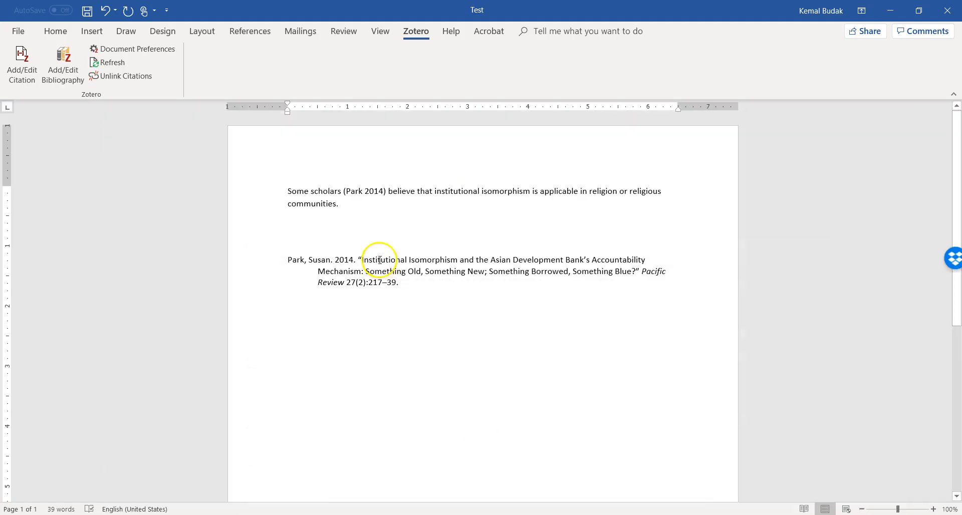
{"action": "type", "text": "But o"}
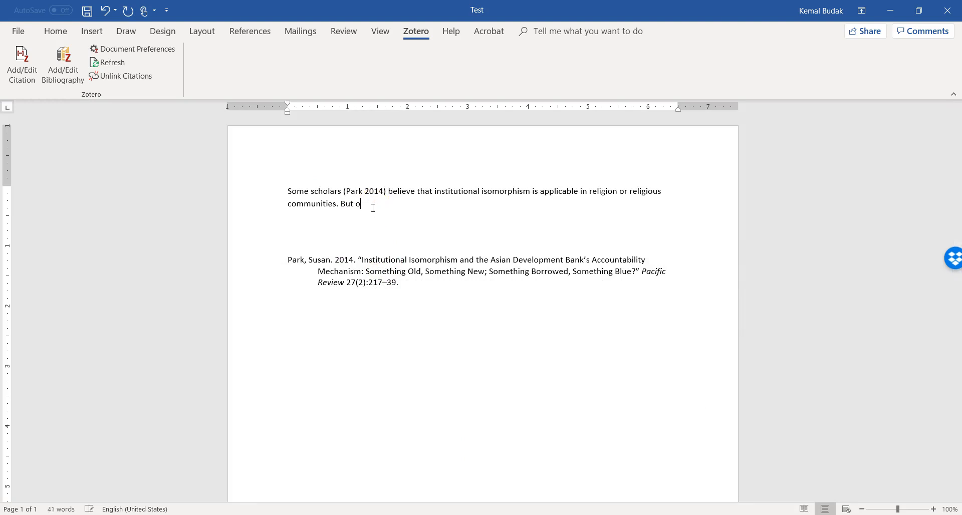
{"action": "type", "text": "O'"}
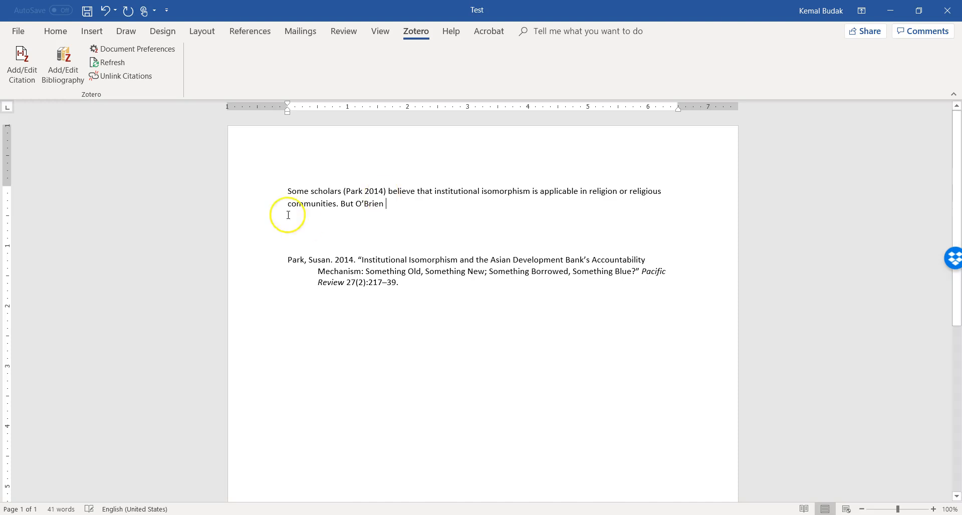
{"action": "type", "text": "yhinks o"}
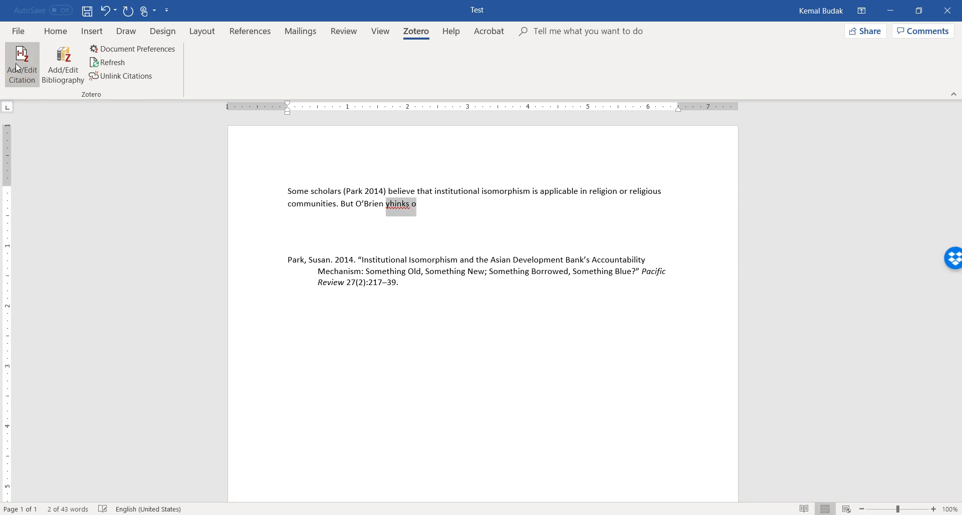
Finish with 'thinks otherwise.' and cite O'Brien's Keeping It Halal after the name.
{"action": "type", "text": "thinks othe"}
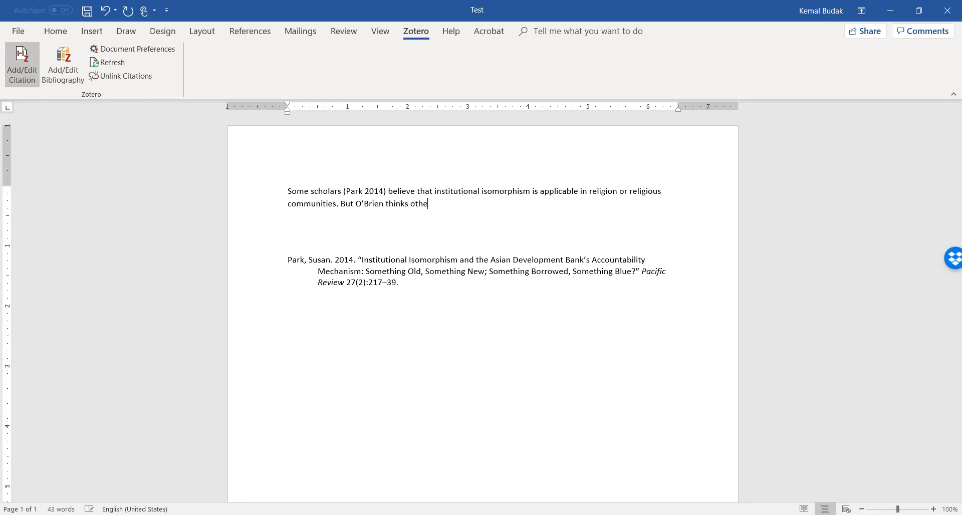
{"action": "type", "text": "rwise."}
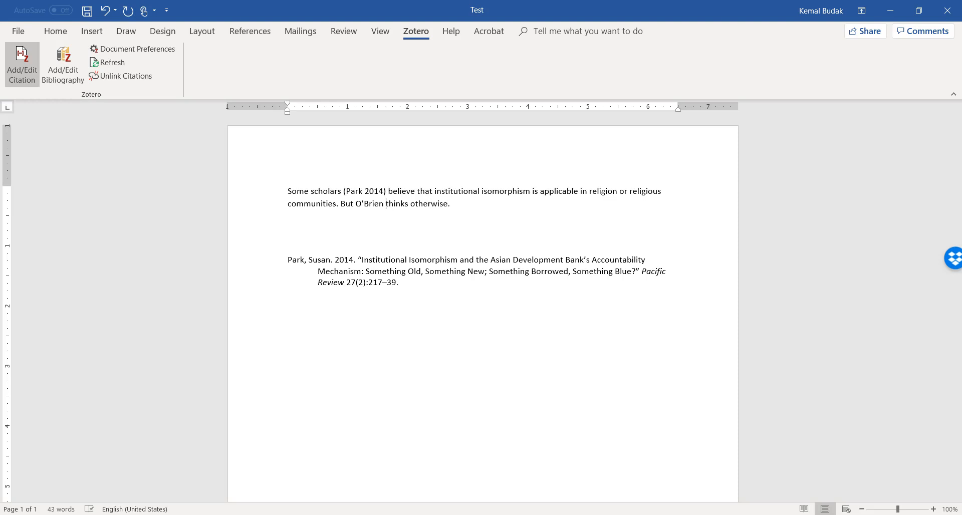
{"action": "left_click", "coordinate": [21, 63]}
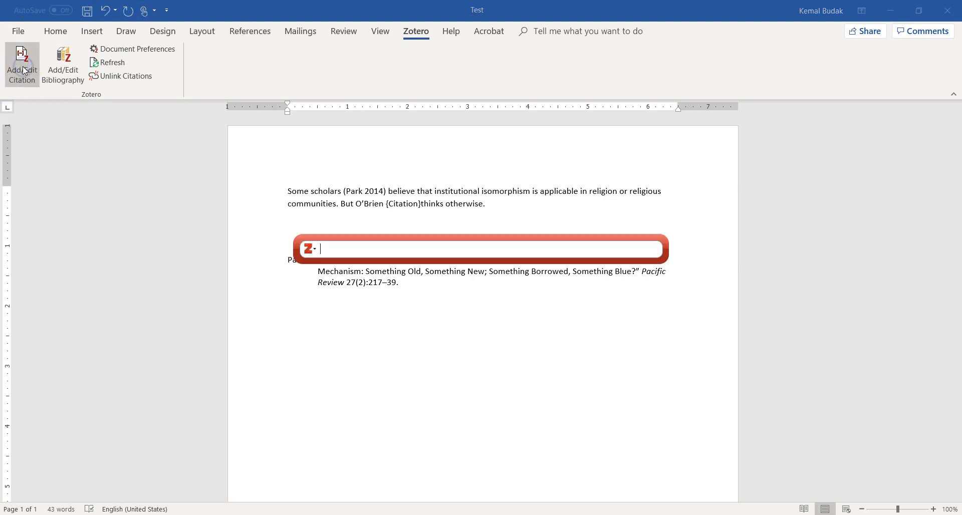
{"action": "type", "text": "o'b"}
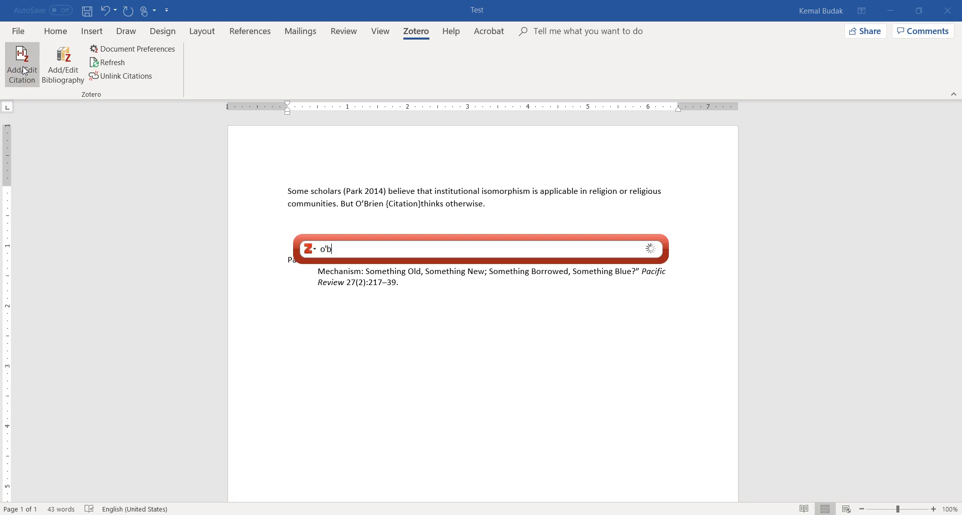
{"action": "type", "text": "r"}
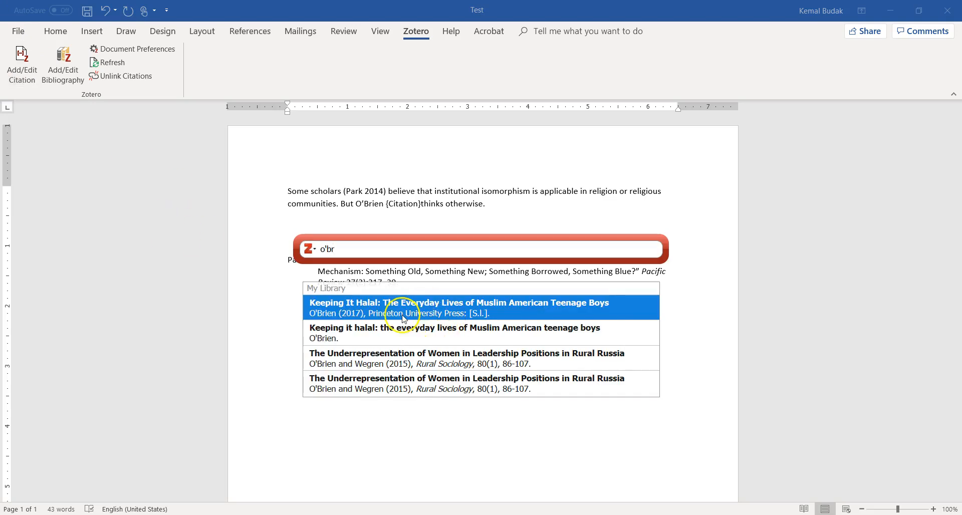
{"action": "left_click", "coordinate": [459, 308]}
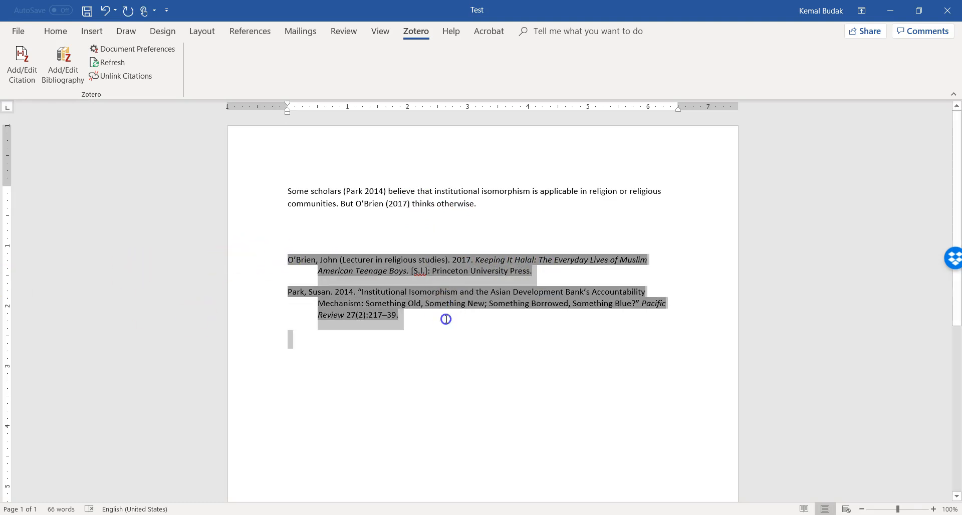
Deselect the updated bibliography and return to the end of the O'Brien (2017) sentence.
{"action": "left_click", "coordinate": [420, 334]}
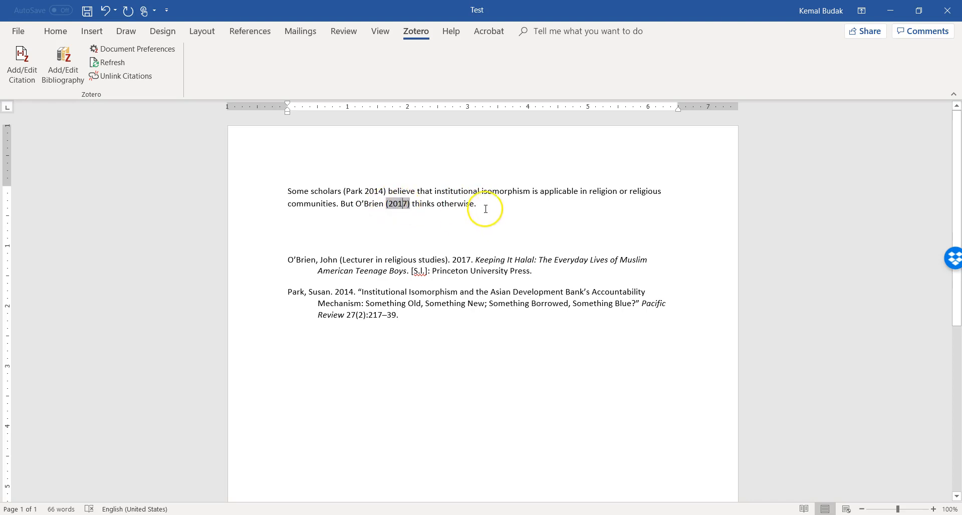
{"action": "left_click", "coordinate": [477, 204]}
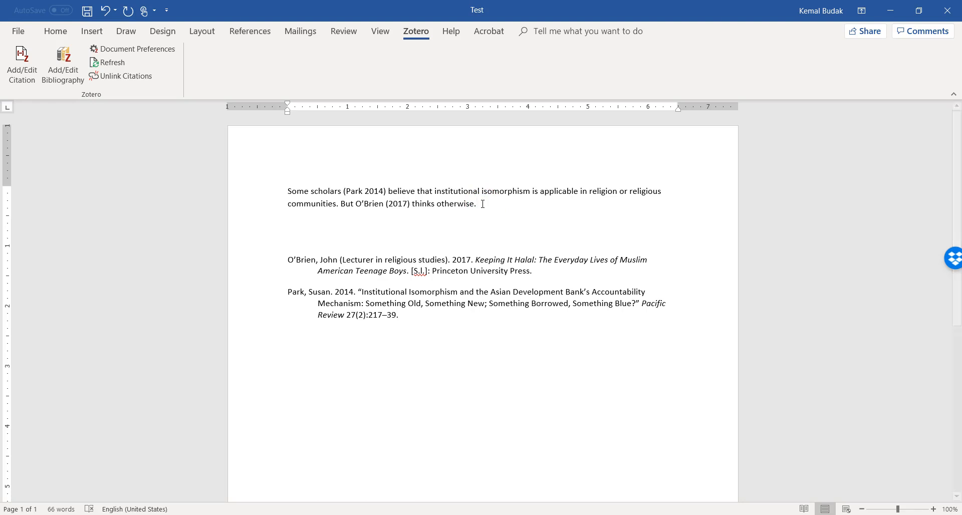
{"action": "left_click", "coordinate": [480, 203]}
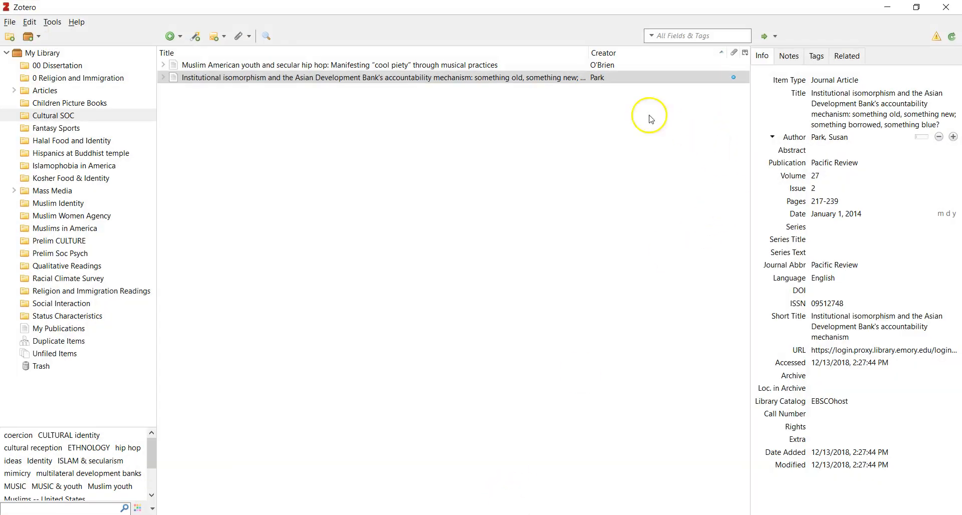
{"action": "left_click", "coordinate": [334, 65]}
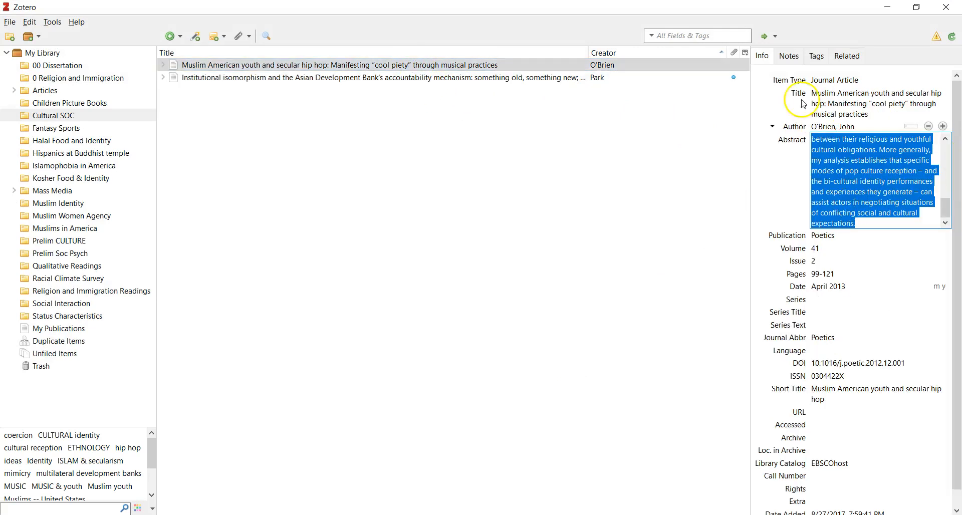
{"action": "left_click", "coordinate": [872, 104]}
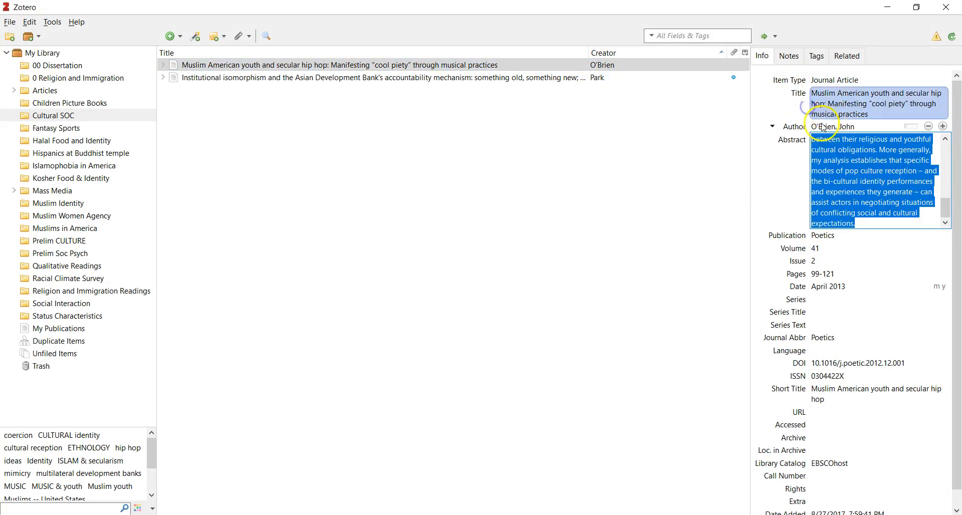
{"action": "left_click", "coordinate": [823, 126]}
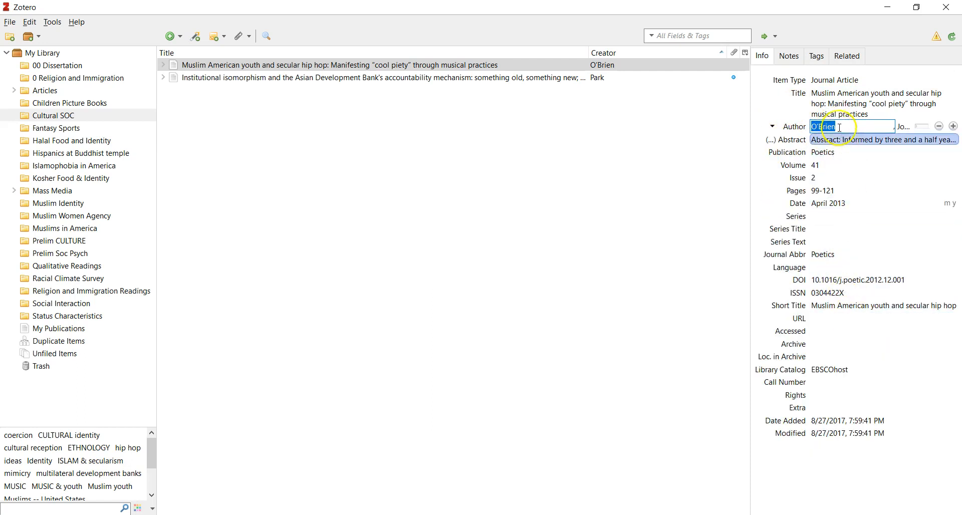
{"action": "left_click", "coordinate": [902, 127]}
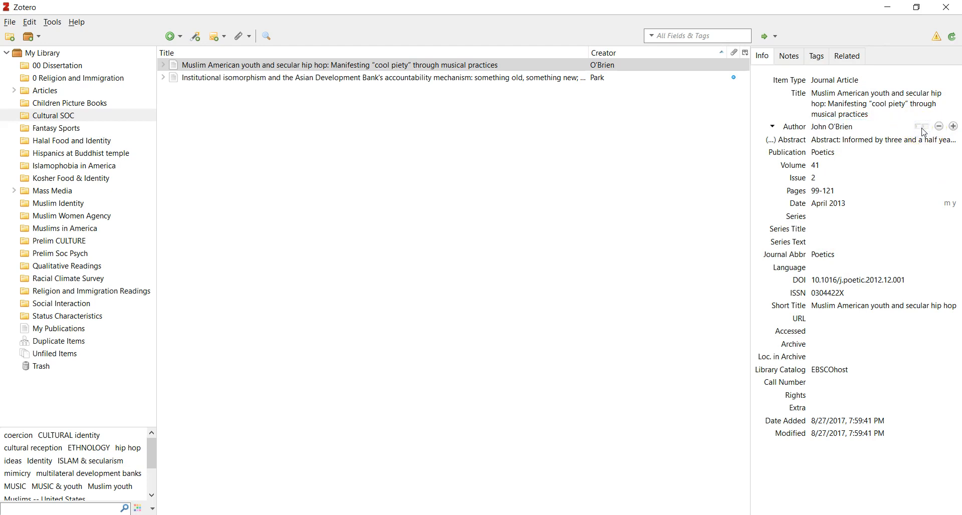
{"action": "mouse_move", "coordinate": [545, 152]}
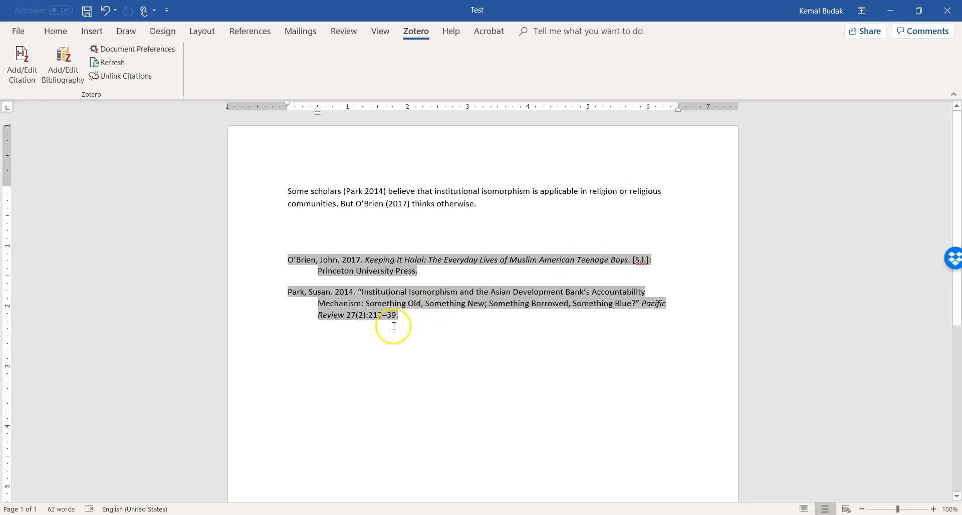
{"action": "mouse_move", "coordinate": [334, 285]}
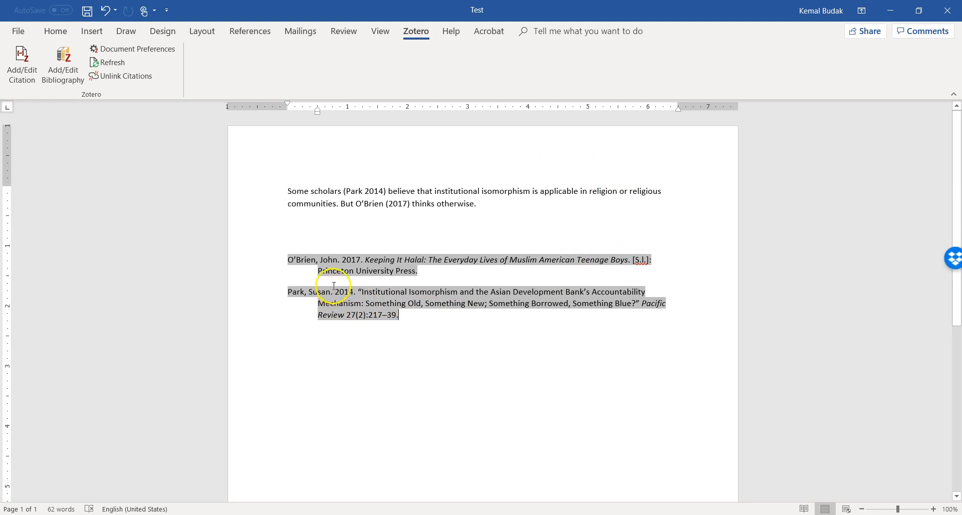
{"action": "mouse_move", "coordinate": [447, 282]}
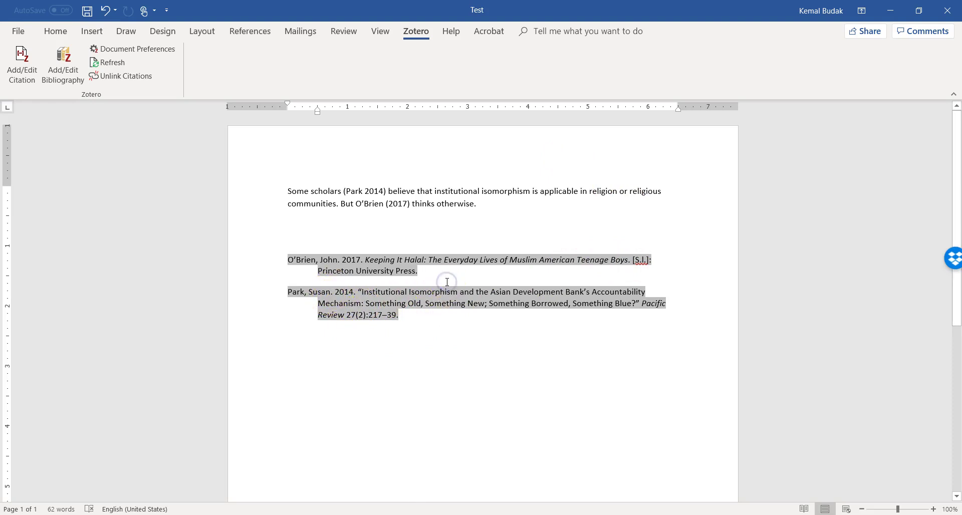
{"action": "mouse_move", "coordinate": [461, 282]}
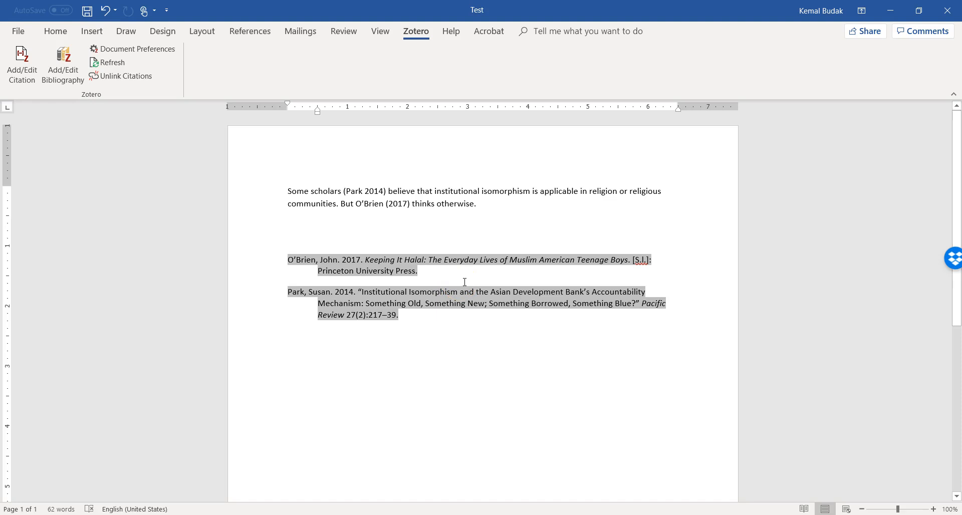
{"action": "mouse_move", "coordinate": [425, 348]}
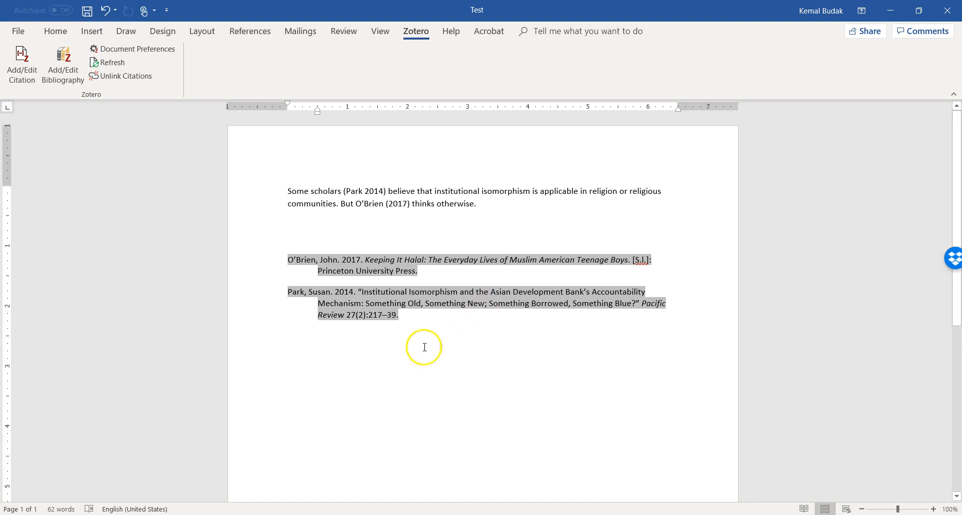
{"action": "mouse_move", "coordinate": [488, 292]}
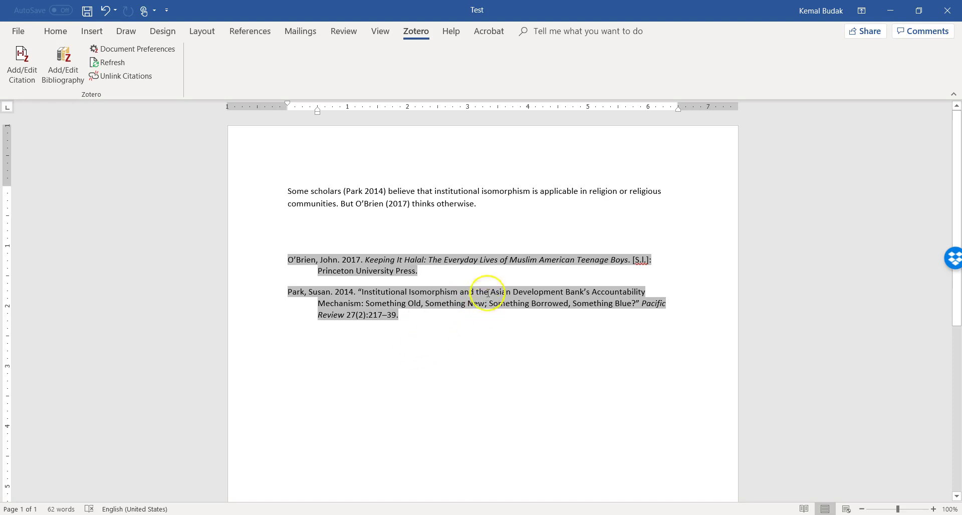
{"action": "mouse_move", "coordinate": [449, 220]}
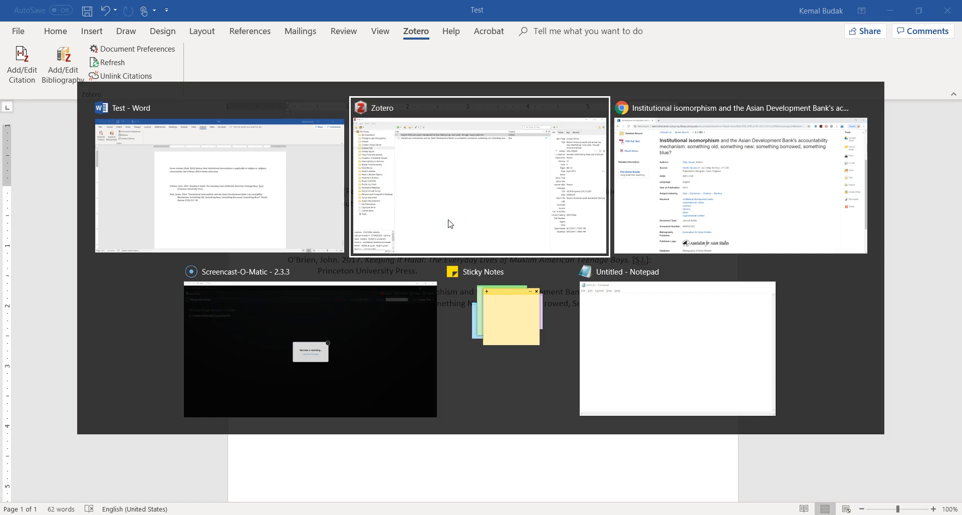
Bring Chrome forward on the EBSCOhost record for Park's Institutional isomorphism article.
{"action": "left_click", "coordinate": [738, 178]}
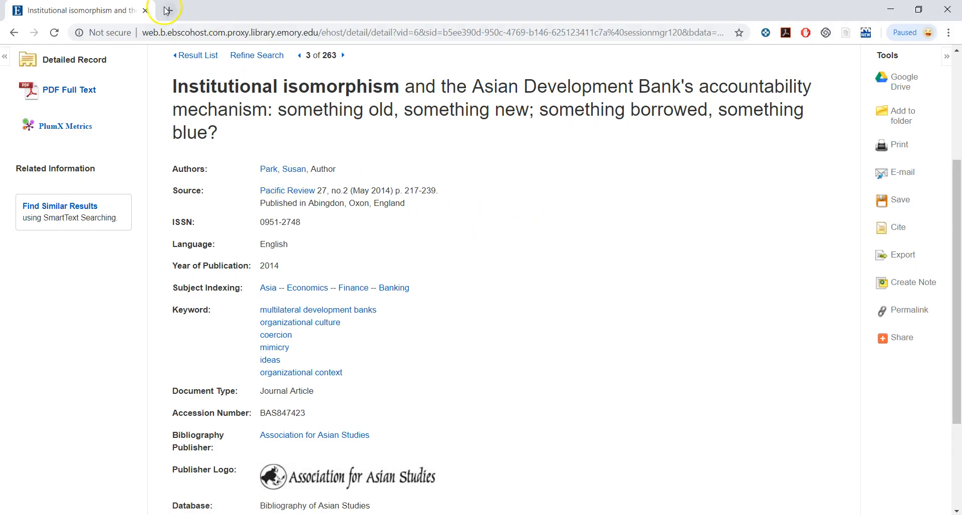
{"action": "mouse_move", "coordinate": [257, 153]}
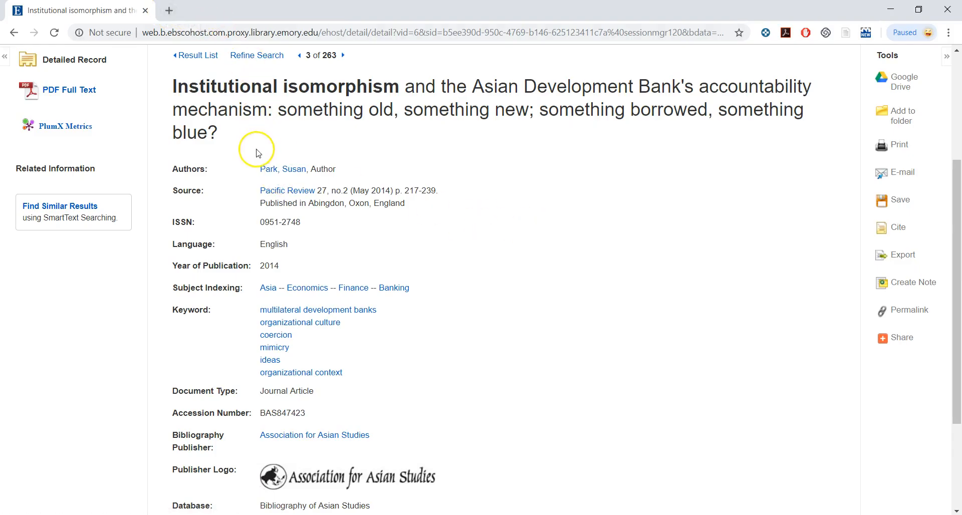
{"action": "mouse_move", "coordinate": [251, 160]}
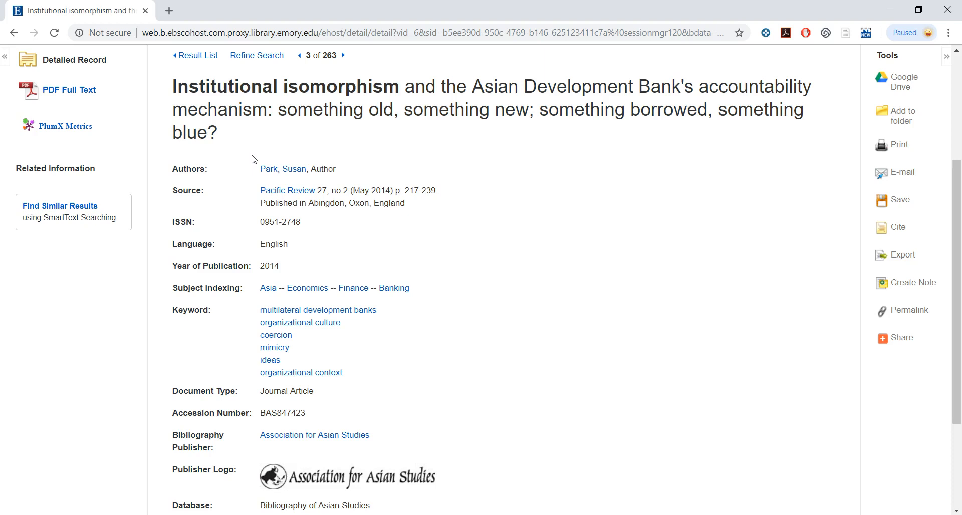
{"action": "mouse_move", "coordinate": [114, 17]}
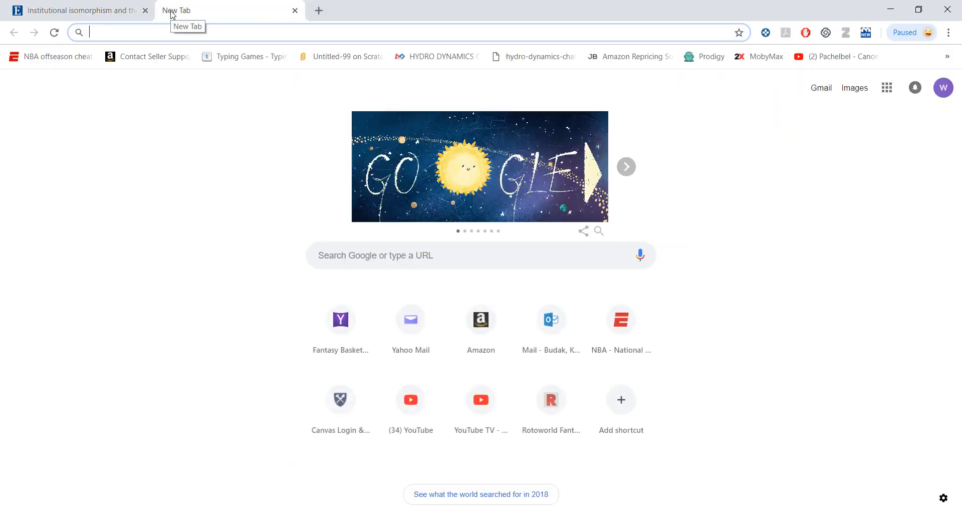
Search for the NYT op-ed and open 'I Am Part of the Resistance Inside the Trump Administration'.
{"action": "type", "text": "new yor"}
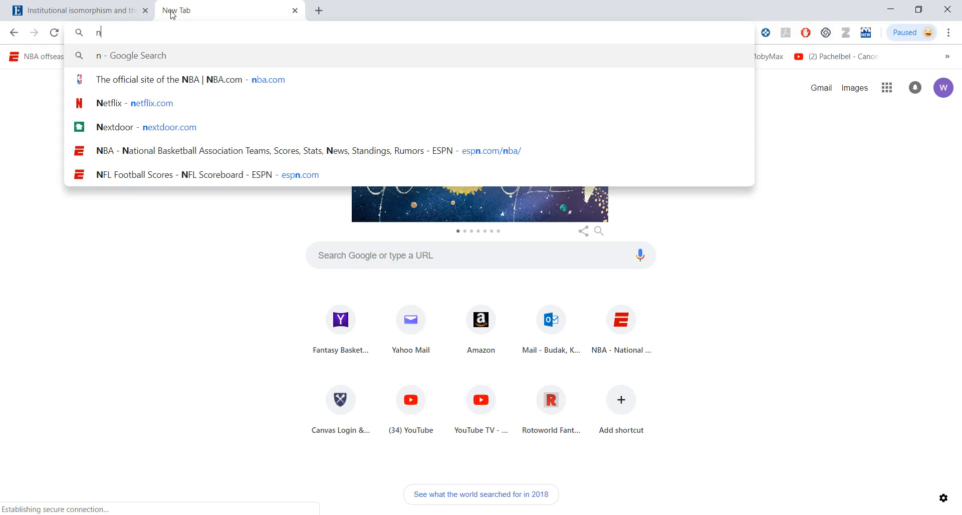
{"action": "type", "text": "yt o"}
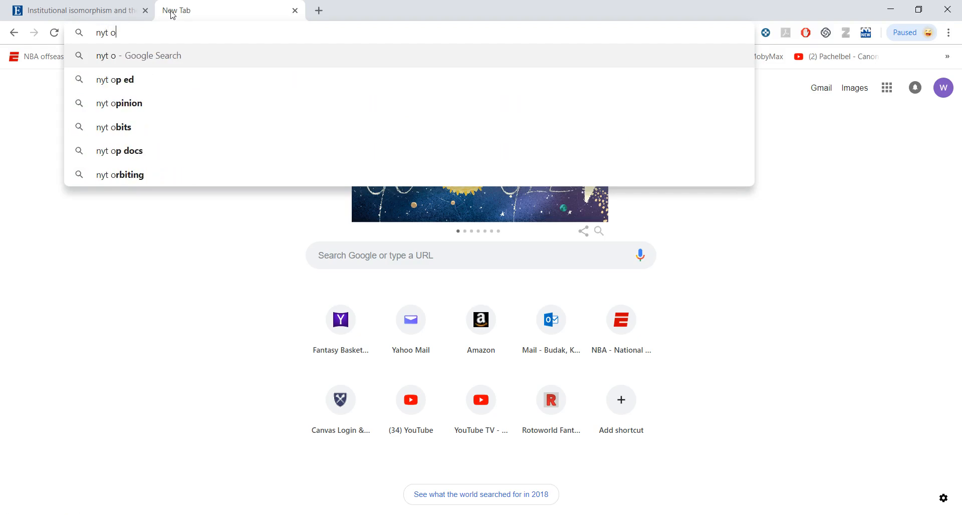
{"action": "left_click", "coordinate": [114, 79]}
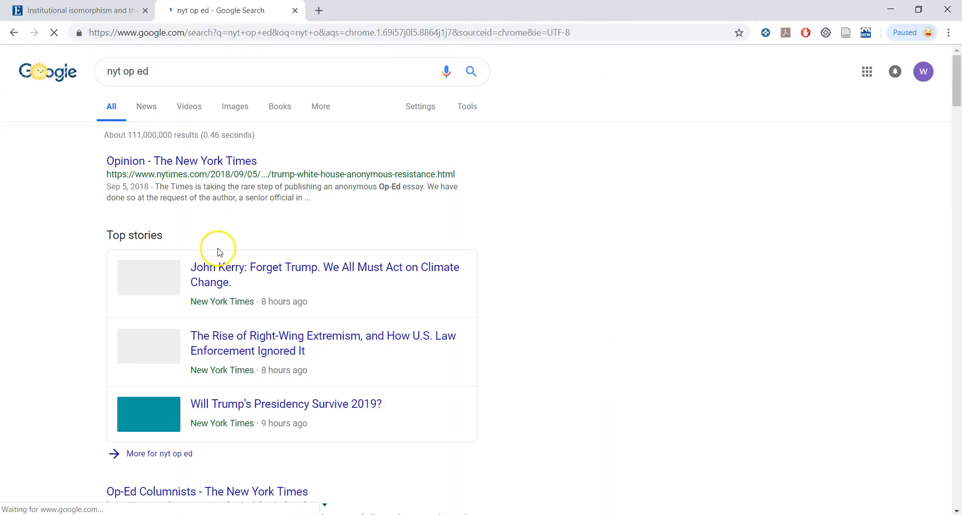
{"action": "left_click", "coordinate": [181, 161]}
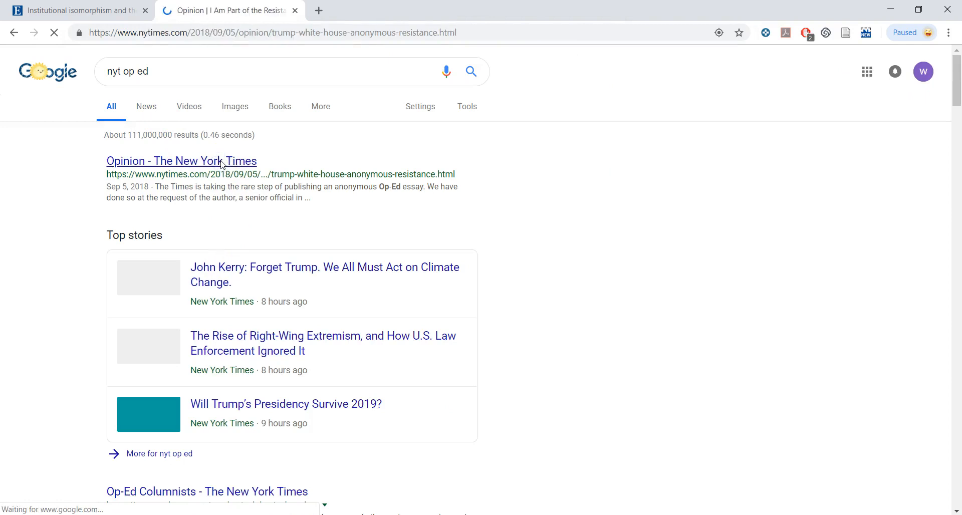
{"action": "left_click", "coordinate": [181, 161]}
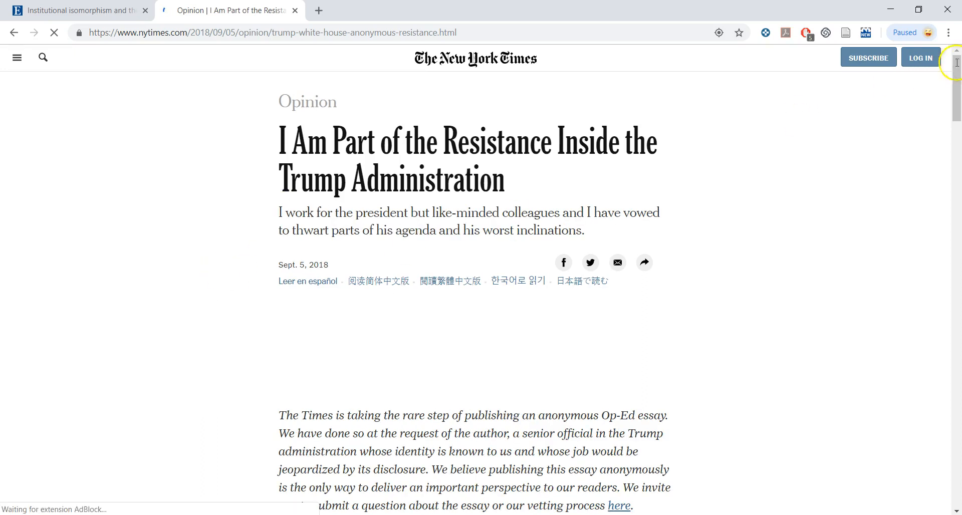
{"action": "mouse_move", "coordinate": [847, 32]}
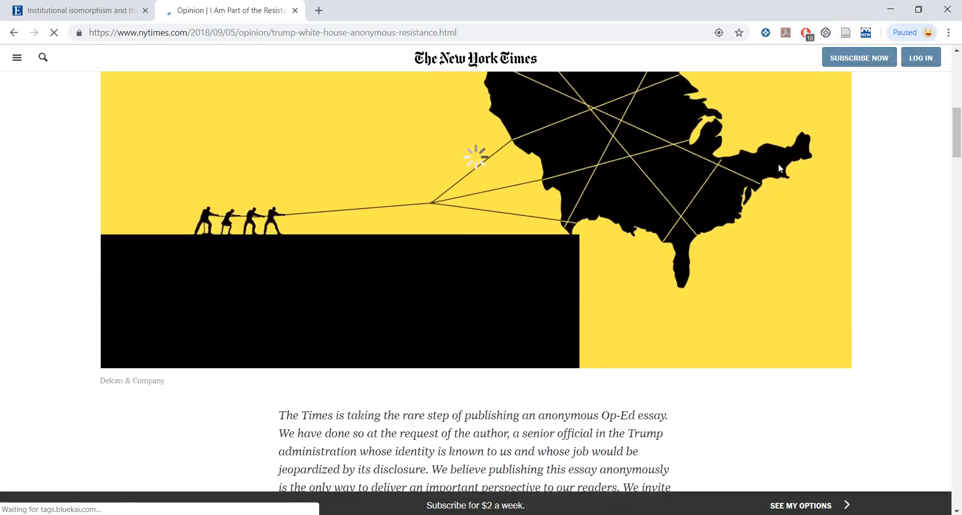
{"action": "scroll", "scroll_direction": "up", "scroll_amount": 3}
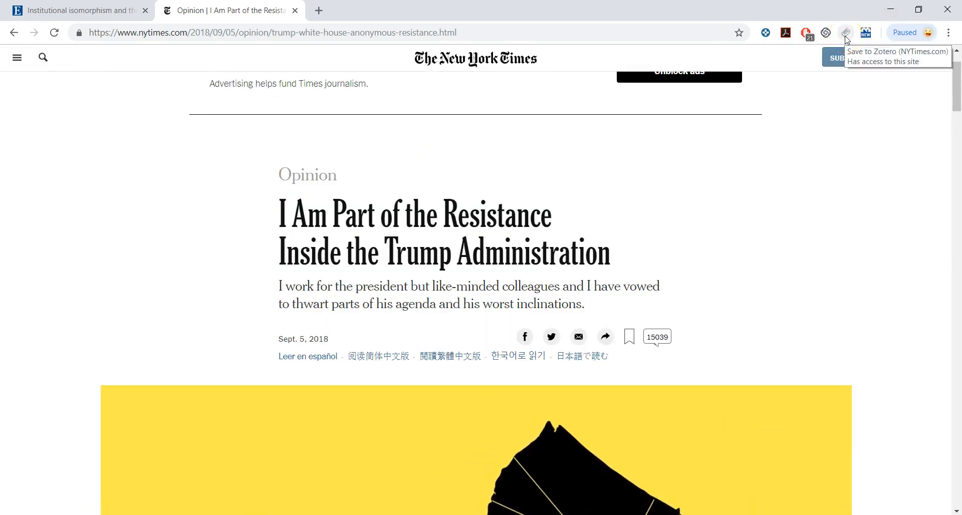
Save the NYT op-ed via the Zotero connector, which brings up a Zotero error.
{"action": "left_click", "coordinate": [846, 32]}
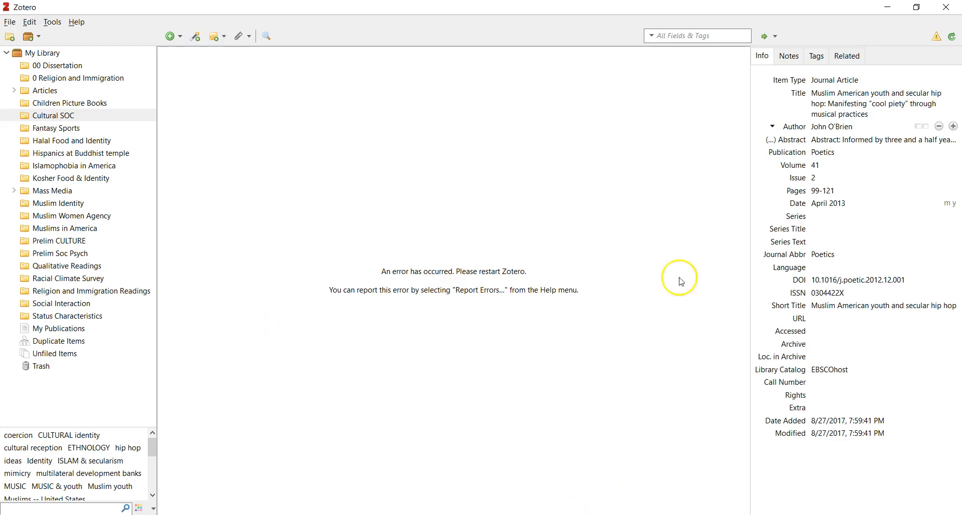
Reload the Cultural SOC collection and view the saved Opinion op-ed's details.
{"action": "left_click", "coordinate": [53, 116]}
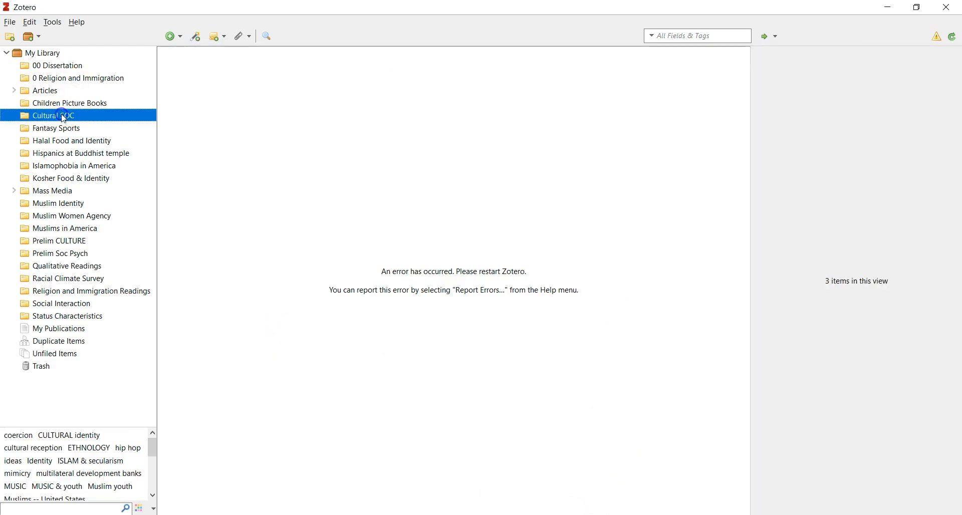
{"action": "mouse_move", "coordinate": [382, 274]}
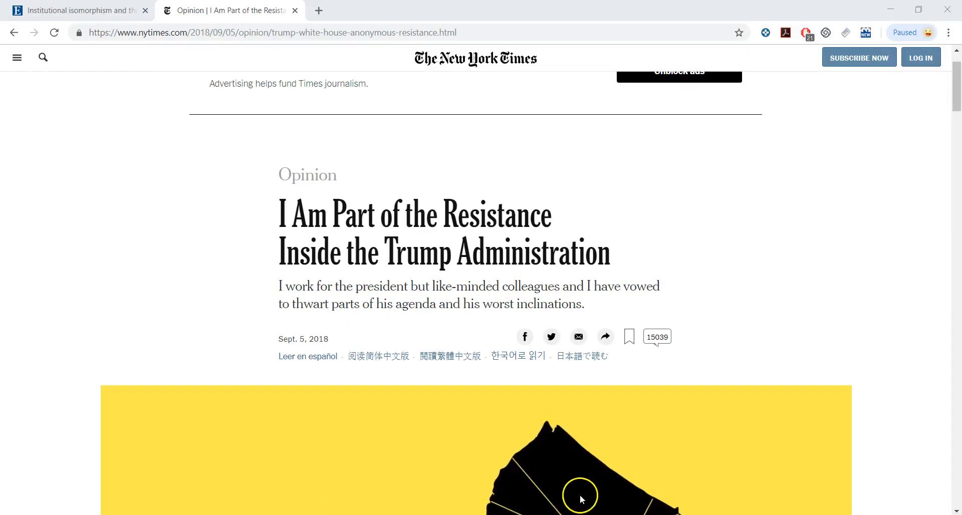
{"action": "mouse_move", "coordinate": [347, 302]}
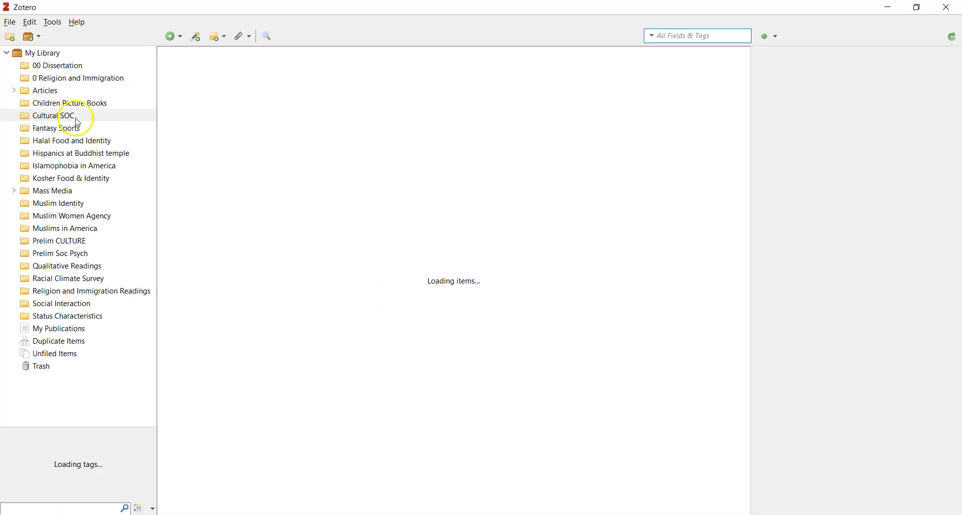
{"action": "left_click", "coordinate": [57, 115]}
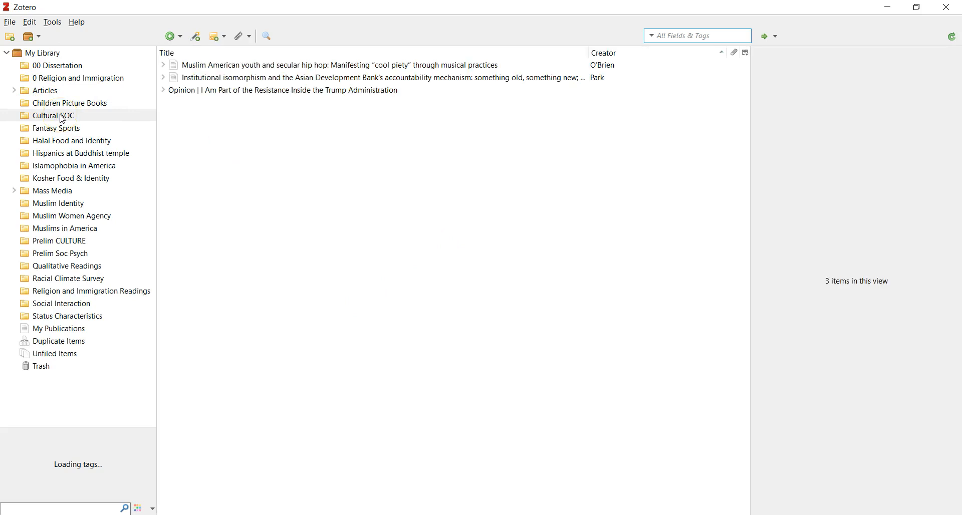
{"action": "left_click", "coordinate": [281, 91]}
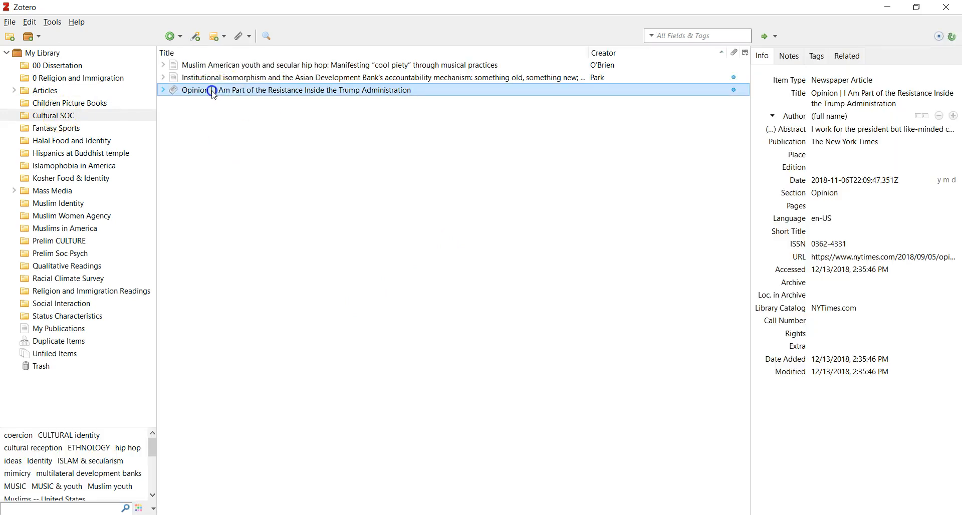
{"action": "mouse_move", "coordinate": [473, 98]}
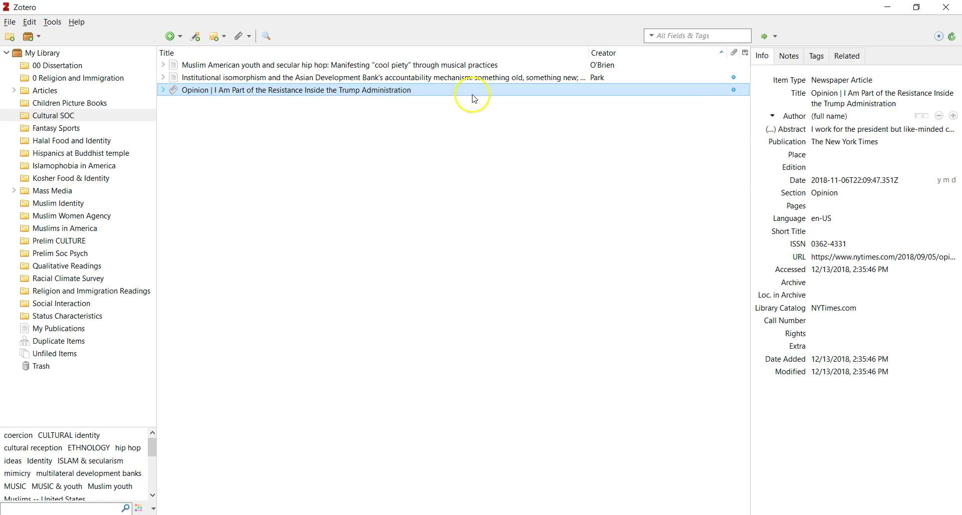
{"action": "mouse_move", "coordinate": [611, 79]}
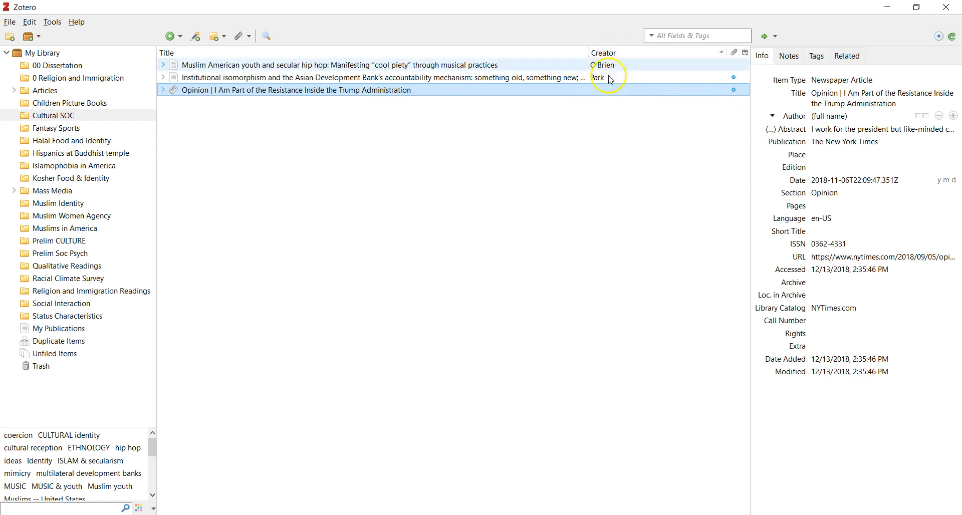
{"action": "left_click", "coordinate": [847, 115]}
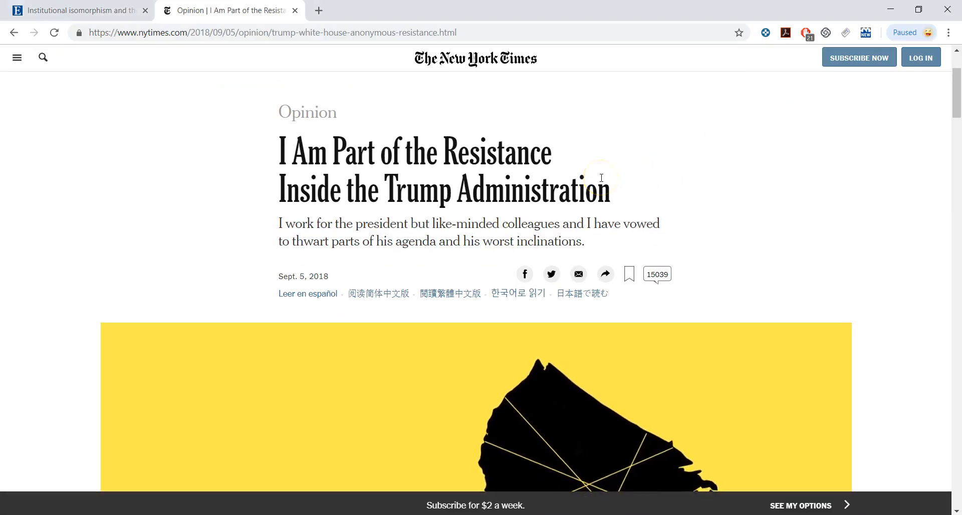
Scroll down through the NYT op-ed looking for its author.
{"action": "scroll", "scroll_direction": "down", "scroll_amount": 3}
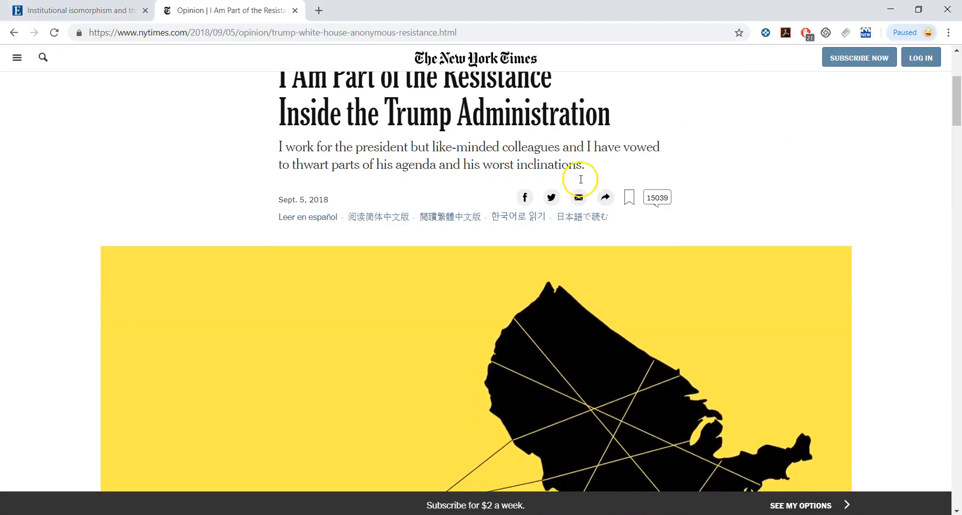
{"action": "scroll", "scroll_direction": "down", "scroll_amount": 3}
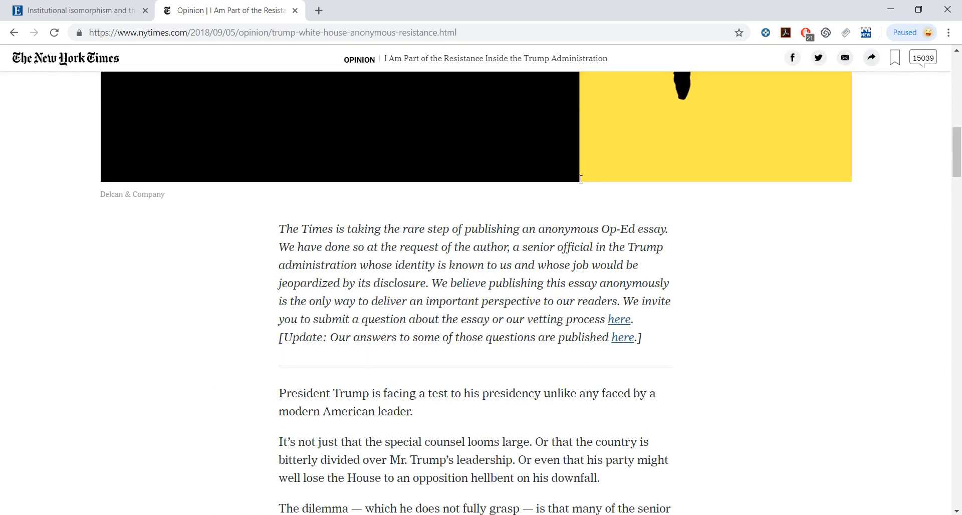
{"action": "scroll", "scroll_direction": "down", "scroll_amount": 3}
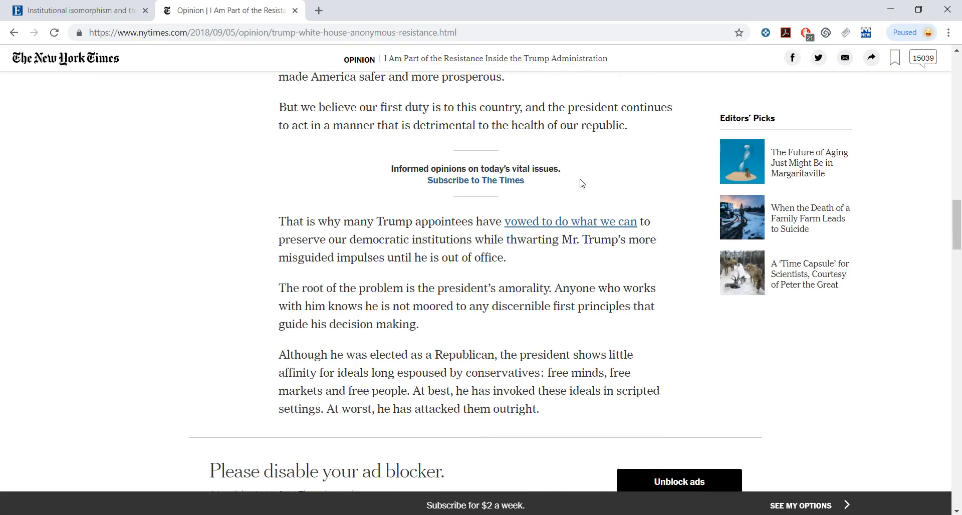
{"action": "scroll", "scroll_direction": "down", "scroll_amount": 3}
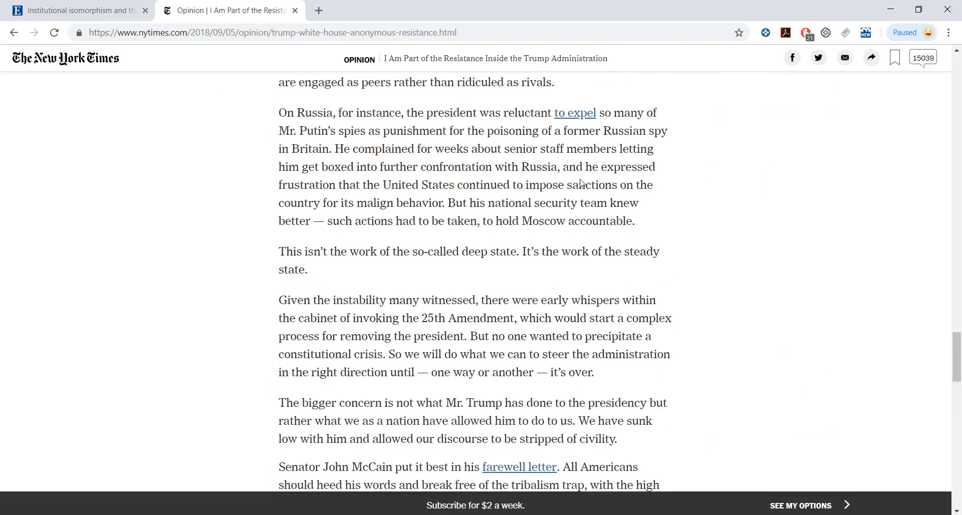
{"action": "scroll", "scroll_direction": "down", "scroll_amount": 3}
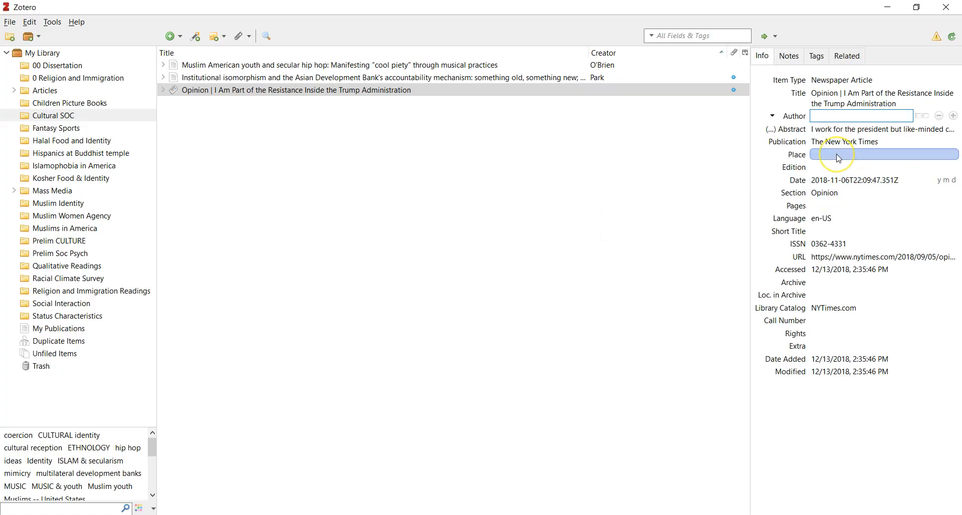
Enter 'Senior Official at Trump Administration' as the op-ed's author and check the name.
{"action": "type", "text": "Senior"}
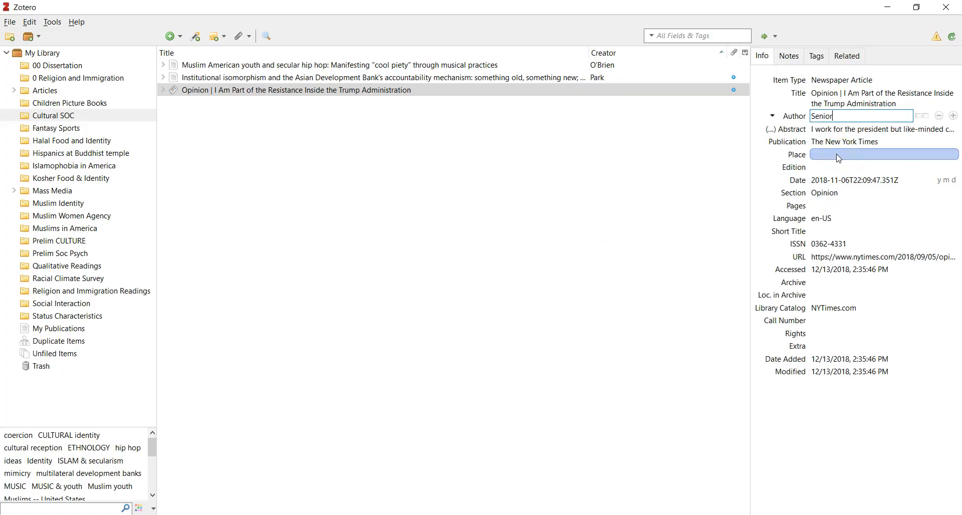
{"action": "type", "text": "Official at Trump Administration"}
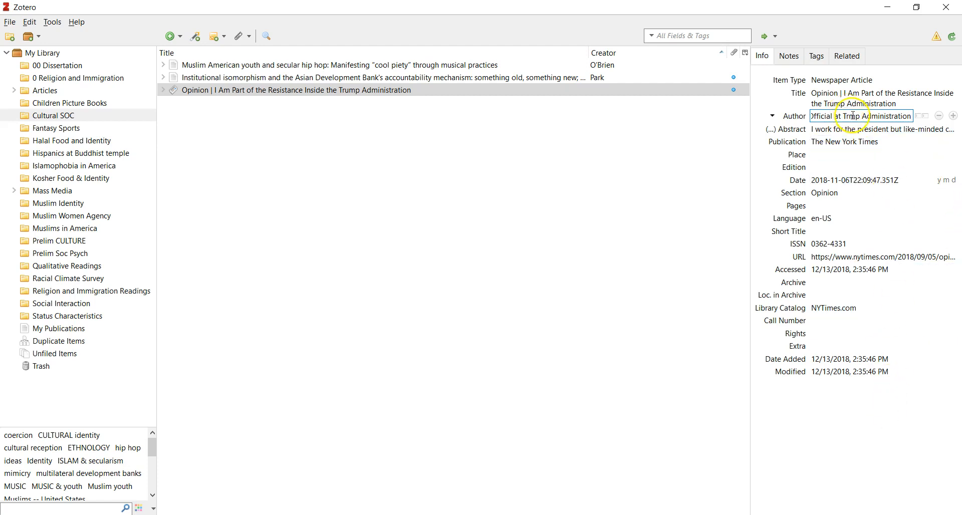
{"action": "left_click", "coordinate": [884, 155]}
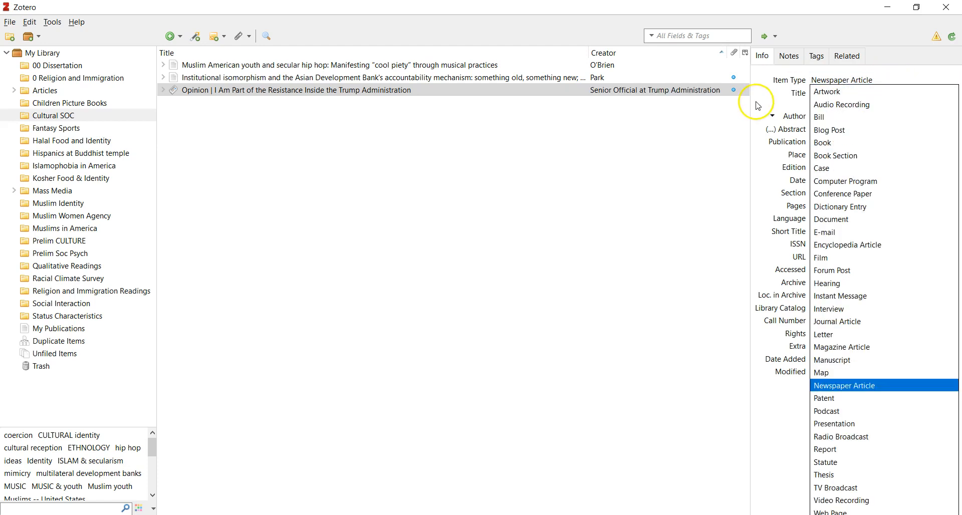
{"action": "left_click", "coordinate": [845, 385]}
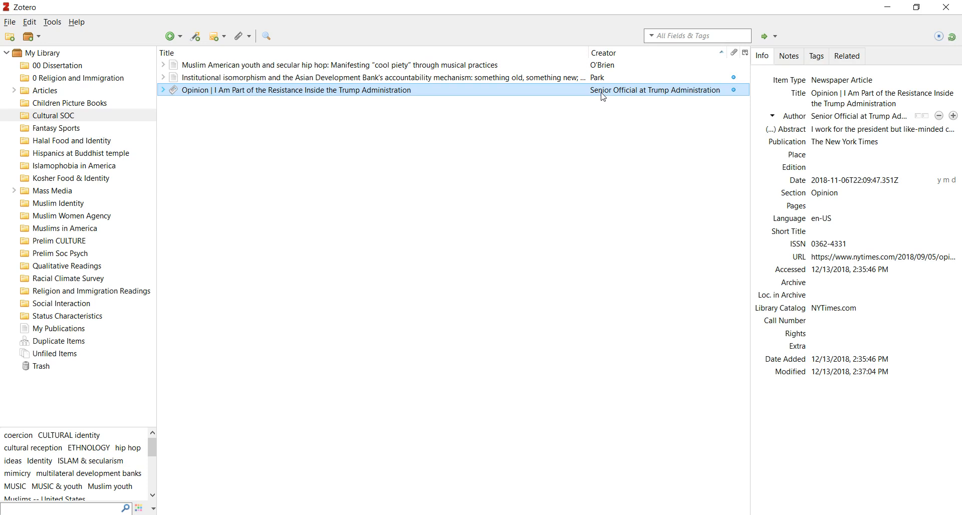
{"action": "mouse_move", "coordinate": [604, 95]}
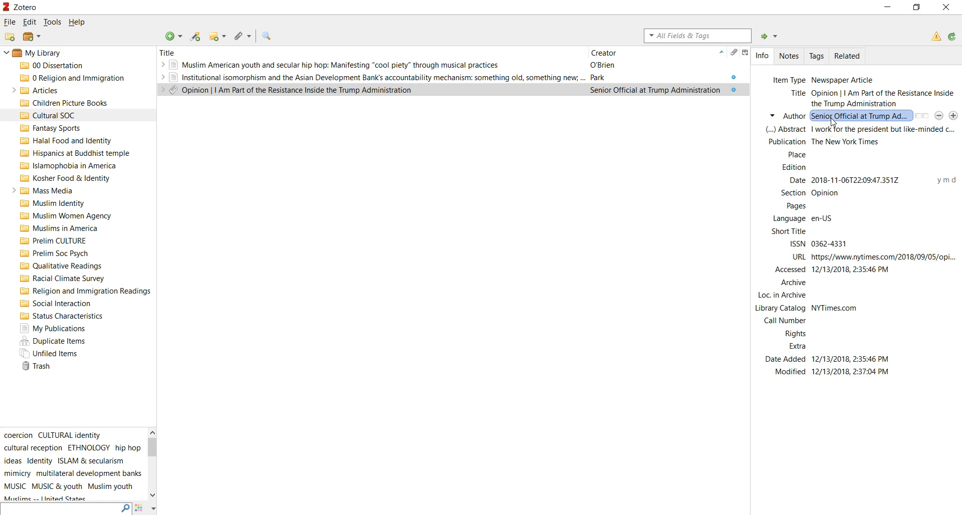
{"action": "left_click", "coordinate": [382, 167]}
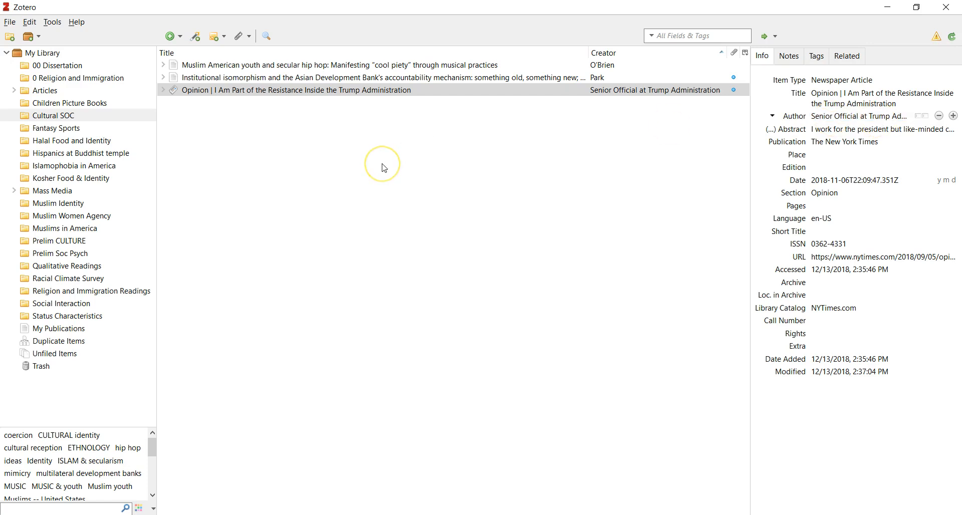
{"action": "mouse_move", "coordinate": [382, 167]}
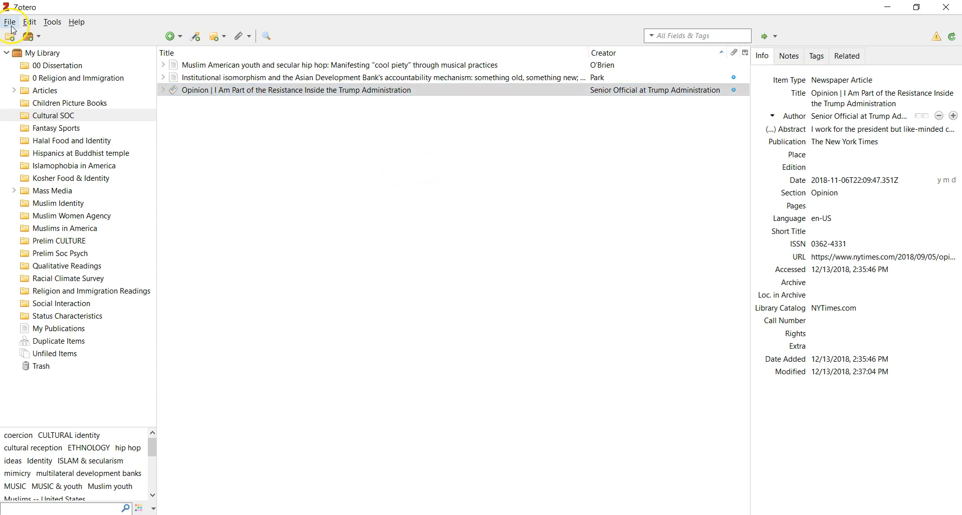
{"action": "left_click", "coordinate": [9, 21]}
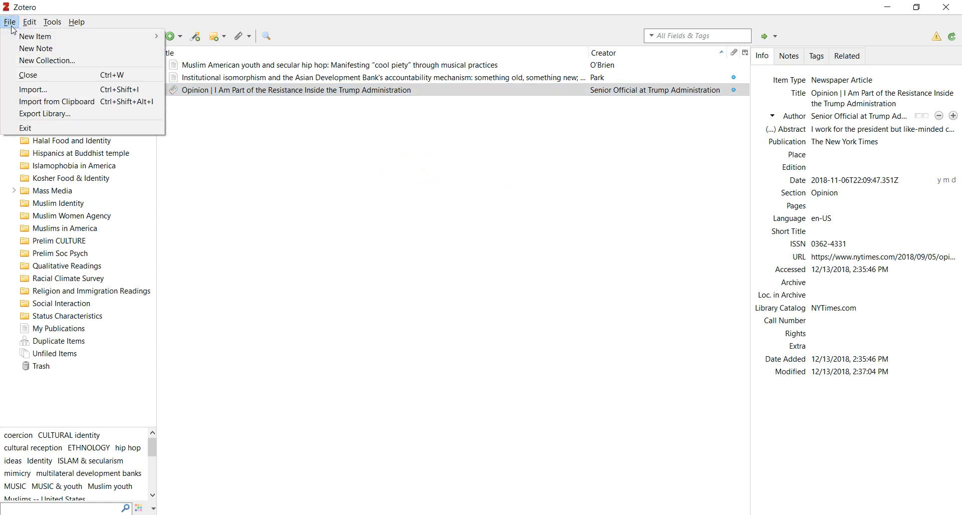
{"action": "mouse_move", "coordinate": [32, 90]}
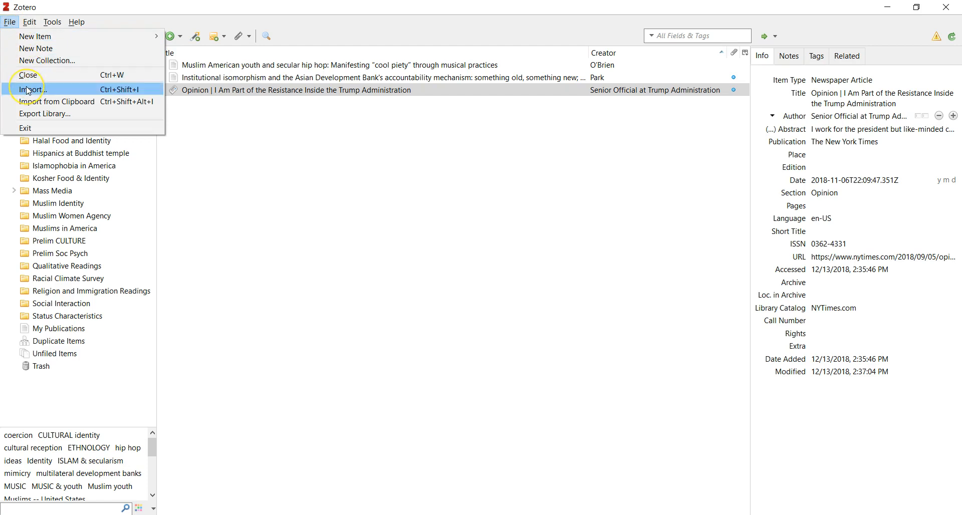
{"action": "left_click", "coordinate": [29, 21]}
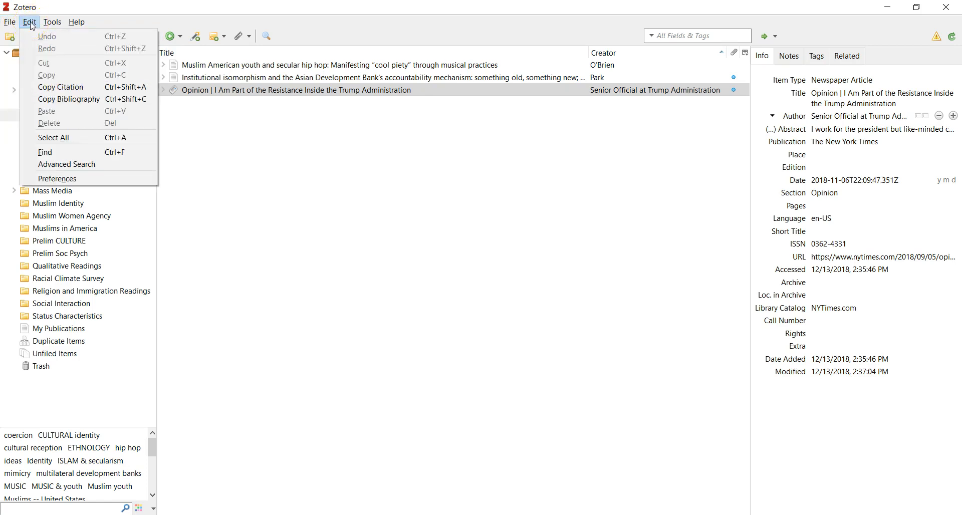
{"action": "left_click", "coordinate": [52, 21]}
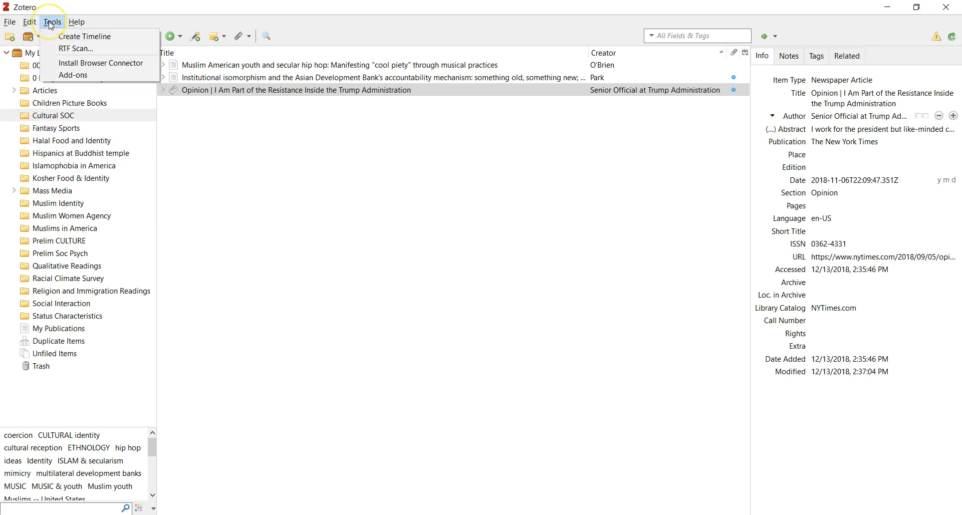
{"action": "left_click", "coordinate": [76, 22]}
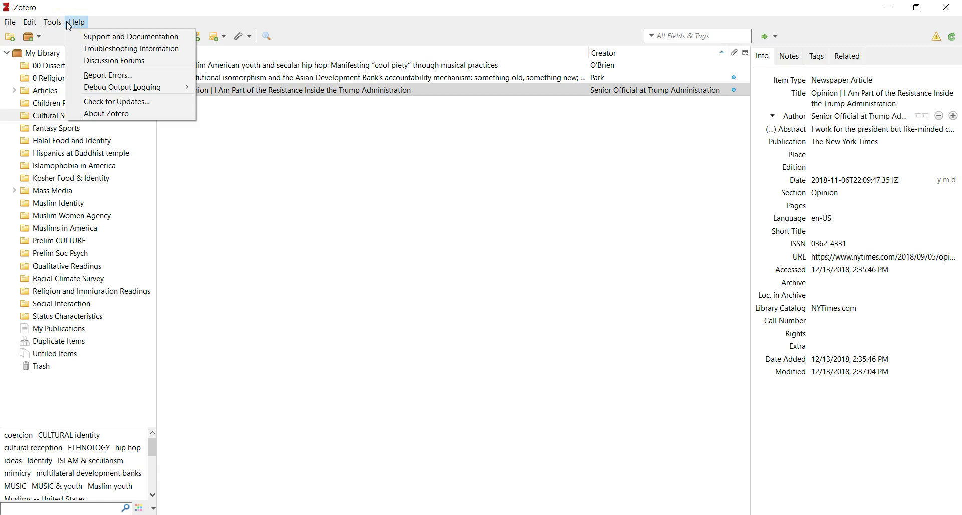
{"action": "mouse_move", "coordinate": [329, 138]}
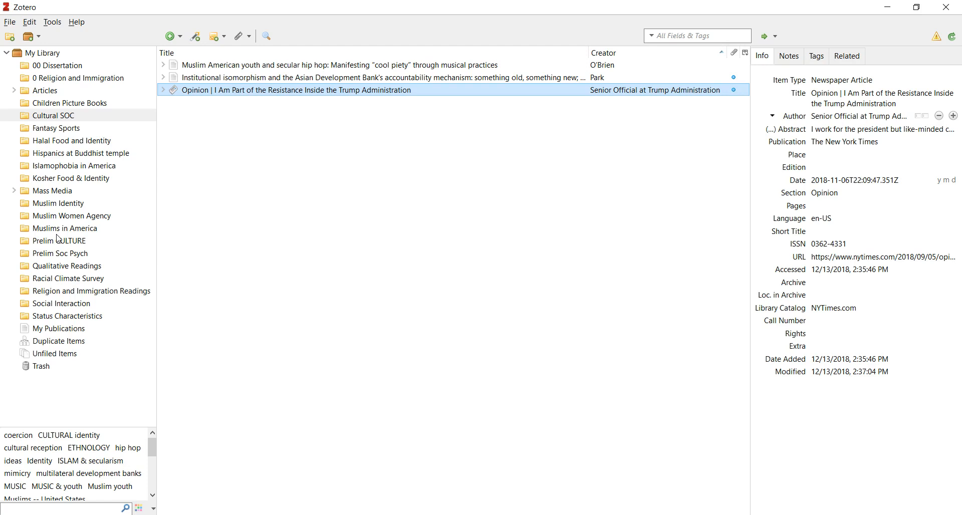
{"action": "mouse_move", "coordinate": [503, 118]}
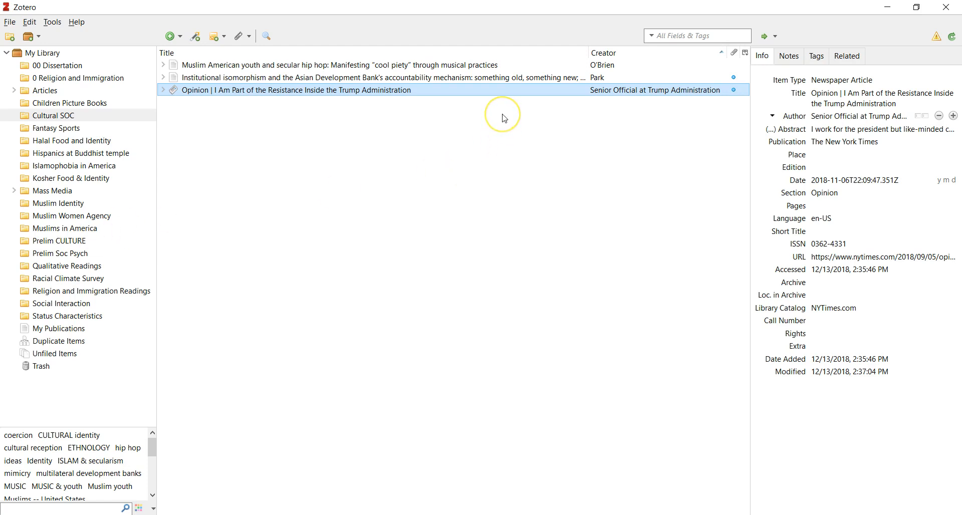
{"action": "left_click", "coordinate": [697, 36]}
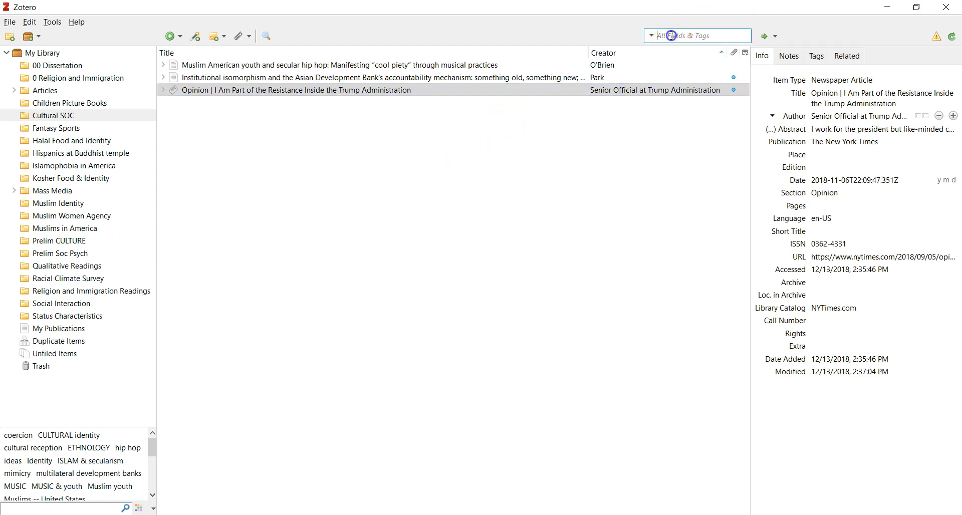
Switch from the Cultural SOC collection to My Library, listing all 2046 items.
{"action": "left_click", "coordinate": [46, 52]}
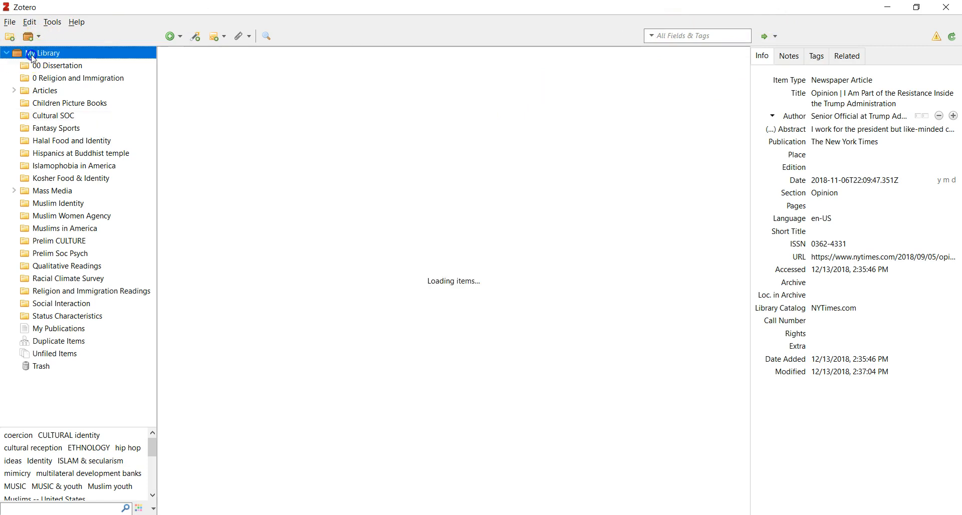
{"action": "left_click", "coordinate": [44, 53]}
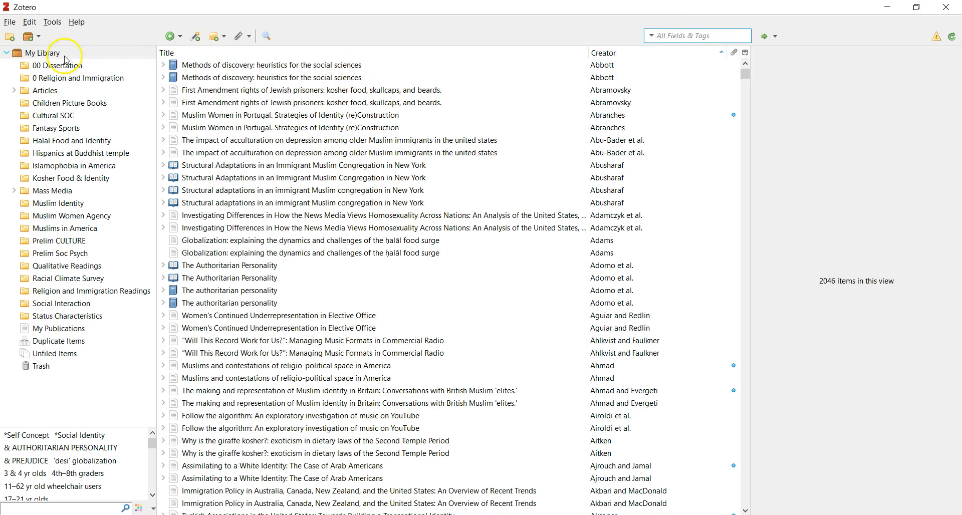
{"action": "left_click", "coordinate": [43, 53]}
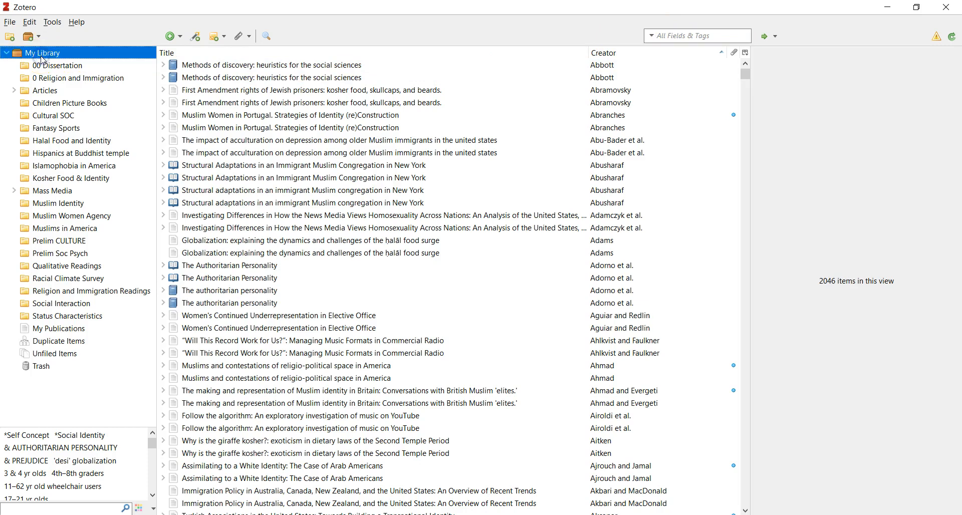
{"action": "mouse_move", "coordinate": [819, 285]}
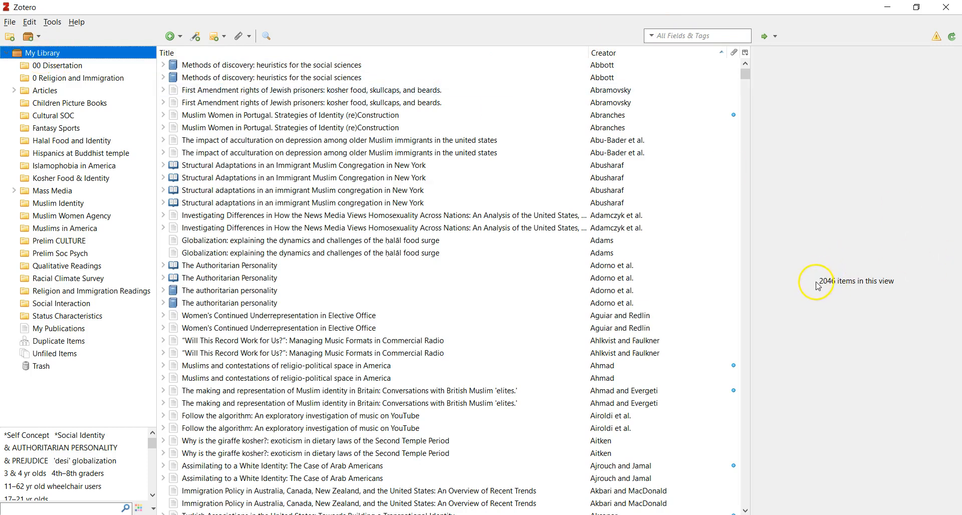
{"action": "left_click", "coordinate": [276, 278]}
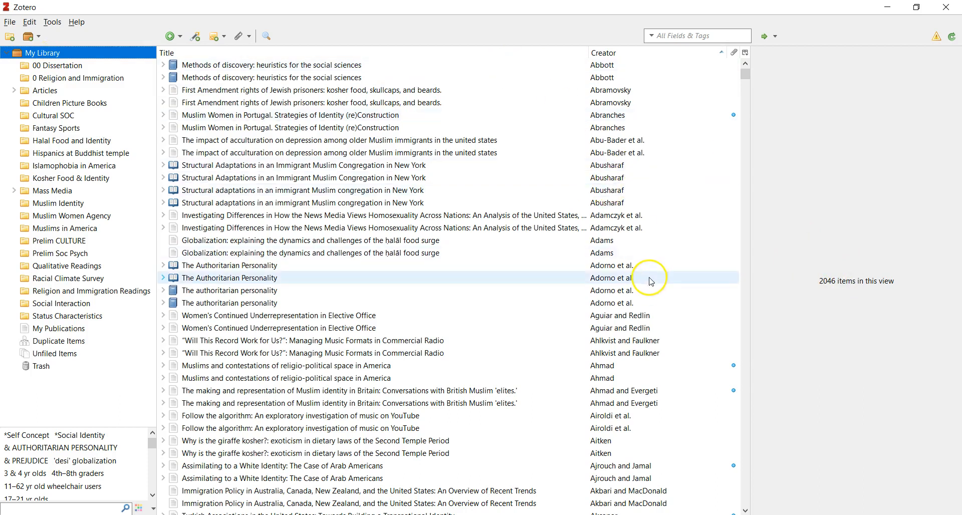
{"action": "mouse_move", "coordinate": [650, 279]}
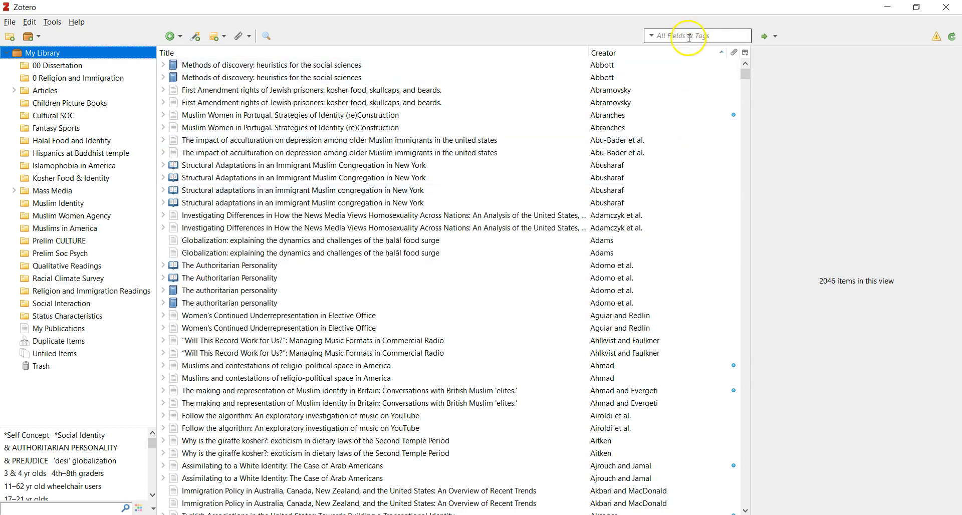
{"action": "left_click", "coordinate": [273, 65]}
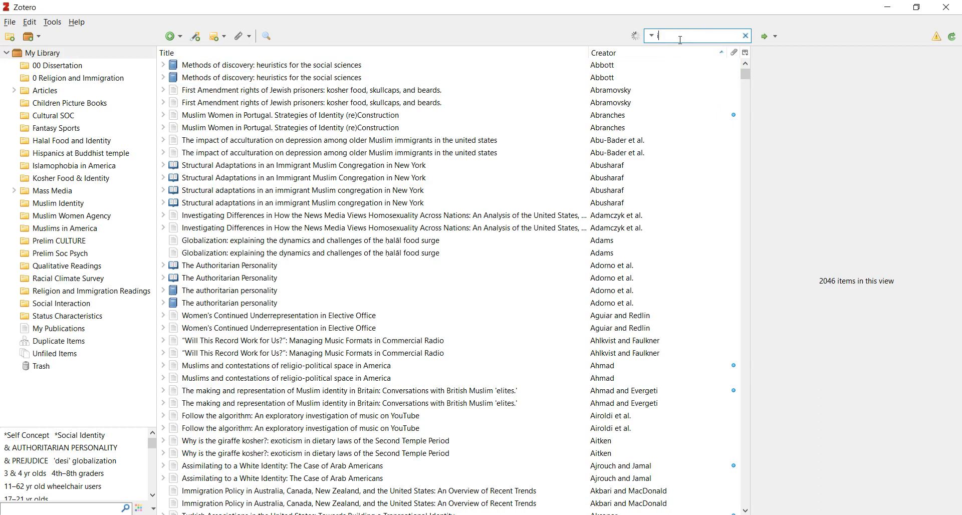
Search all fields for 'isomor' and view the Status Processes and Regionalism articles' details.
{"action": "type", "text": "nstitu"}
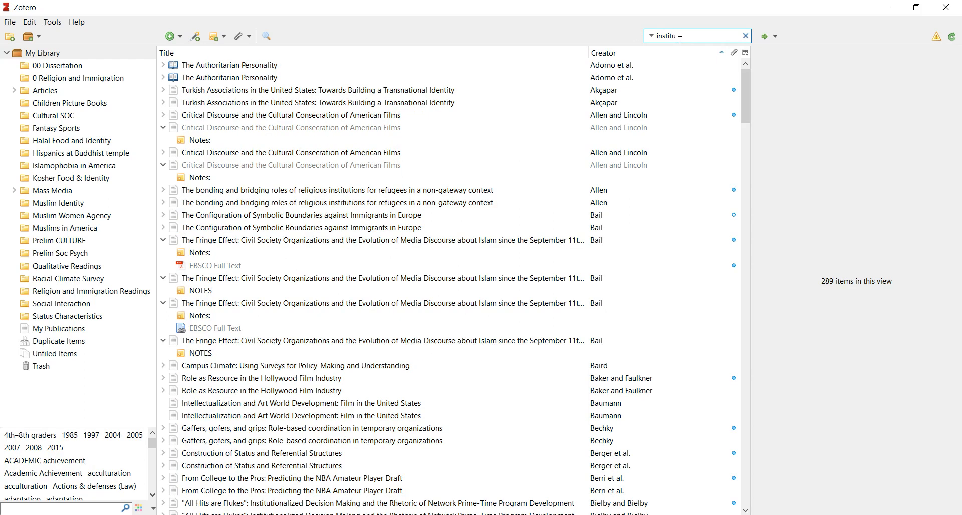
{"action": "type", "text": "t"}
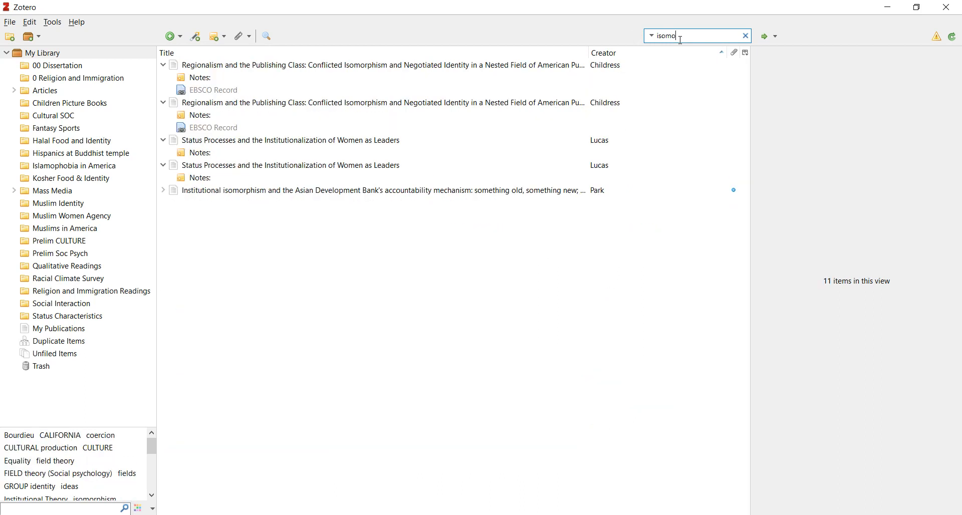
{"action": "type", "text": "r"}
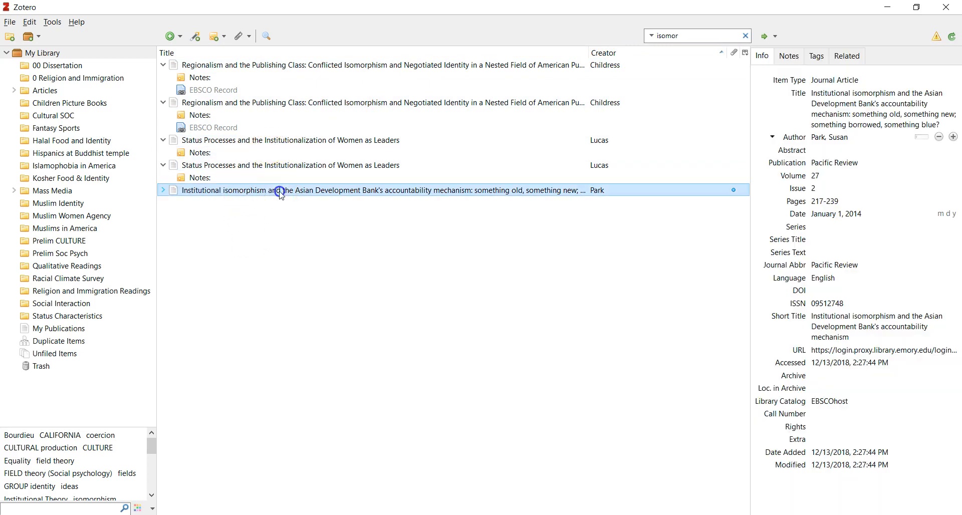
{"action": "left_click", "coordinate": [289, 139]}
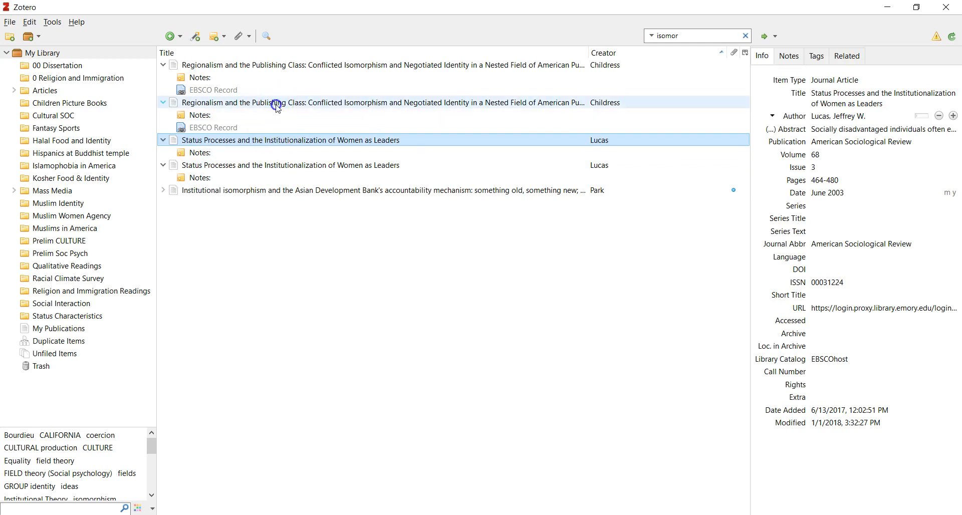
{"action": "left_click", "coordinate": [369, 102]}
{"action": "type", "text": "halal"}
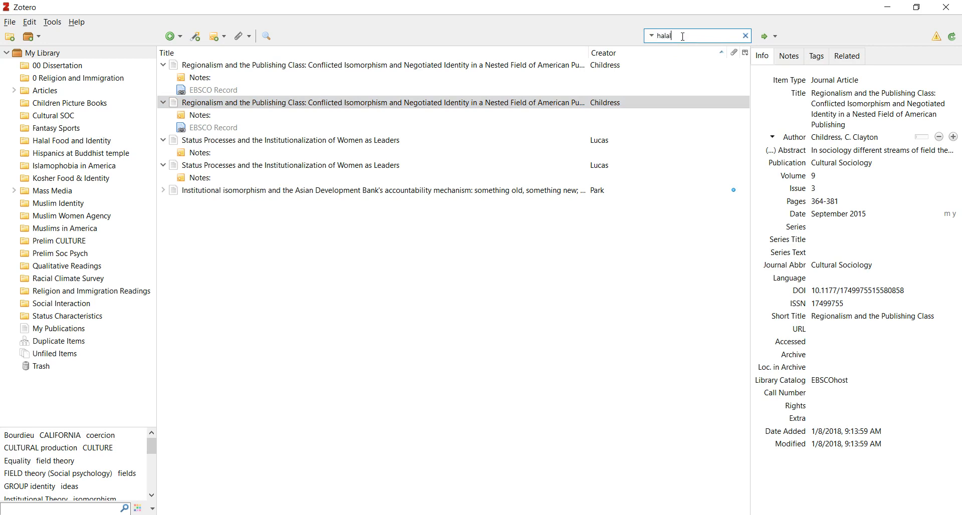
Search 'halal', select the Malaysian Muslims halal-restaurant article, then clear the search.
{"action": "key", "text": "Return"}
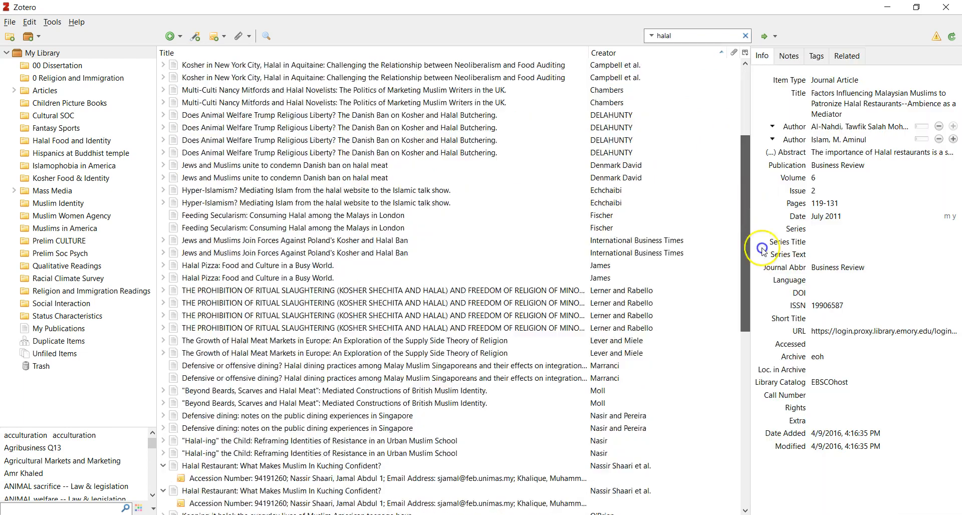
{"action": "scroll", "scroll_direction": "down", "scroll_amount": 3}
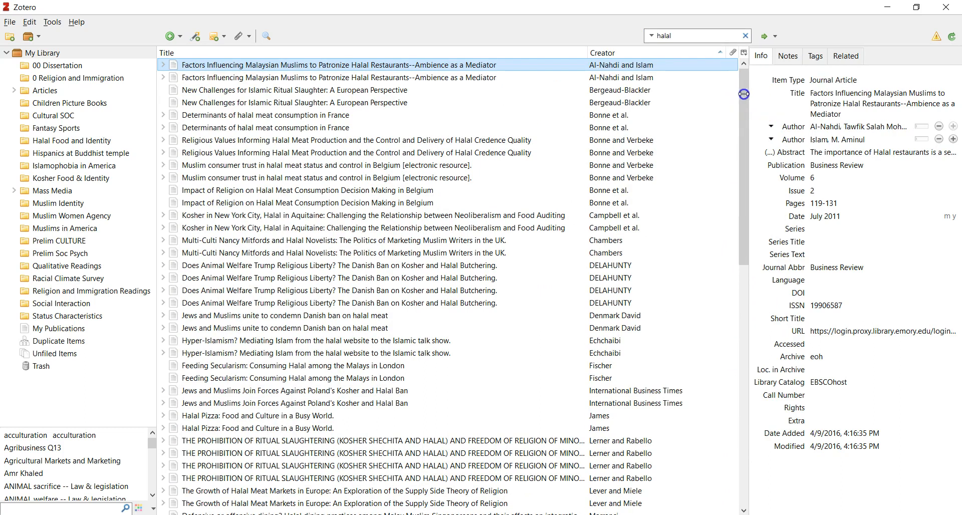
{"action": "left_click", "coordinate": [684, 35]}
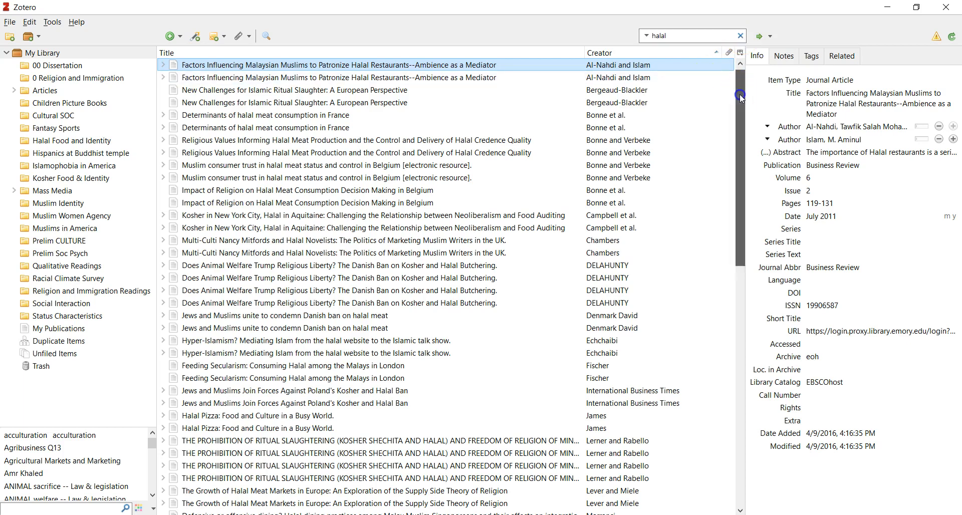
{"action": "scroll", "scroll_direction": "down", "scroll_amount": 3}
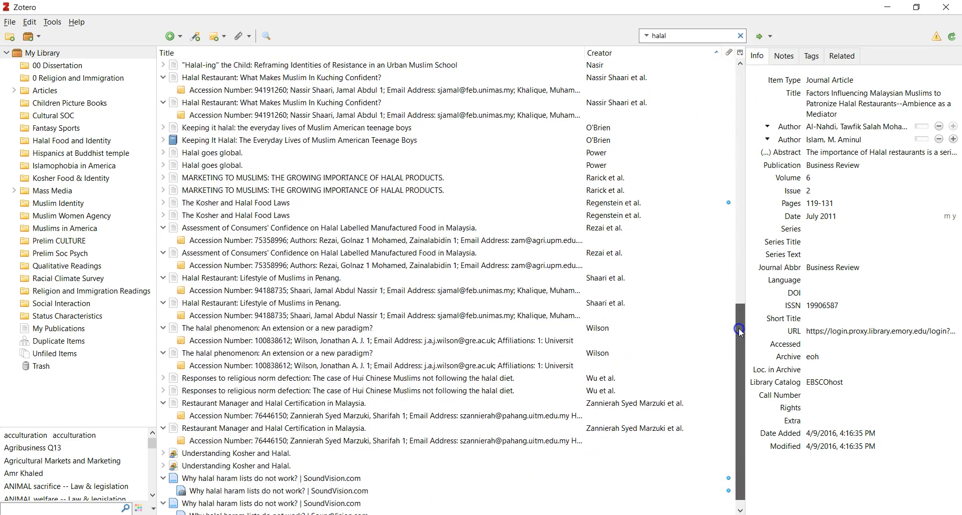
{"action": "left_click", "coordinate": [741, 36]}
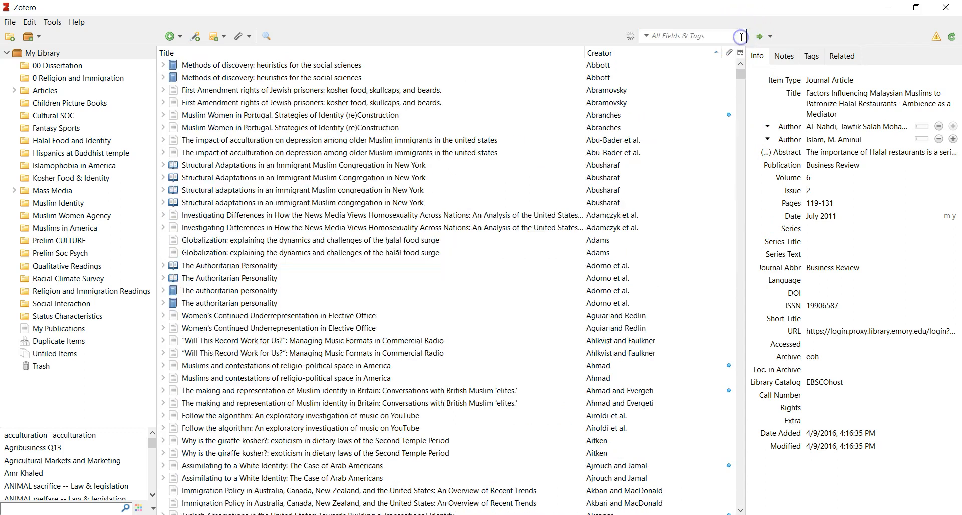
Add the existing 'Culture' tag to the halal-restaurant article, then reselect My Library.
{"action": "left_click", "coordinate": [785, 56]}
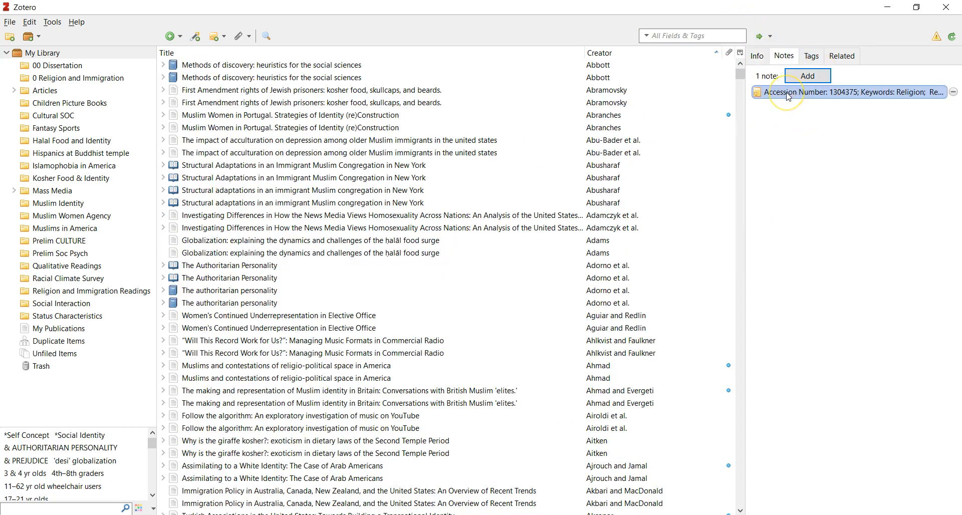
{"action": "left_click", "coordinate": [812, 56]}
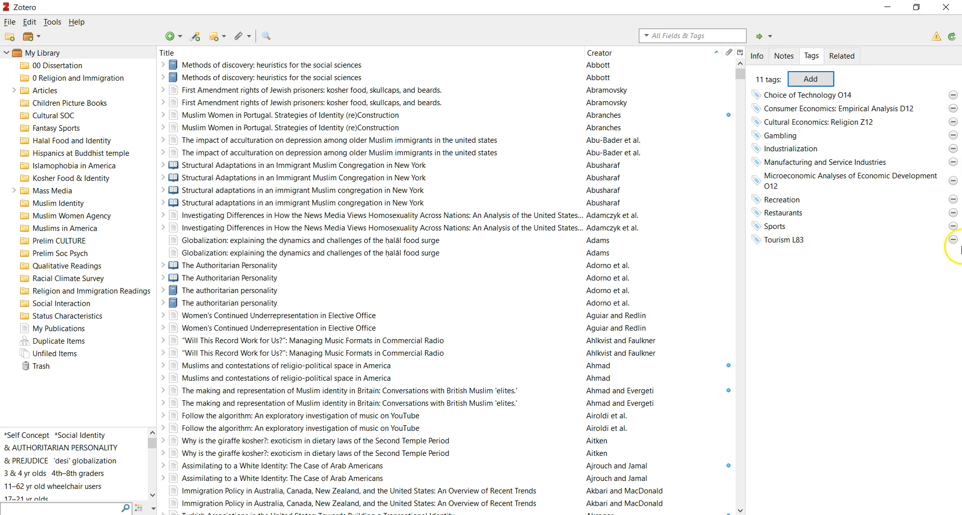
{"action": "double_click", "coordinate": [788, 239]}
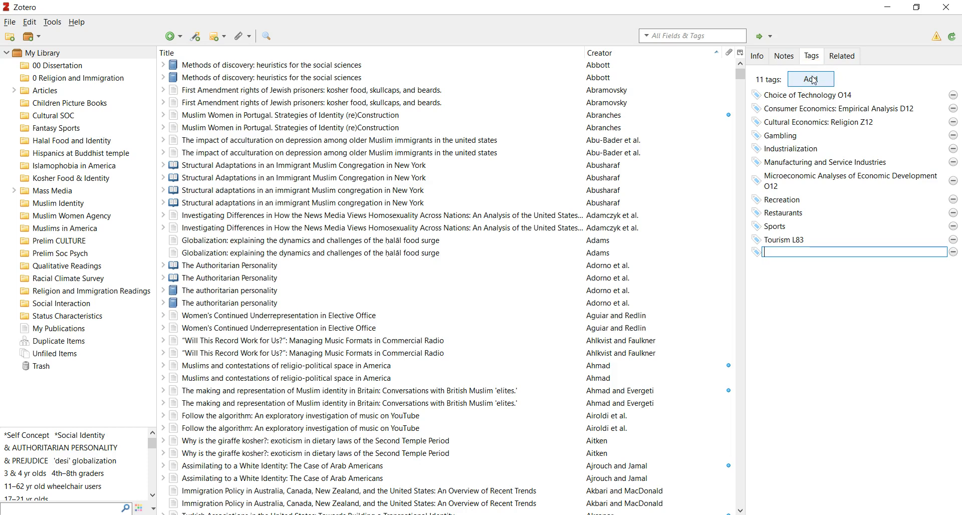
{"action": "type", "text": "culture"}
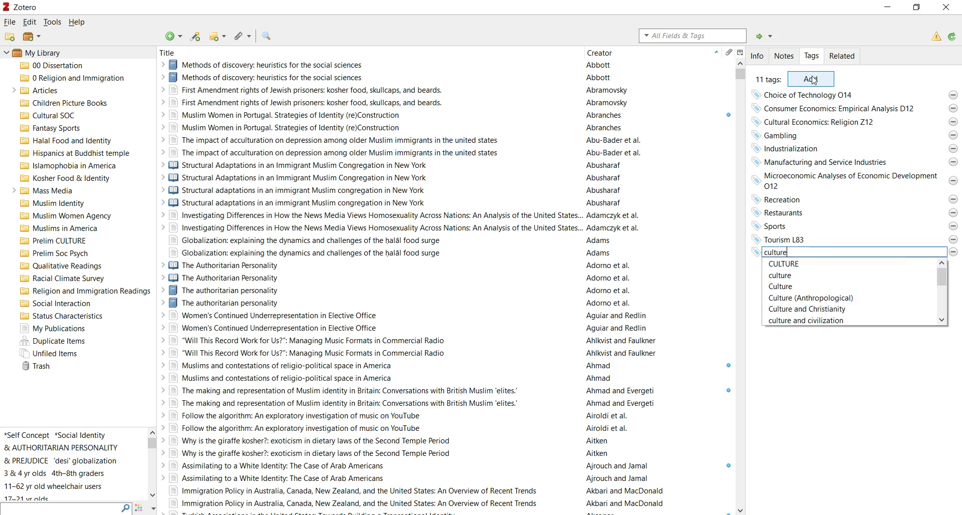
{"action": "mouse_move", "coordinate": [798, 275]}
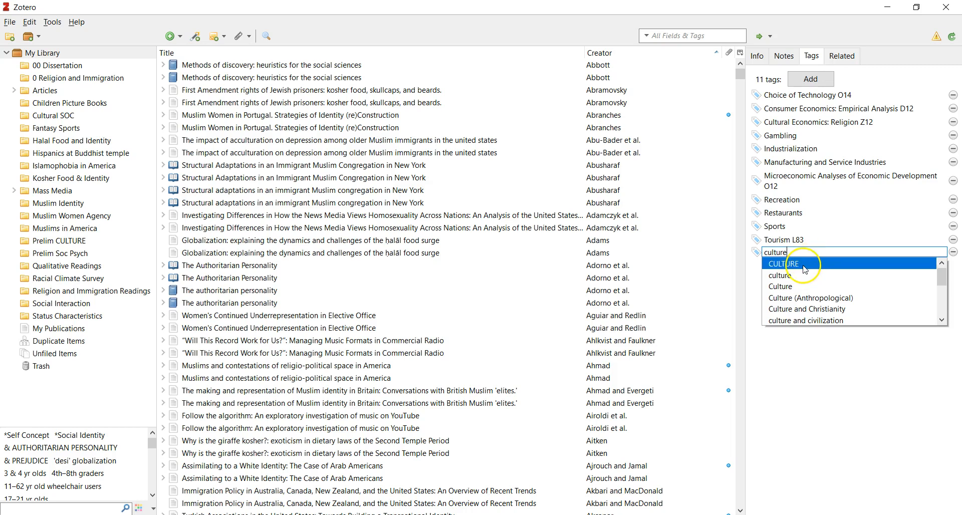
{"action": "left_click", "coordinate": [780, 287]}
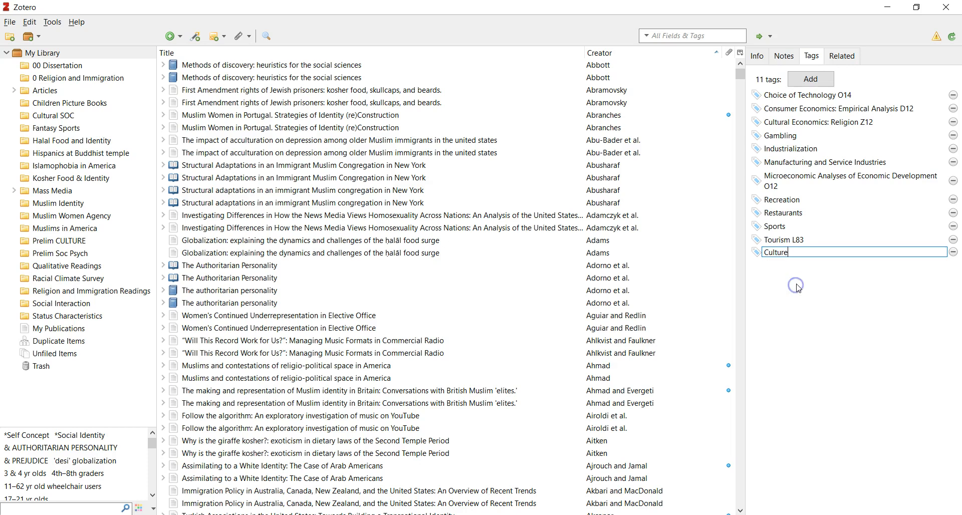
{"action": "key", "text": "Return"}
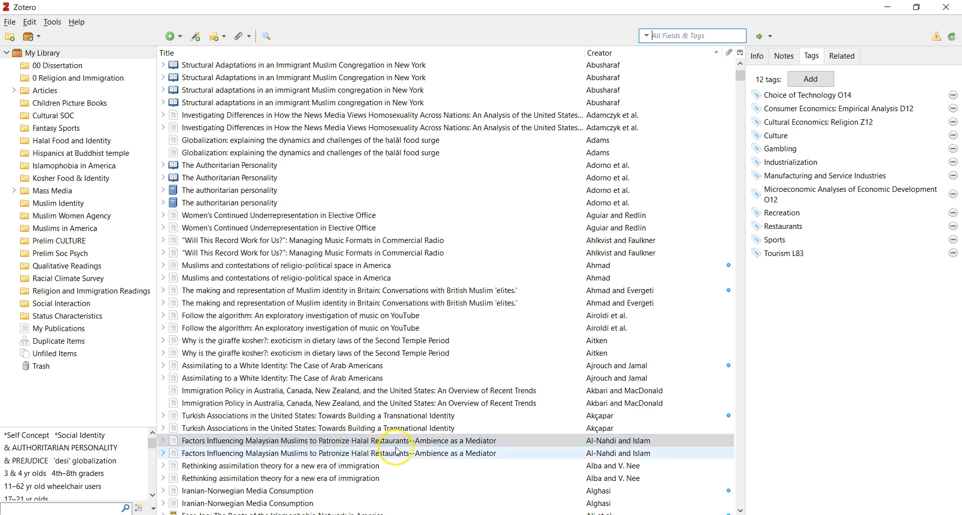
{"action": "mouse_move", "coordinate": [15, 58]}
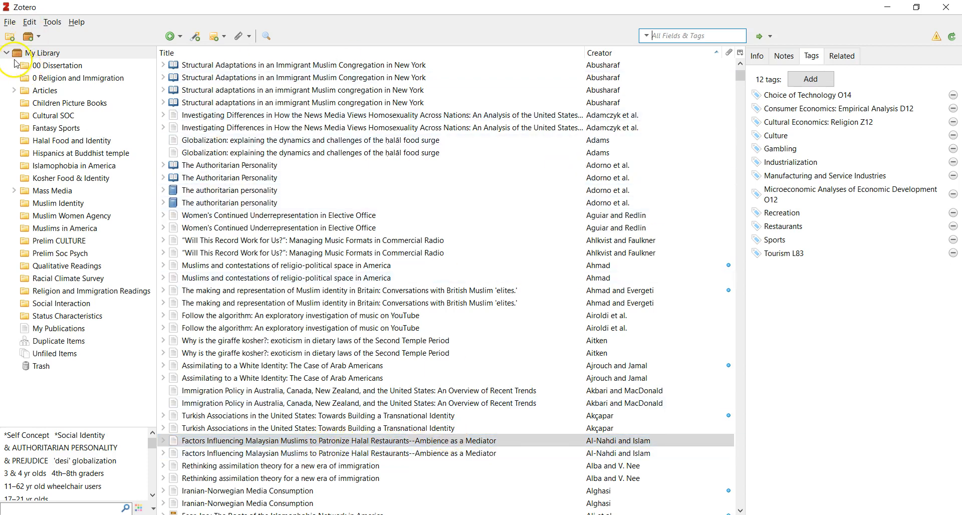
{"action": "left_click", "coordinate": [43, 52]}
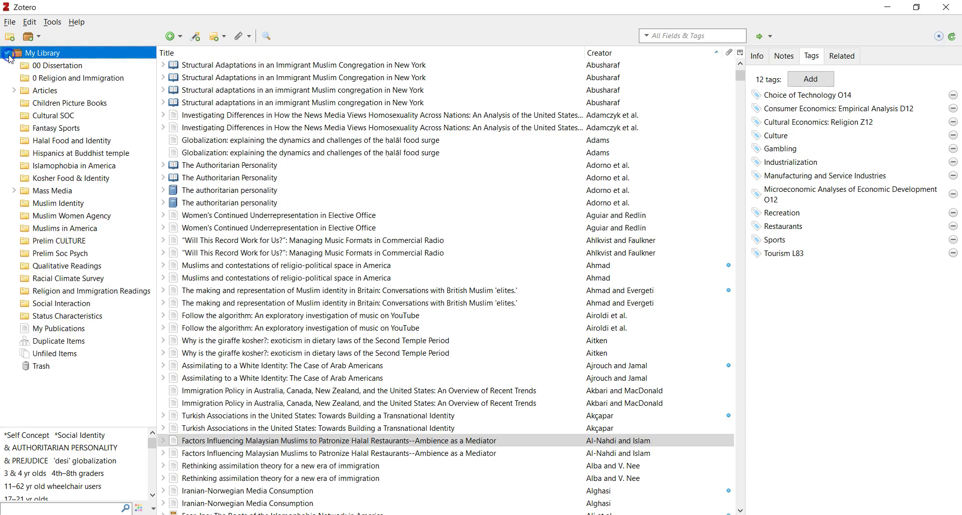